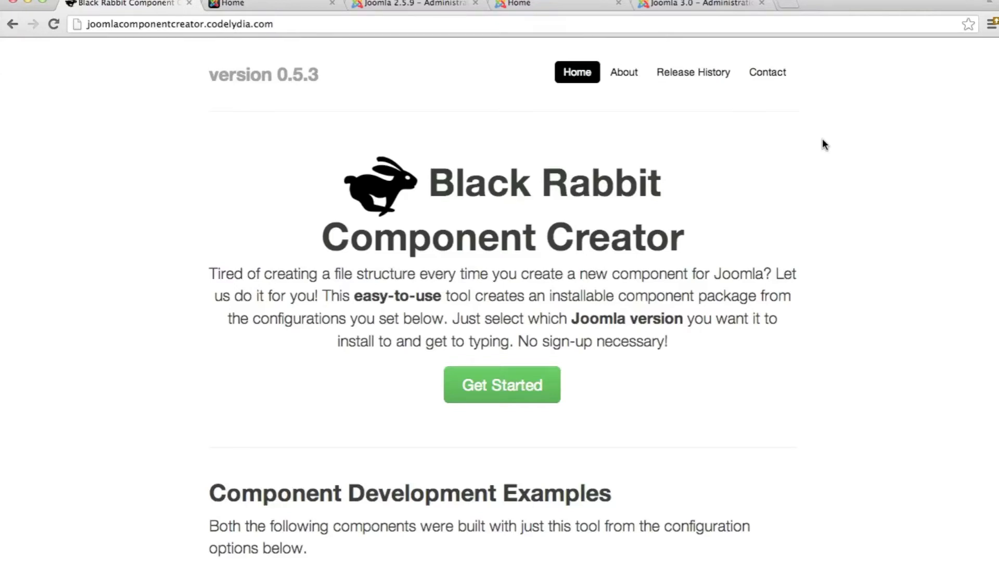
{"action": "mouse_move", "coordinate": [594, 215]}
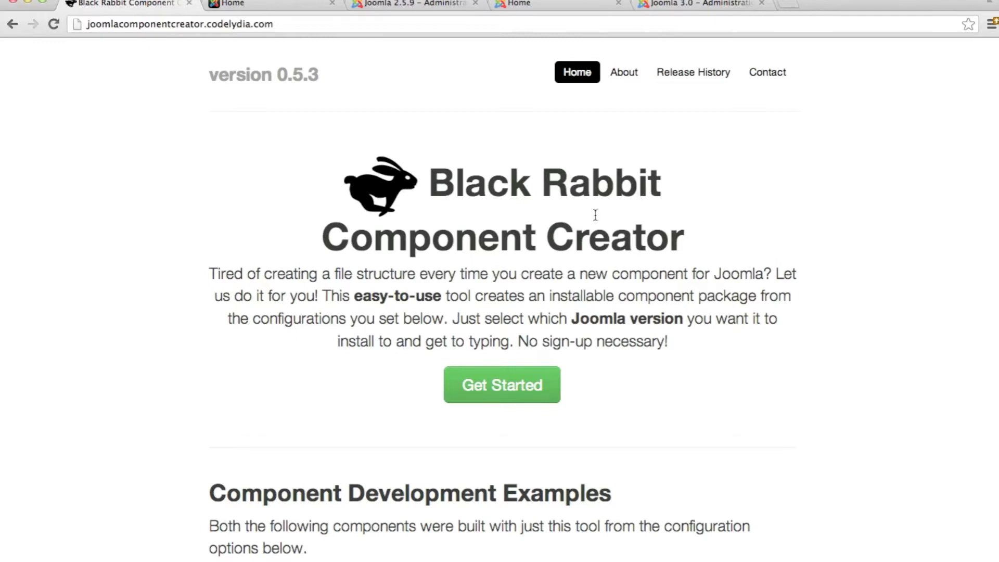
{"action": "mouse_move", "coordinate": [585, 240]}
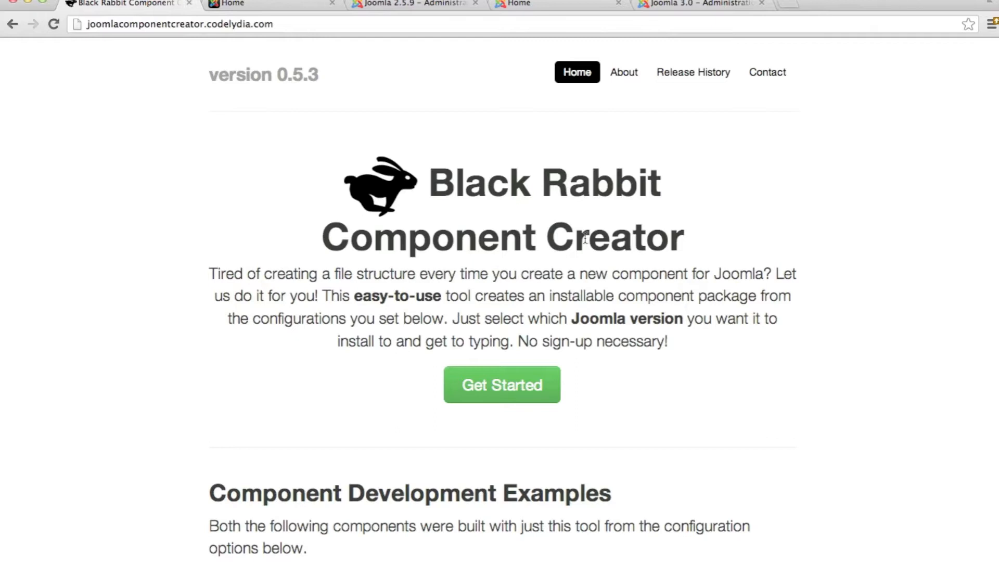
- Scroll past Fun Stats to the Component Creator Config section with Joomla 2.5 selected
{"action": "scroll", "scroll_direction": "down", "scroll_amount": 3}
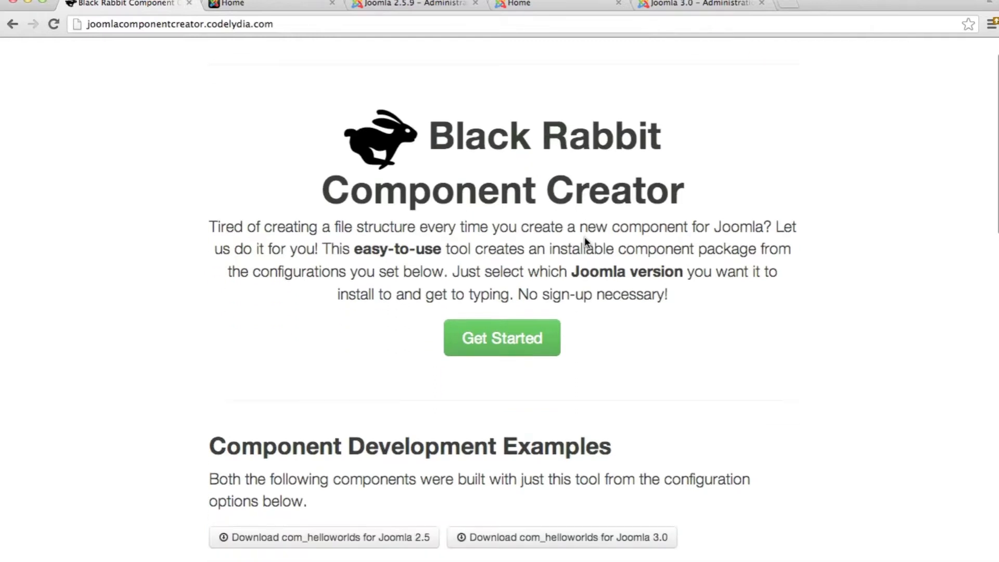
{"action": "scroll", "scroll_direction": "down", "scroll_amount": 3}
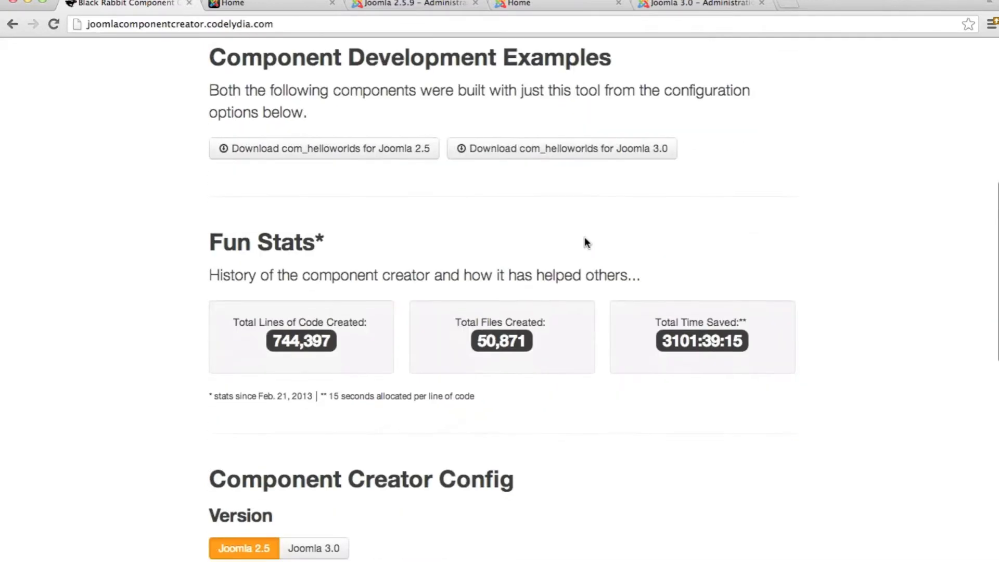
{"action": "scroll", "scroll_direction": "down", "scroll_amount": 3}
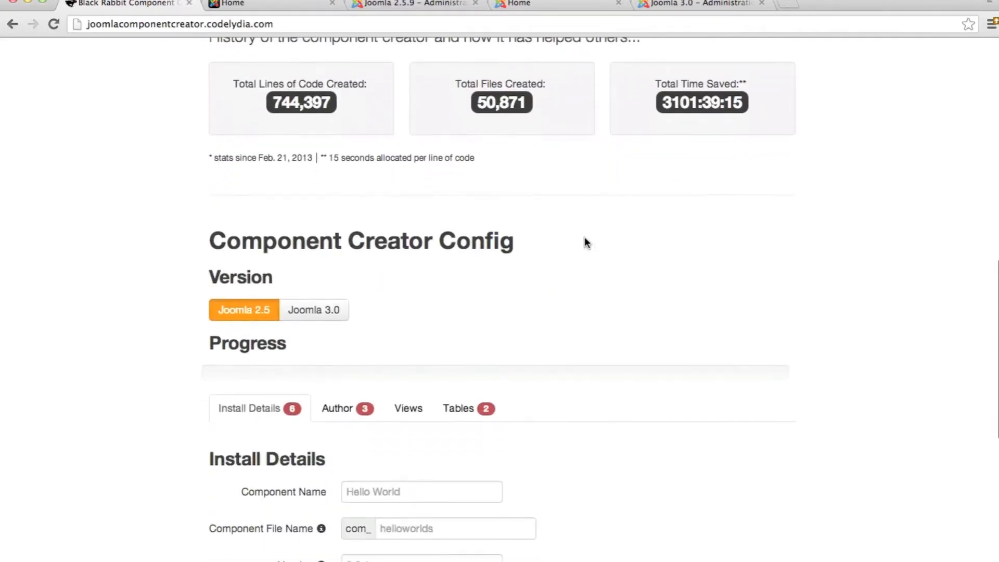
{"action": "scroll", "scroll_direction": "down", "scroll_amount": 3}
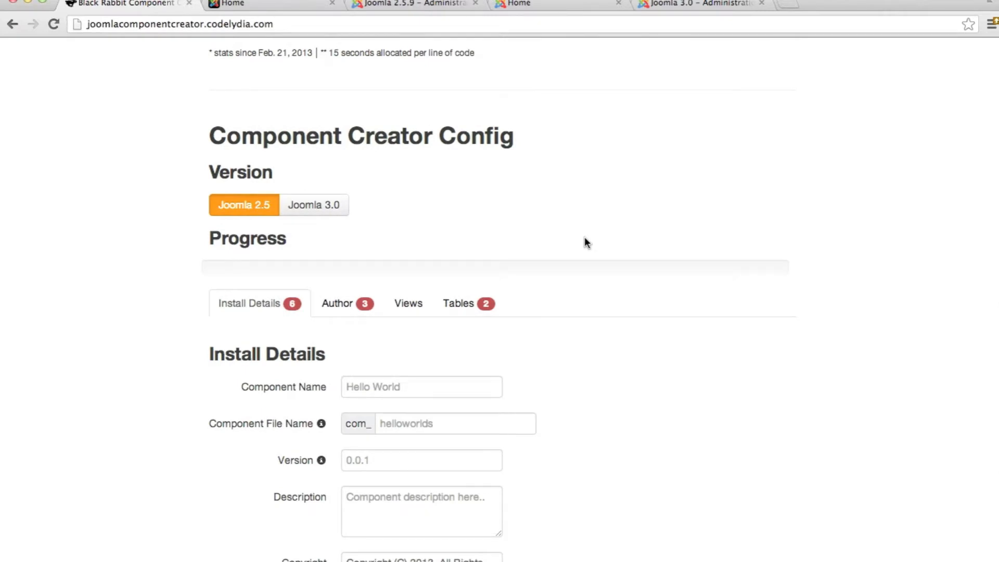
{"action": "scroll", "scroll_direction": "down", "scroll_amount": 3}
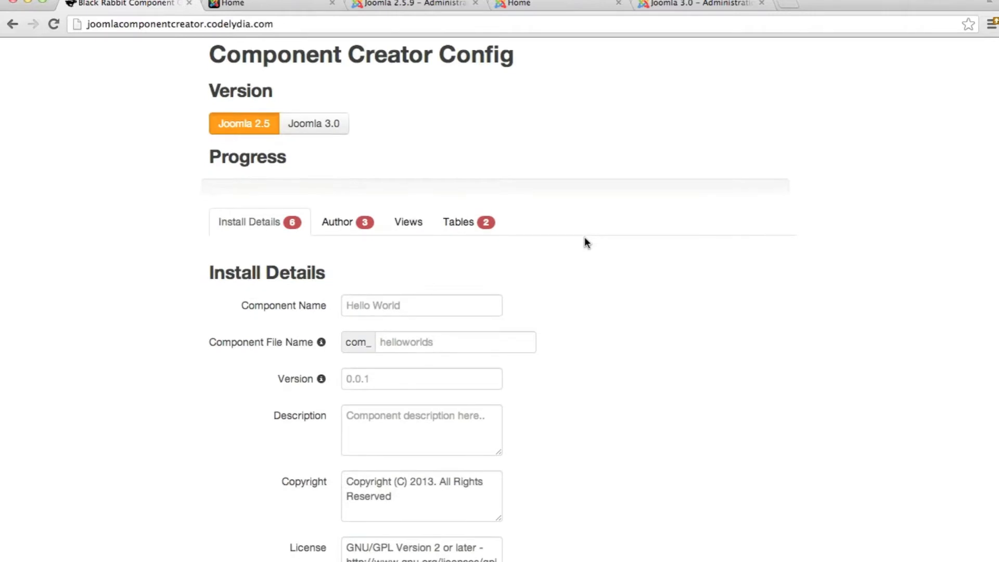
- Enter Hello World as the component name and helloworlds as the file name
{"action": "left_click", "coordinate": [421, 306]}
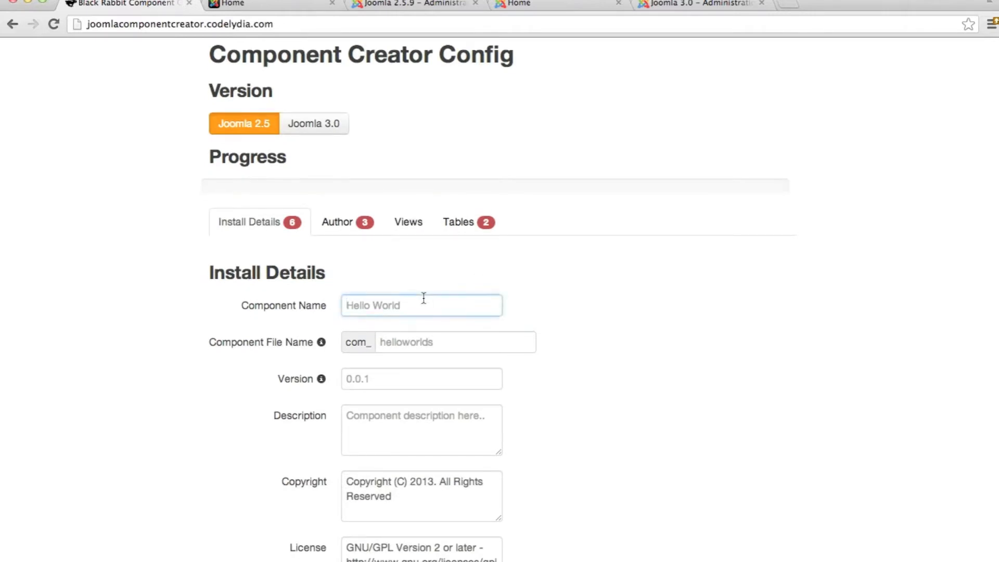
{"action": "type", "text": "Hel"}
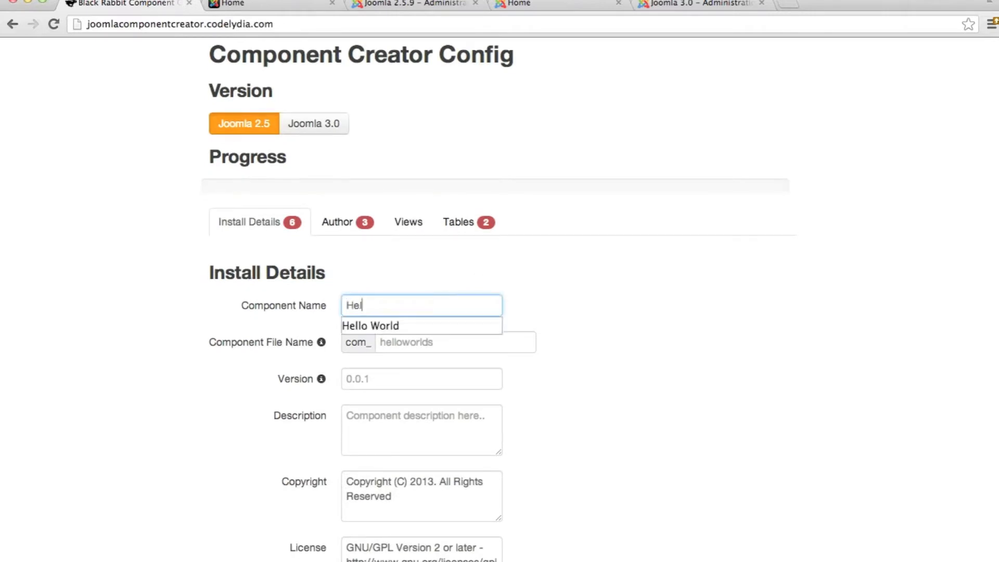
{"action": "left_click", "coordinate": [370, 326]}
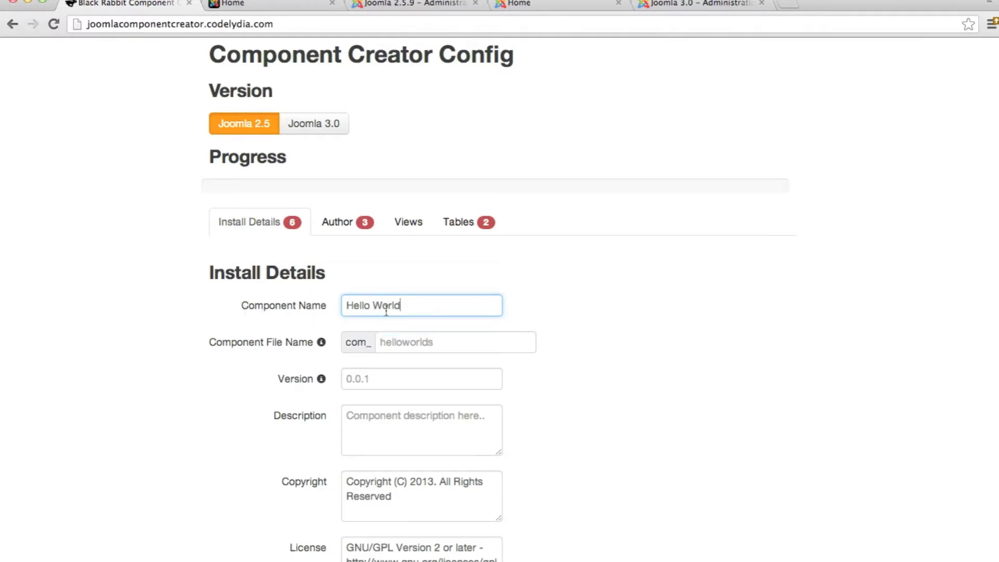
{"action": "left_click", "coordinate": [455, 342]}
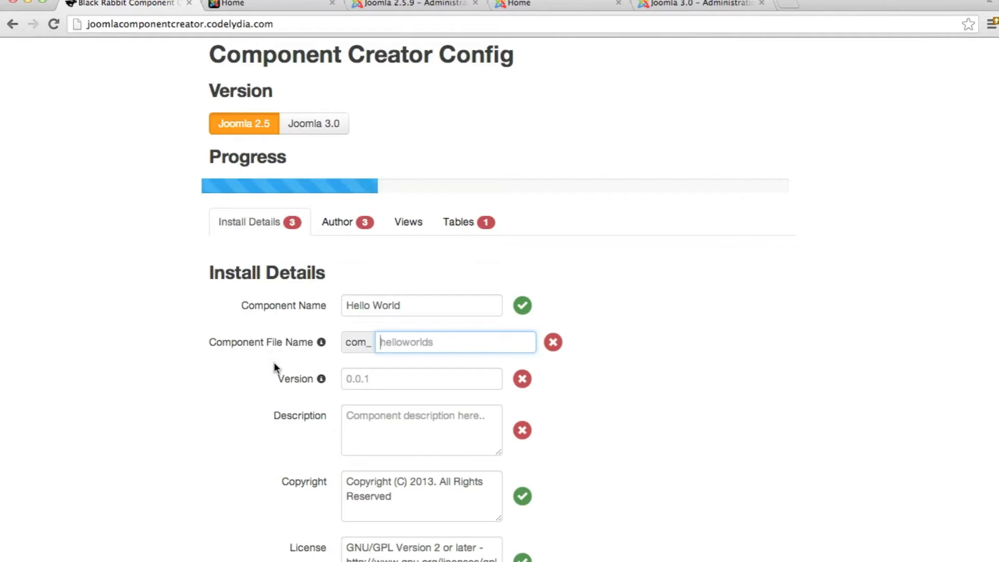
{"action": "type", "text": "hell"}
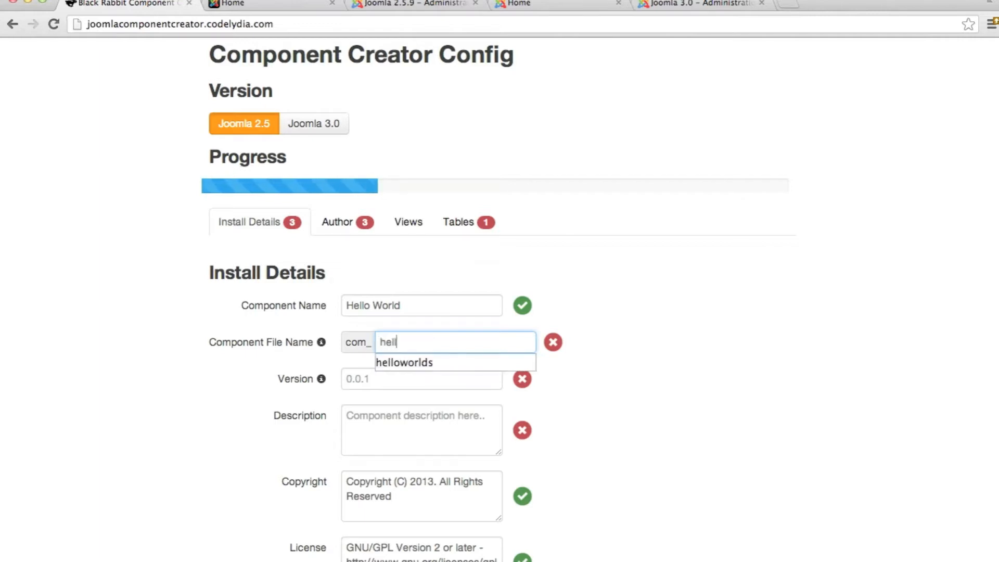
{"action": "left_click", "coordinate": [404, 362]}
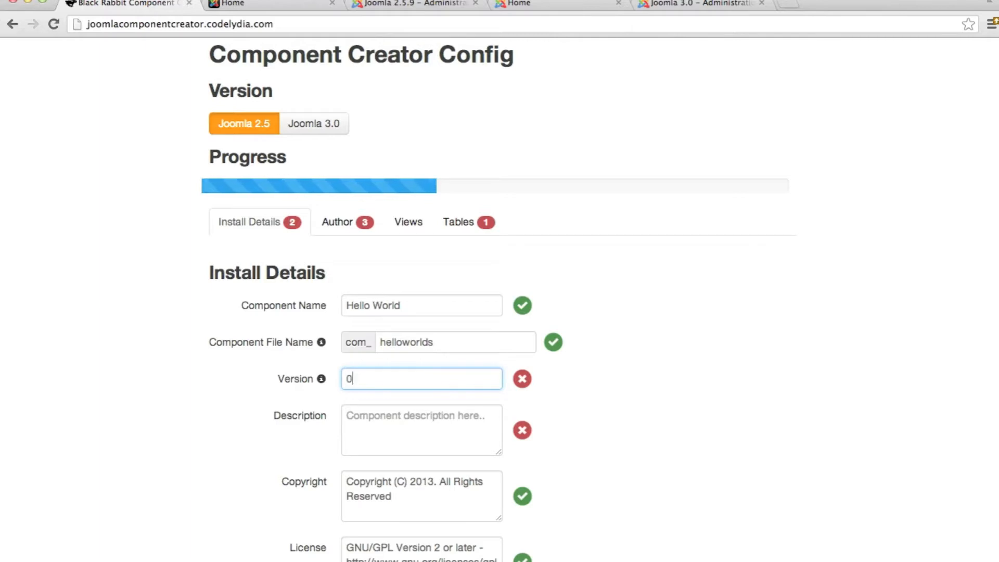
- Set version 0.5.3 and the 'created with Black Rabbit Component Creator for Free' description
{"action": "type", "text": ".5."}
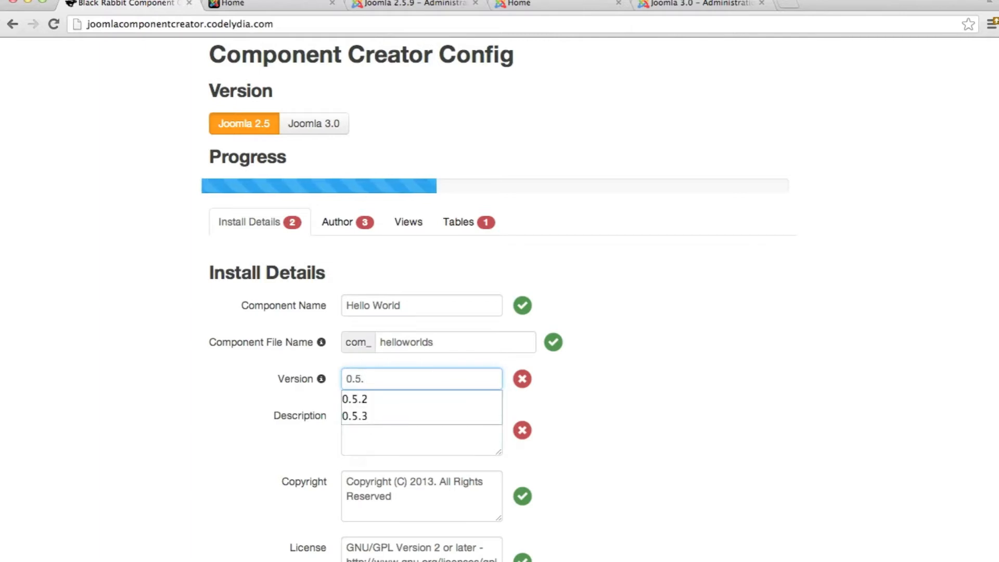
{"action": "left_click", "coordinate": [355, 415]}
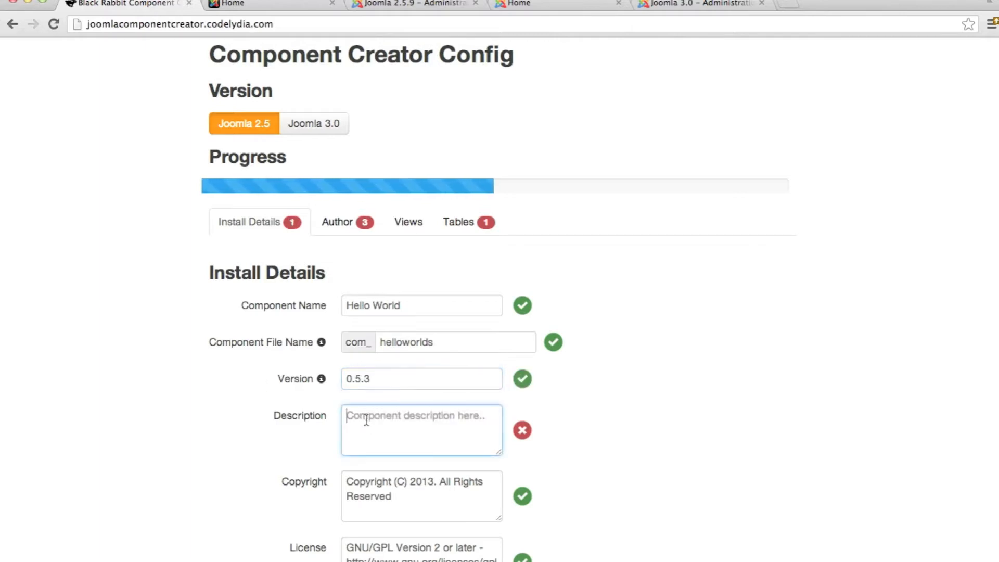
{"action": "type", "text": "This component was created with Black Rabbit Component Creator for Free"}
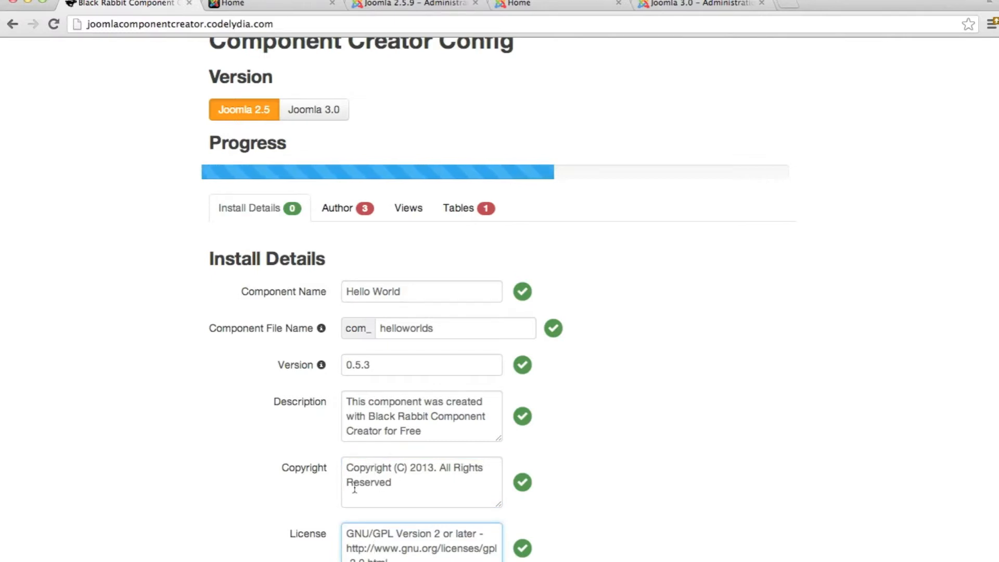
{"action": "mouse_move", "coordinate": [344, 208]}
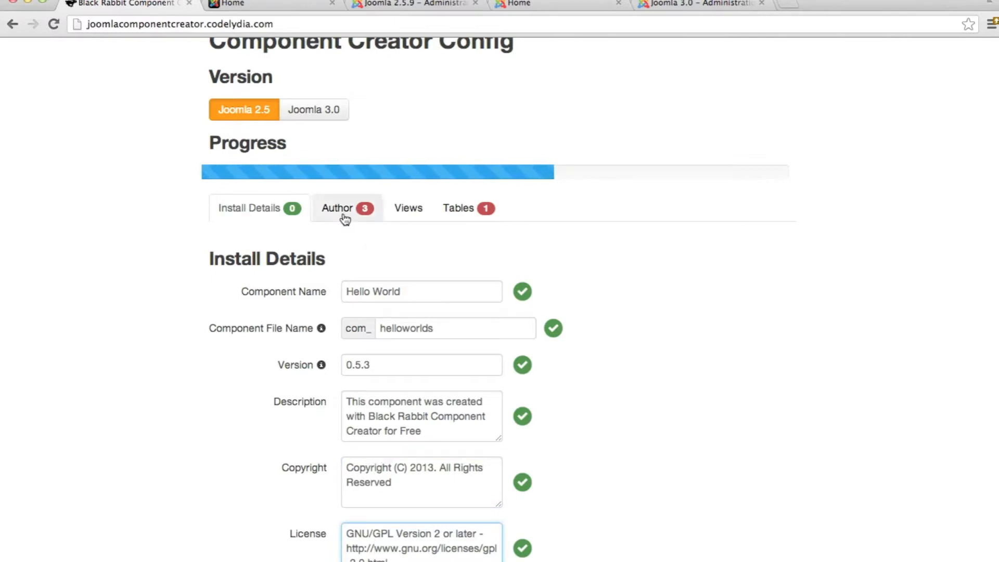
{"action": "left_click", "coordinate": [337, 208]}
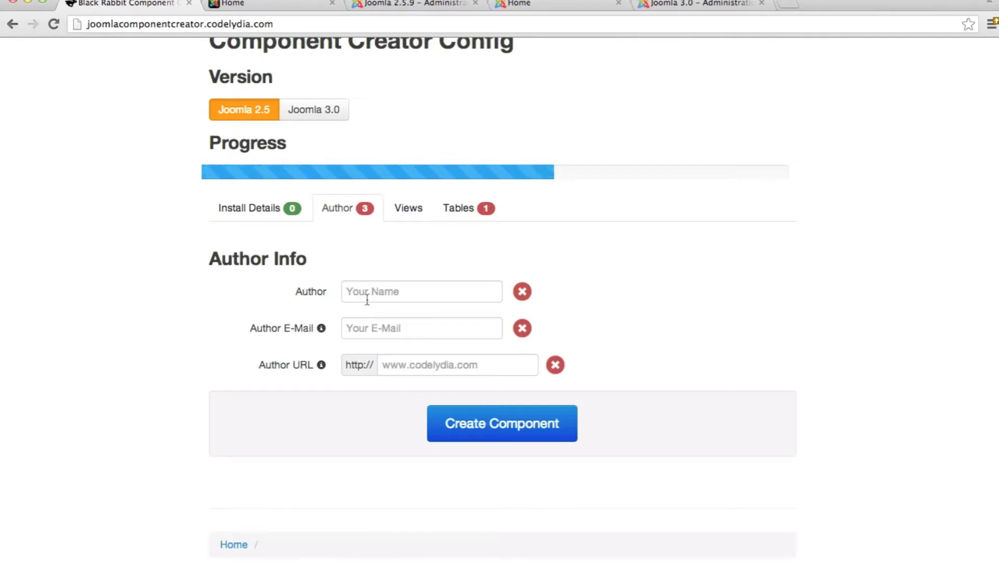
{"action": "type", "text": "Caleb Nance"}
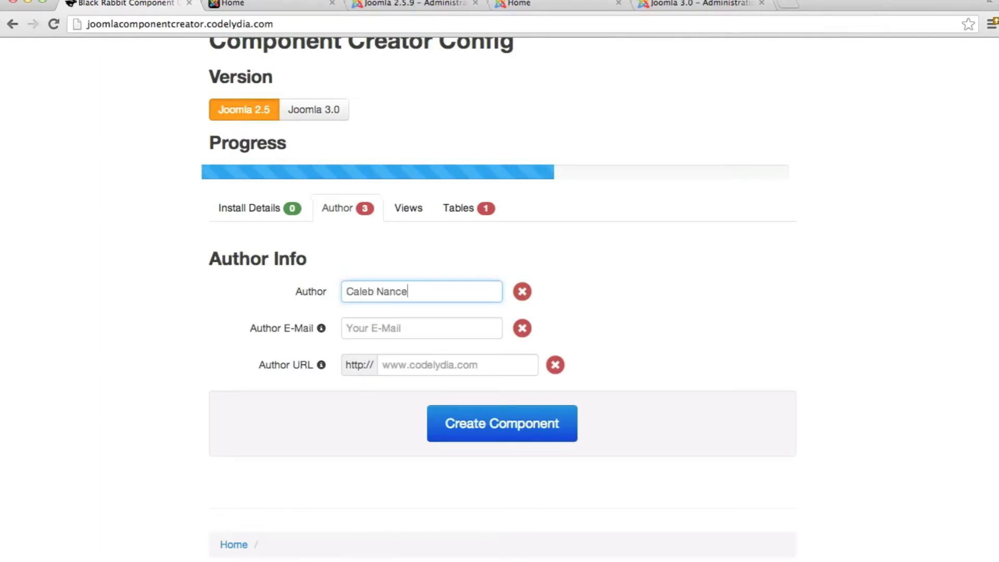
{"action": "left_click", "coordinate": [421, 328]}
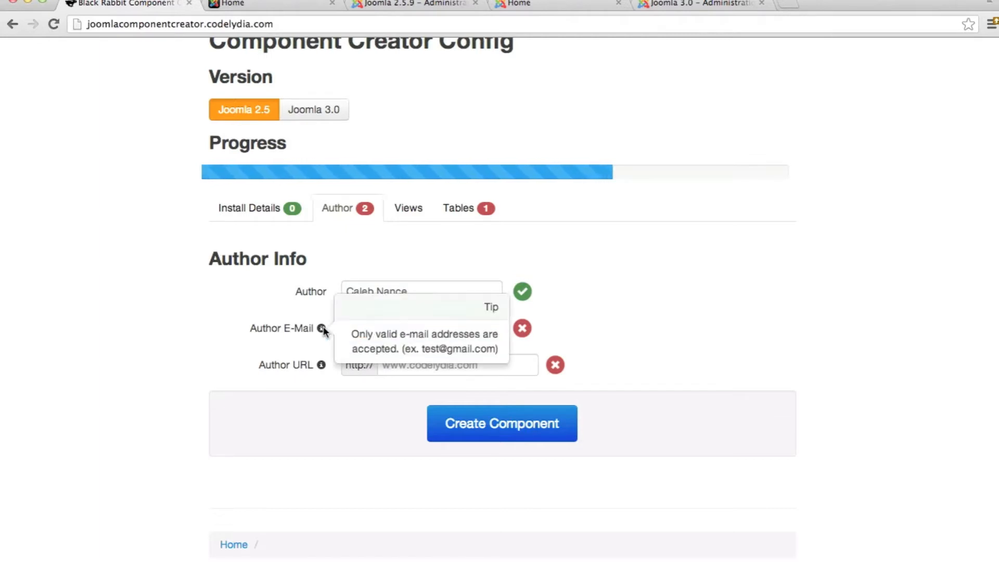
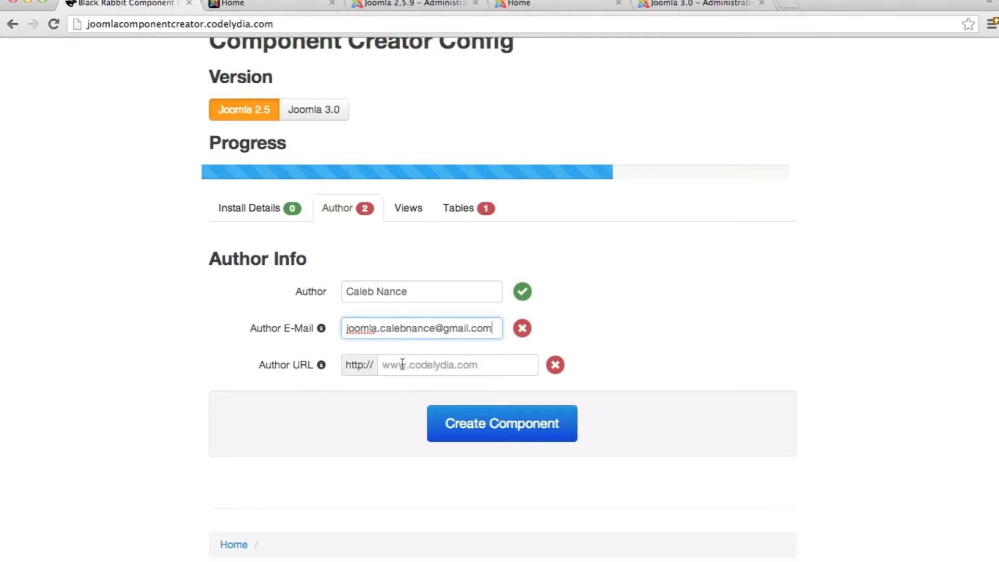
{"action": "left_click", "coordinate": [457, 365]}
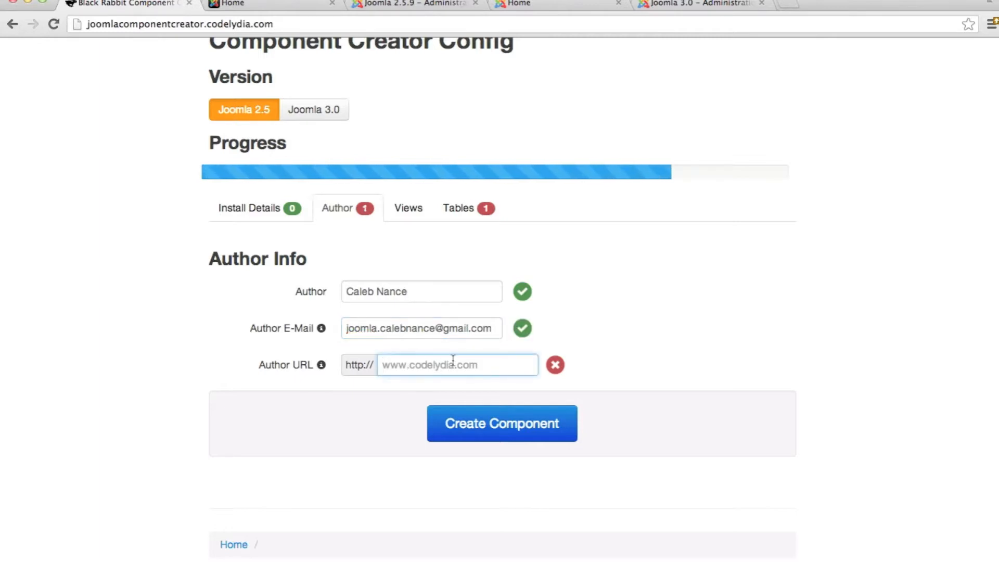
{"action": "type", "text": "codelydia."}
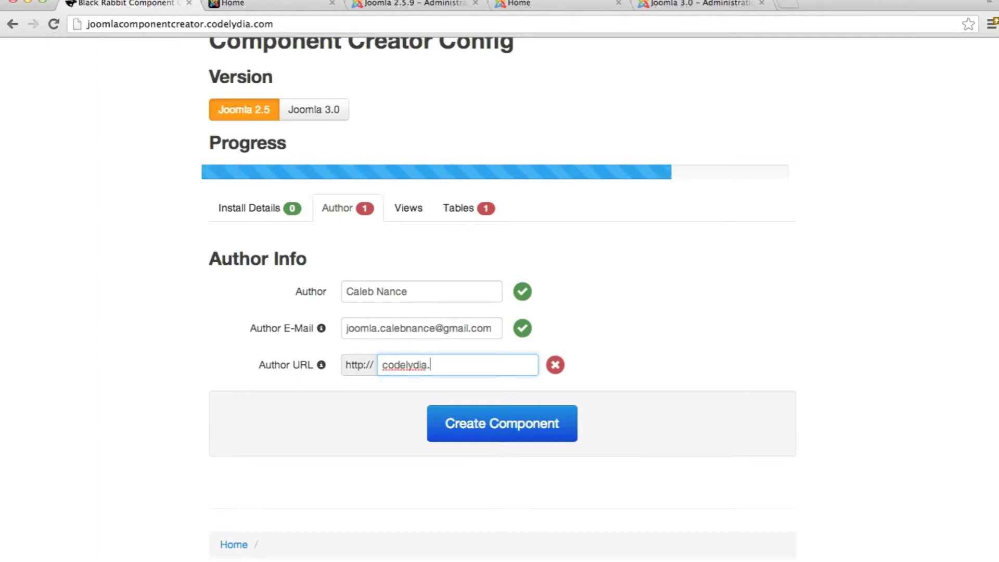
{"action": "type", "text": "www.codelydia.com"}
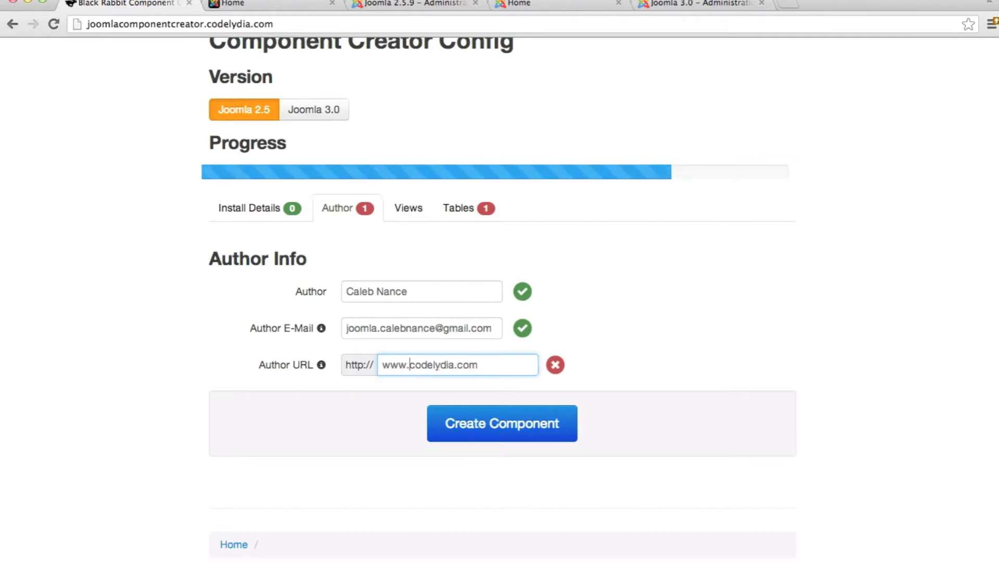
{"action": "mouse_move", "coordinate": [417, 346]}
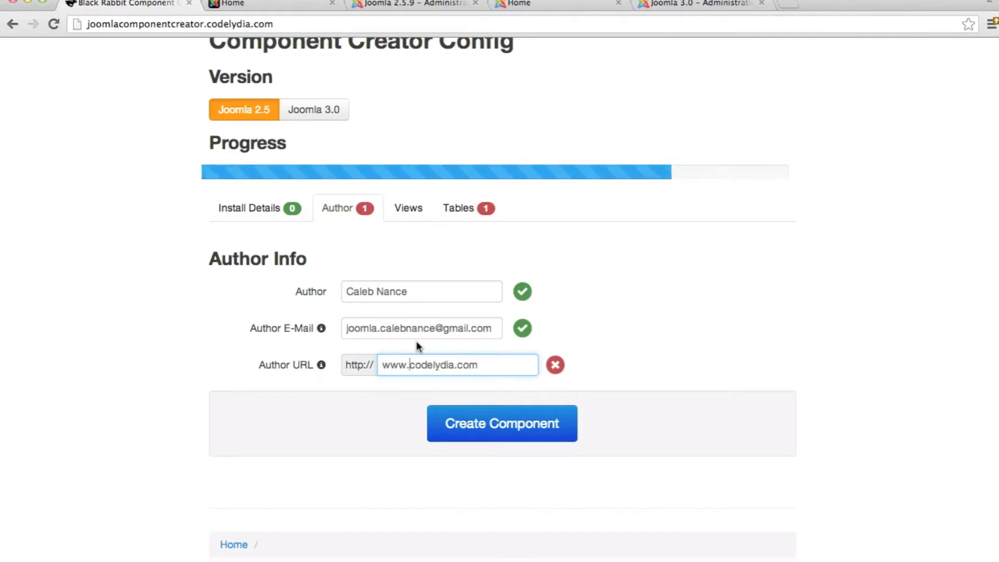
{"action": "mouse_move", "coordinate": [354, 419]}
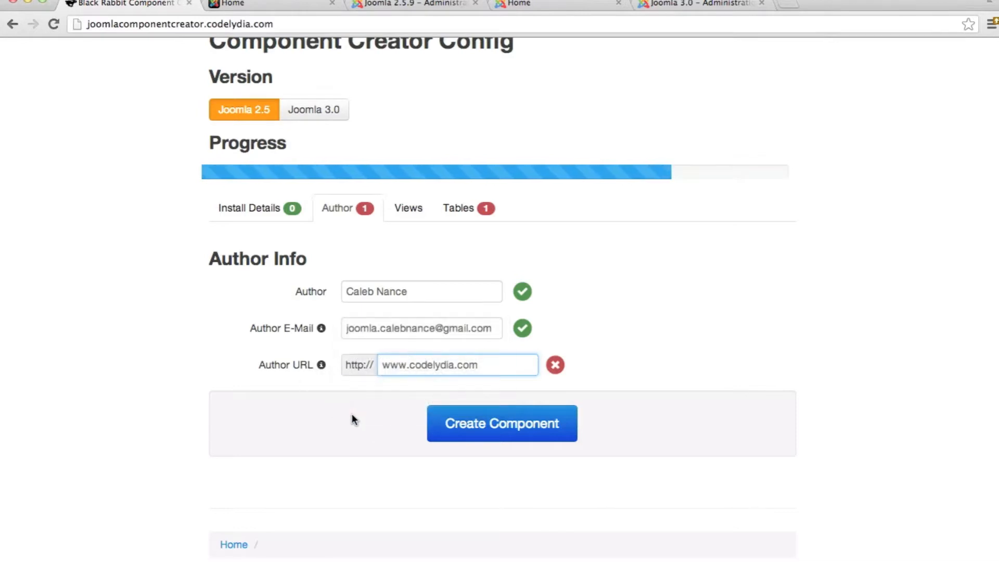
{"action": "mouse_move", "coordinate": [312, 421]}
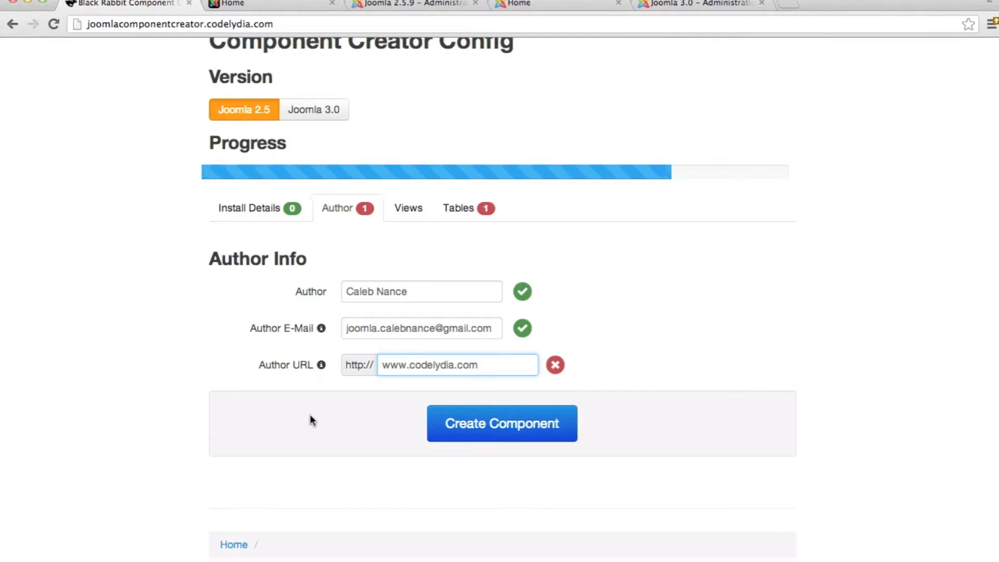
{"action": "mouse_move", "coordinate": [291, 329]}
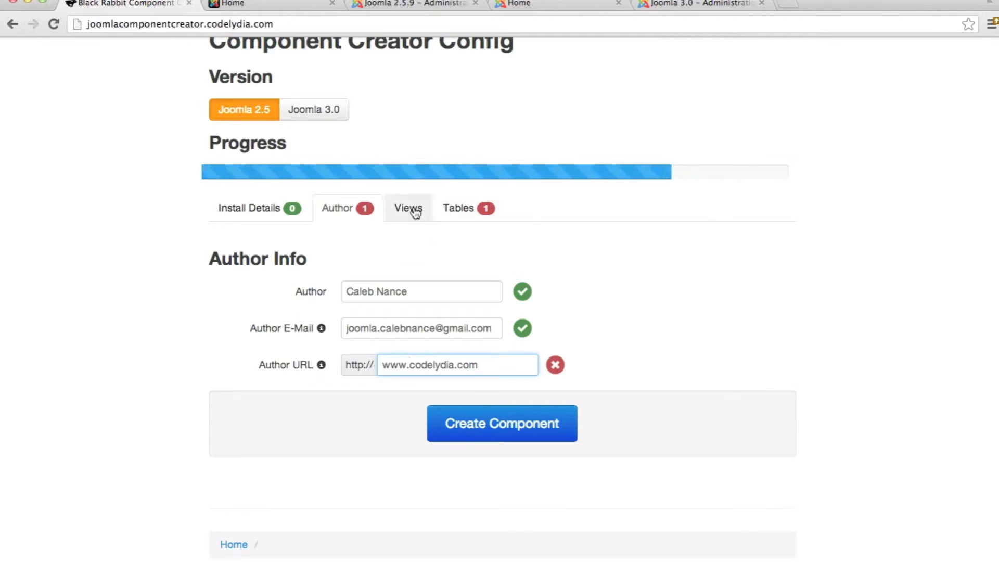
{"action": "mouse_move", "coordinate": [412, 227]}
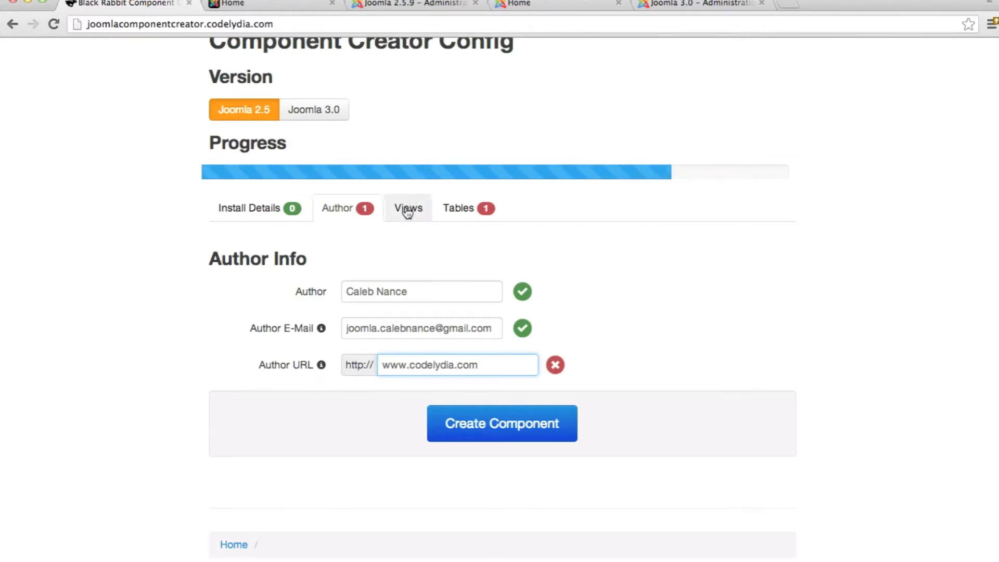
- Enable Add Category View in the component's Views settings
{"action": "left_click", "coordinate": [408, 208]}
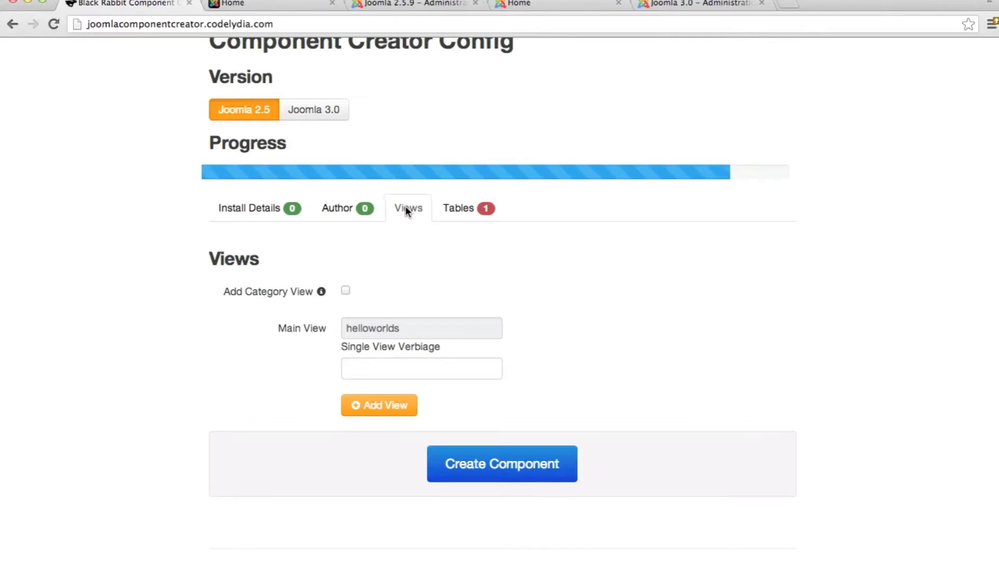
{"action": "mouse_move", "coordinate": [346, 282]}
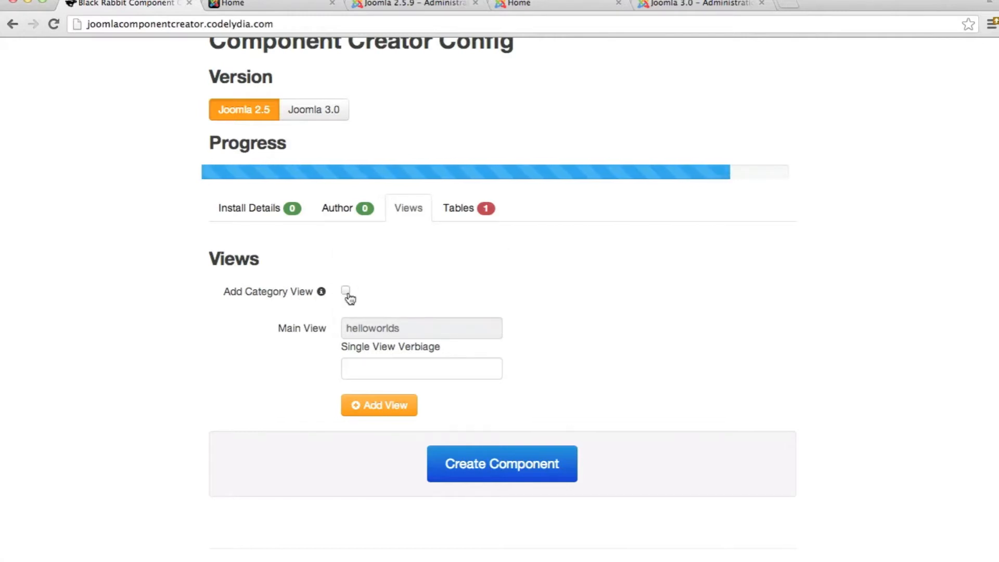
{"action": "left_click", "coordinate": [345, 291]}
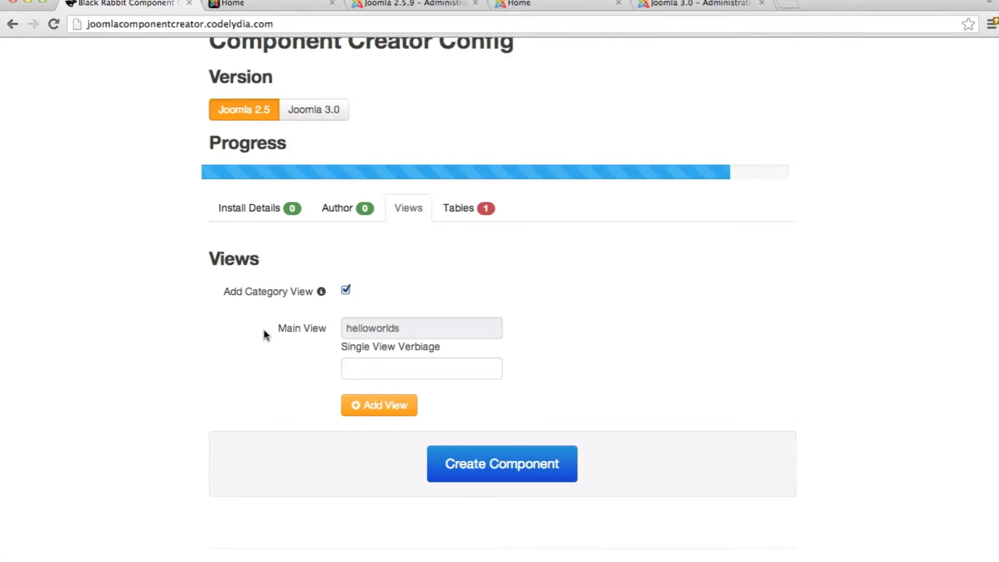
{"action": "mouse_move", "coordinate": [301, 374]}
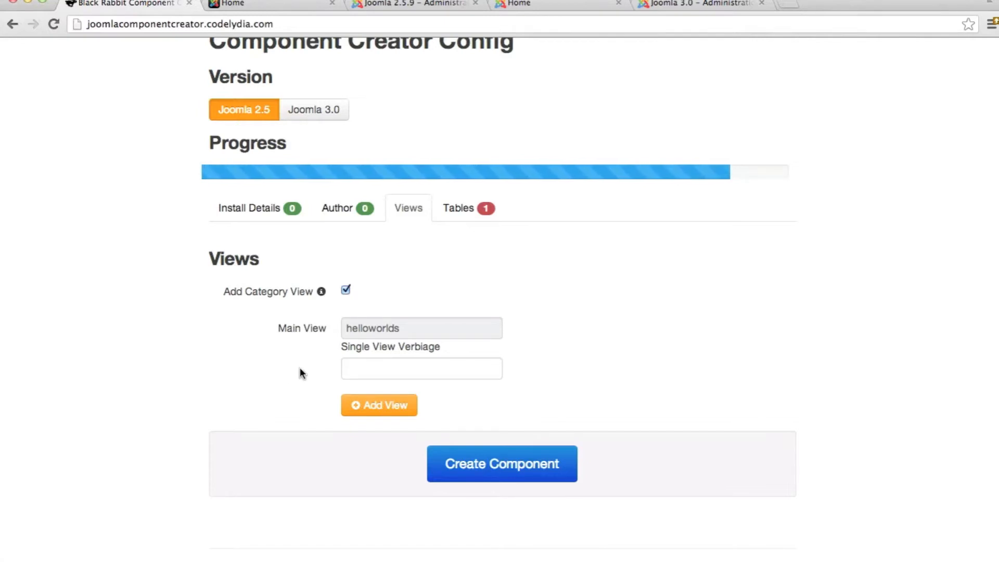
{"action": "mouse_move", "coordinate": [293, 298]}
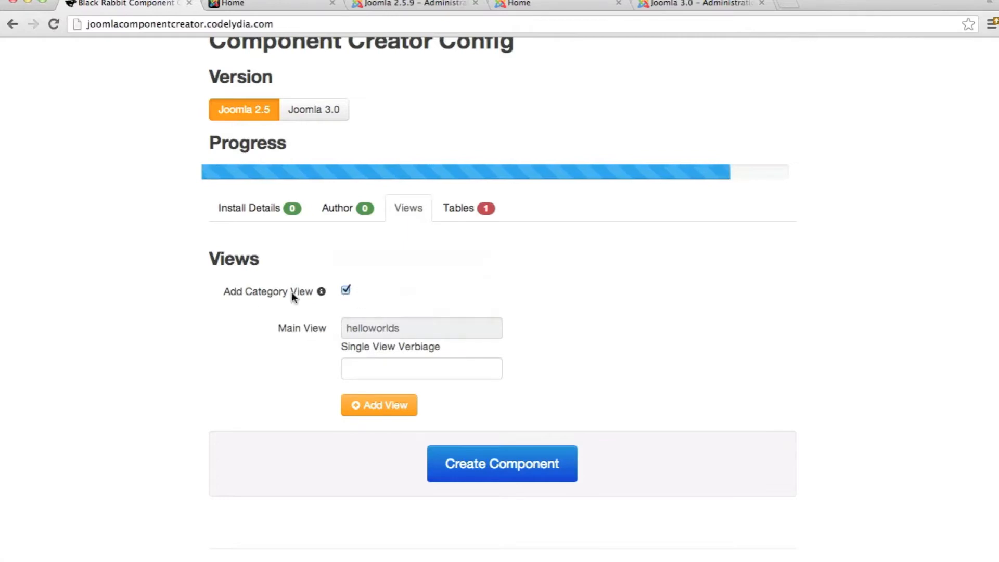
{"action": "mouse_move", "coordinate": [241, 366]}
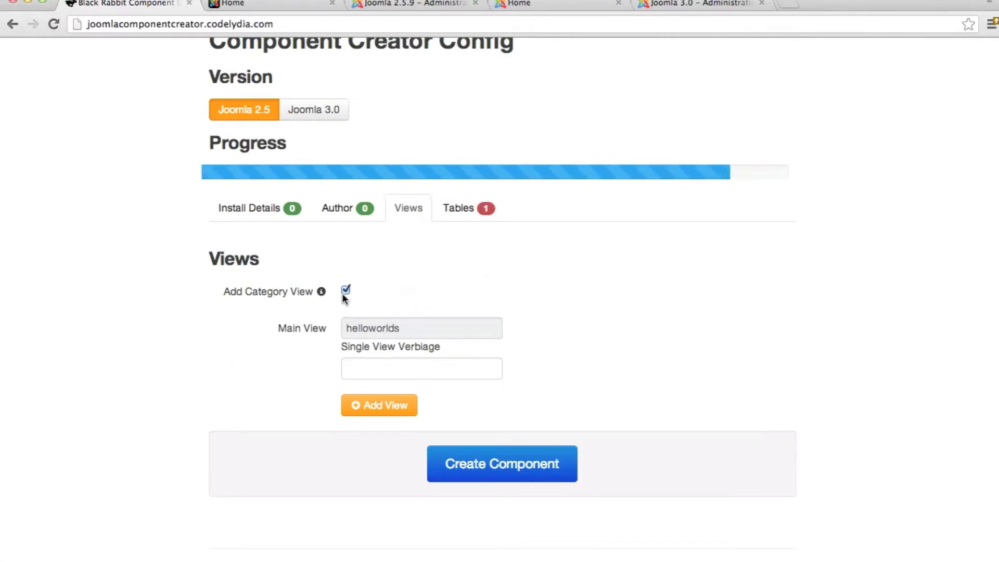
{"action": "mouse_move", "coordinate": [347, 358]}
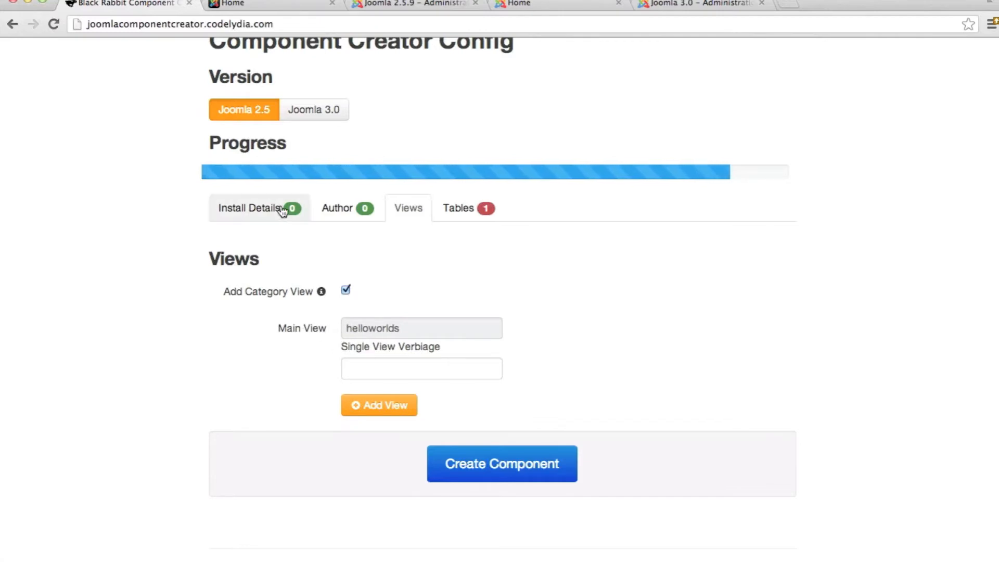
{"action": "left_click", "coordinate": [259, 208]}
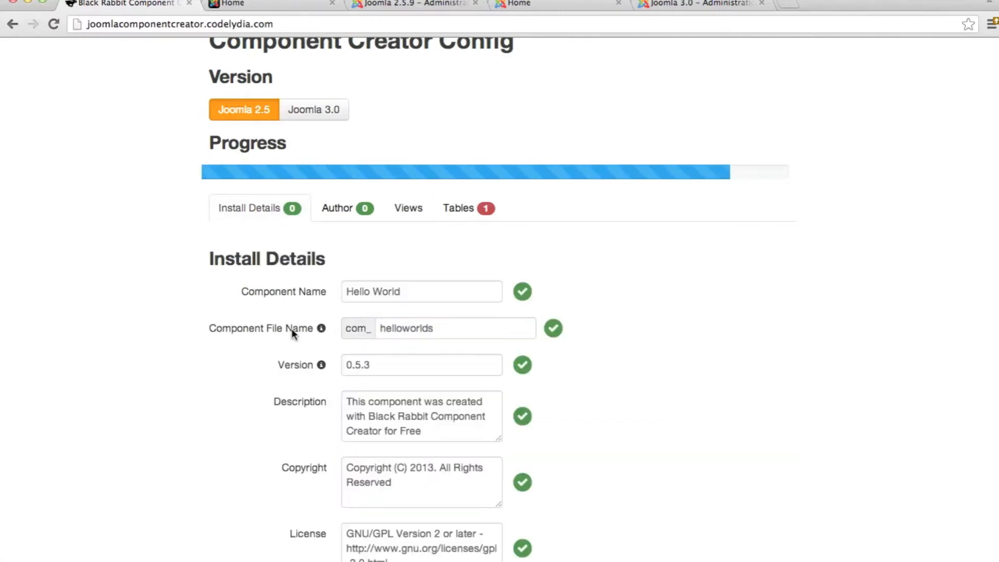
{"action": "mouse_move", "coordinate": [413, 254]}
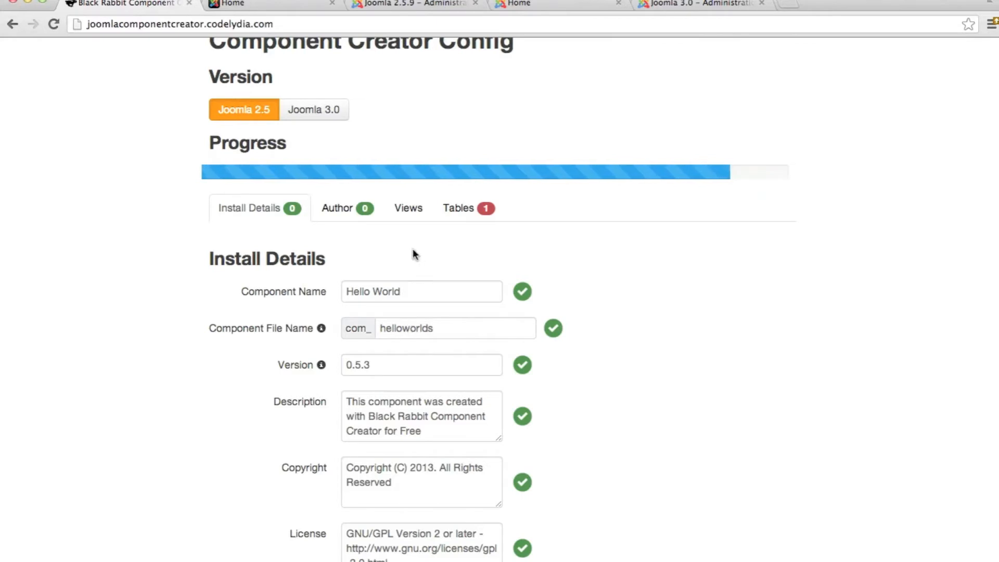
- Set the Single View Verbiage to helloworld from the autocomplete suggestion
{"action": "left_click", "coordinate": [408, 208]}
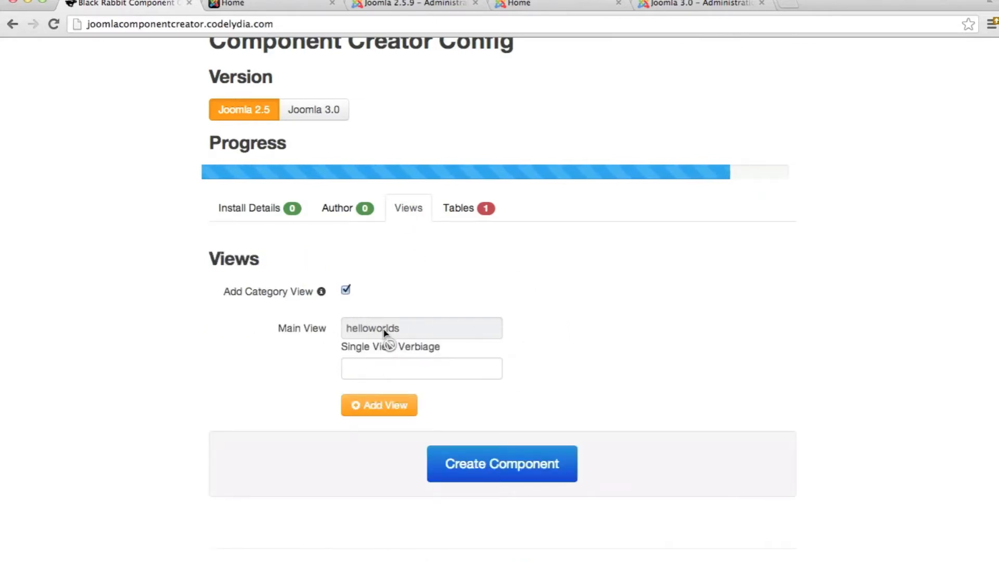
{"action": "left_click", "coordinate": [421, 368]}
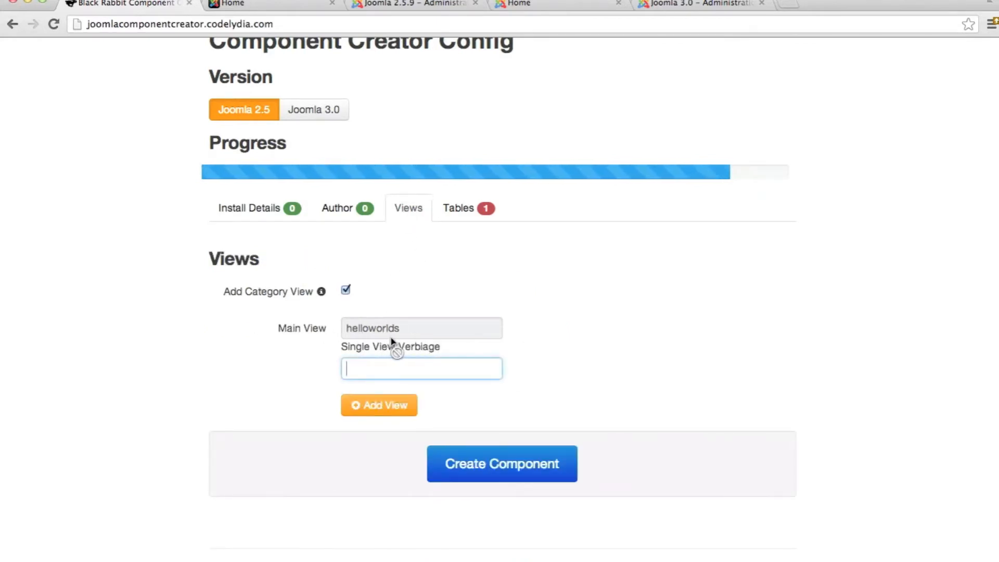
{"action": "left_click", "coordinate": [250, 208]}
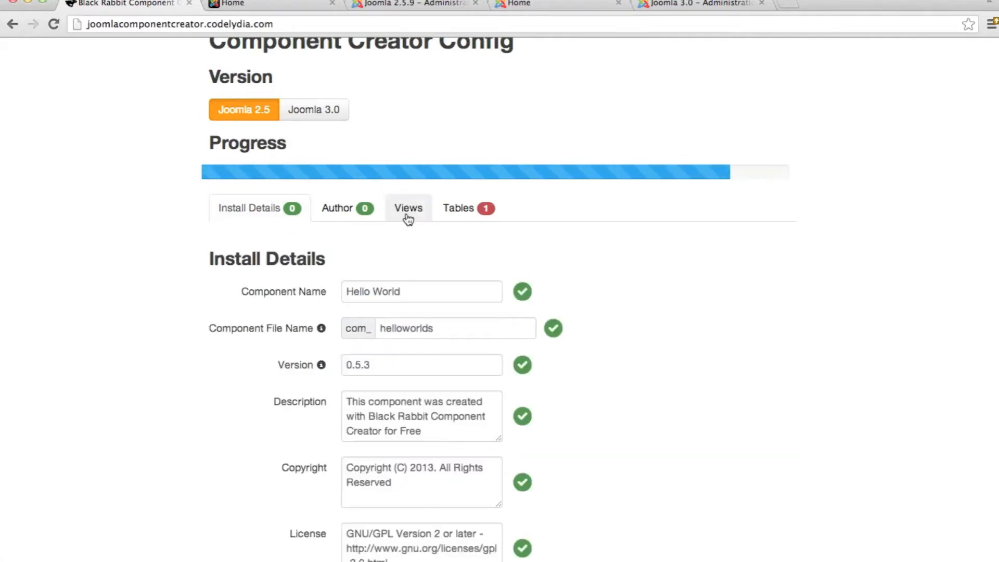
{"action": "left_click", "coordinate": [408, 208]}
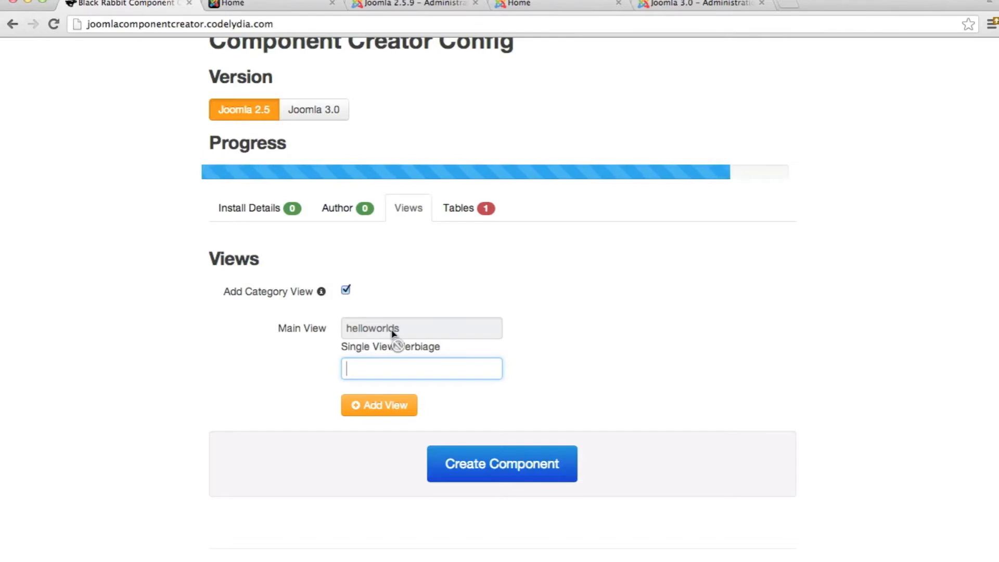
{"action": "type", "text": "he"}
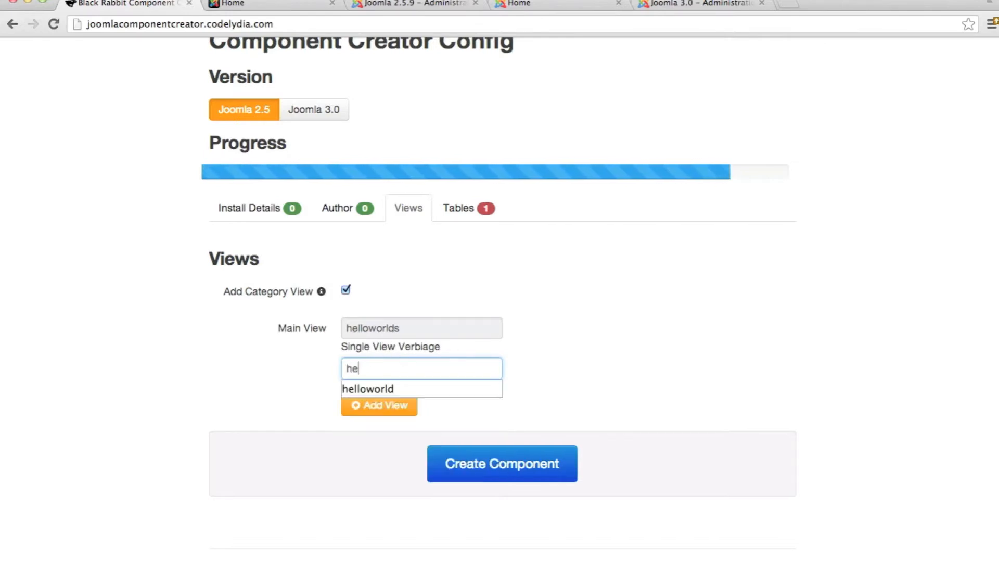
{"action": "left_click", "coordinate": [366, 389]}
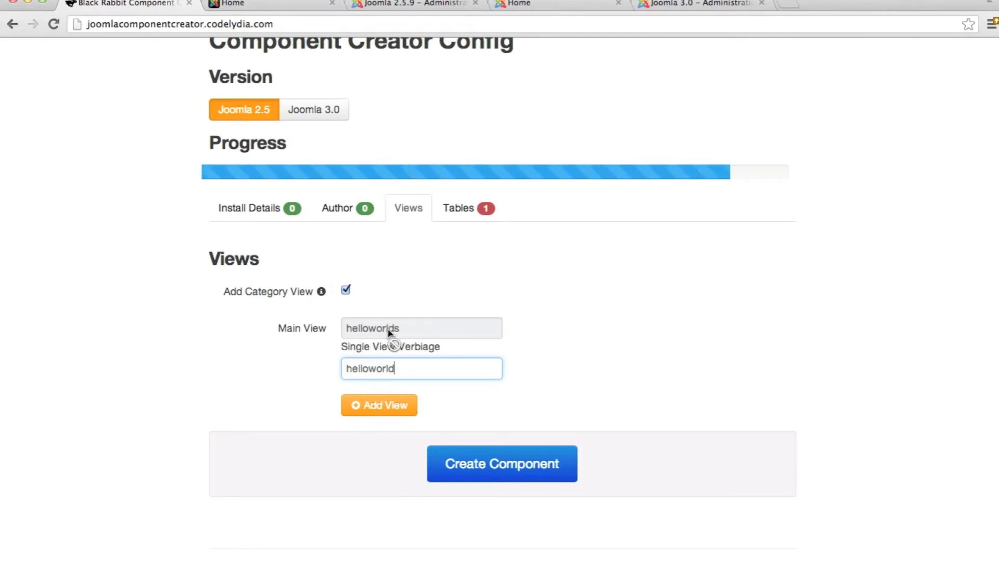
- Show the helloworlds Tables settings with the 'A little help...' notice dismissed
{"action": "left_click", "coordinate": [458, 208]}
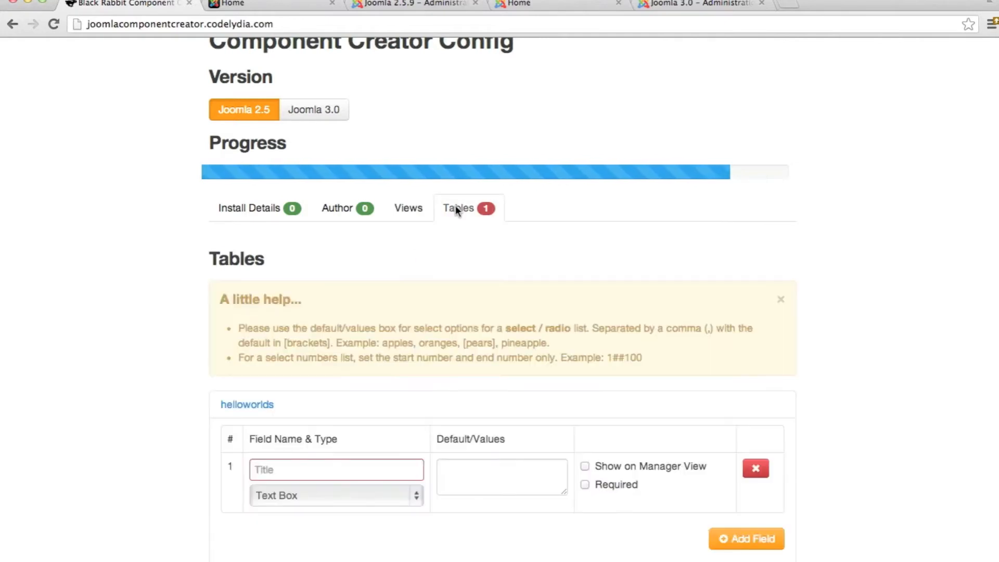
{"action": "mouse_move", "coordinate": [462, 255]}
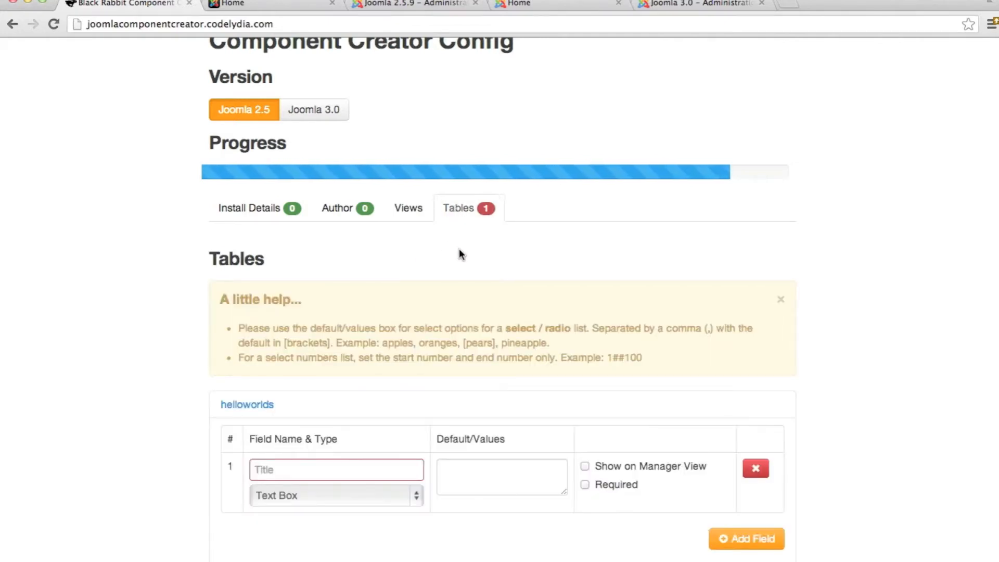
{"action": "mouse_move", "coordinate": [395, 327]}
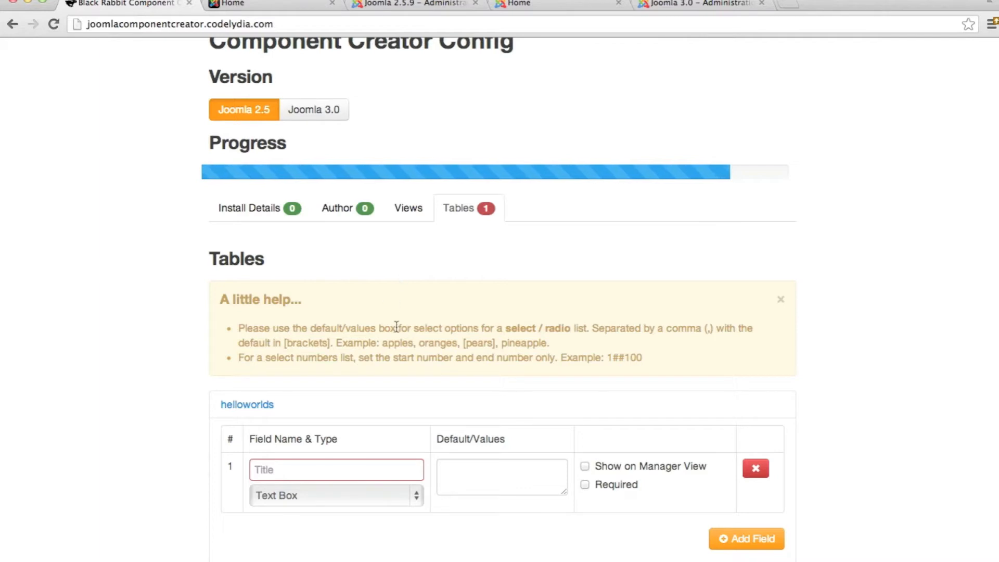
{"action": "mouse_move", "coordinate": [488, 336]}
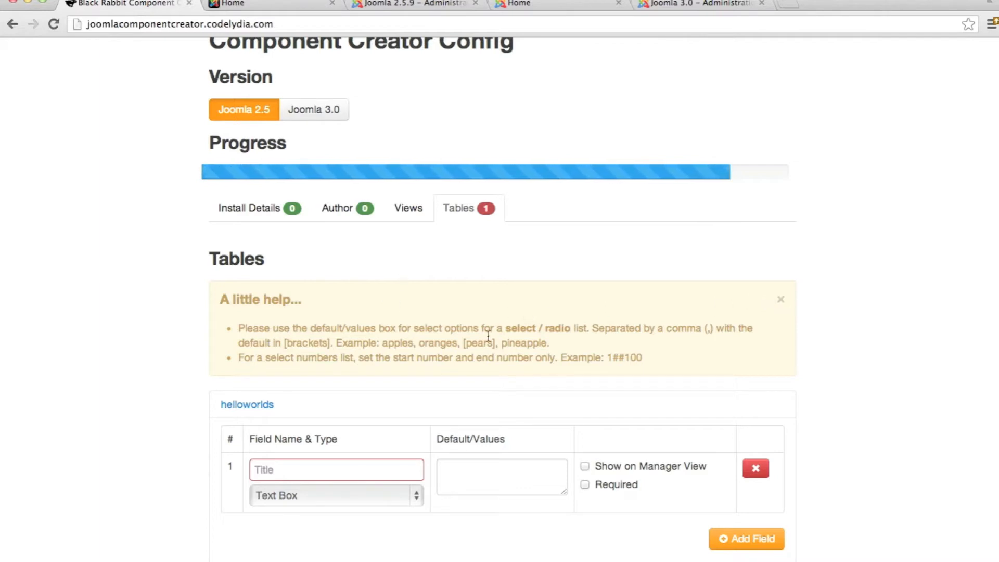
{"action": "left_click", "coordinate": [780, 300]}
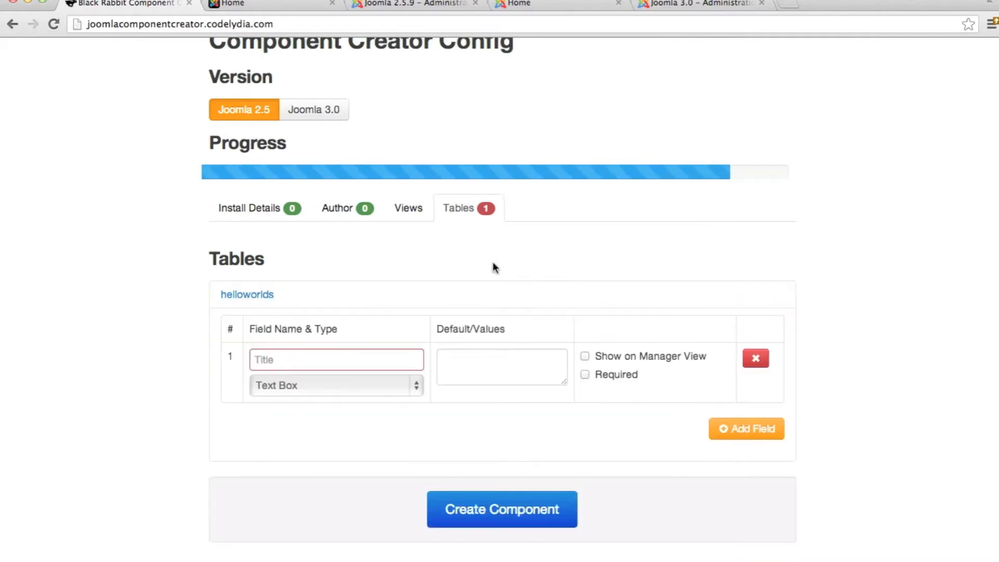
{"action": "mouse_move", "coordinate": [287, 287]}
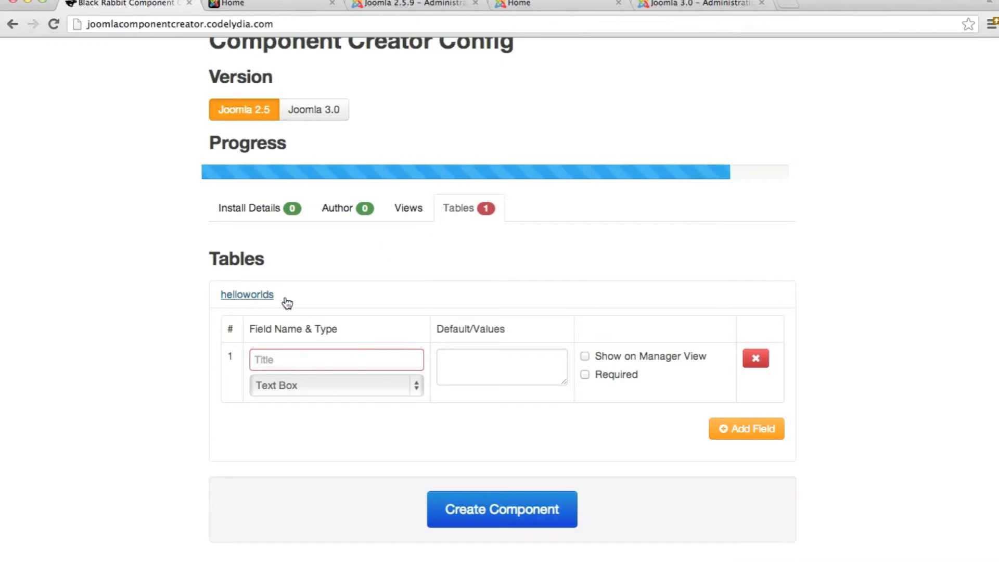
{"action": "mouse_move", "coordinate": [411, 234]}
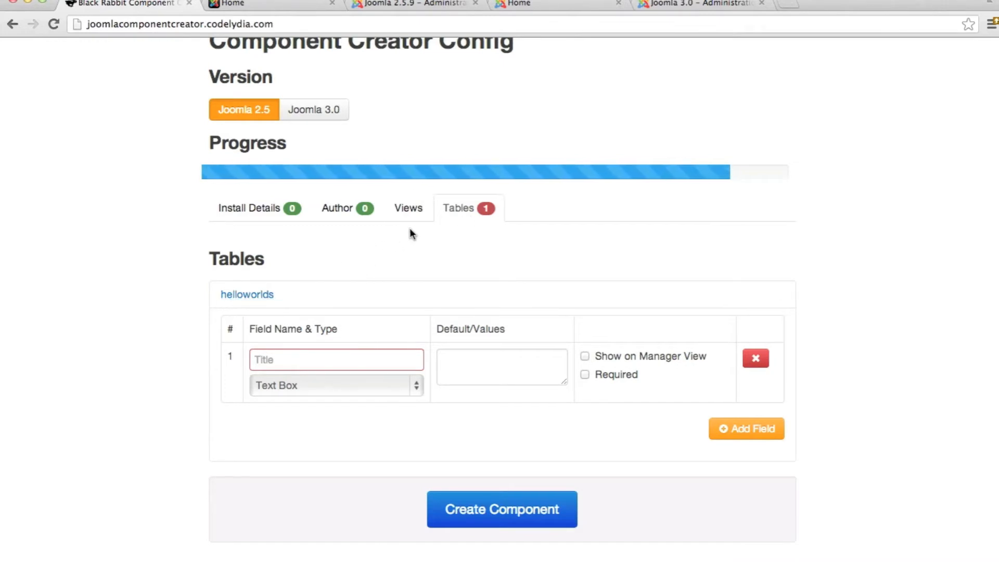
{"action": "mouse_move", "coordinate": [228, 344]}
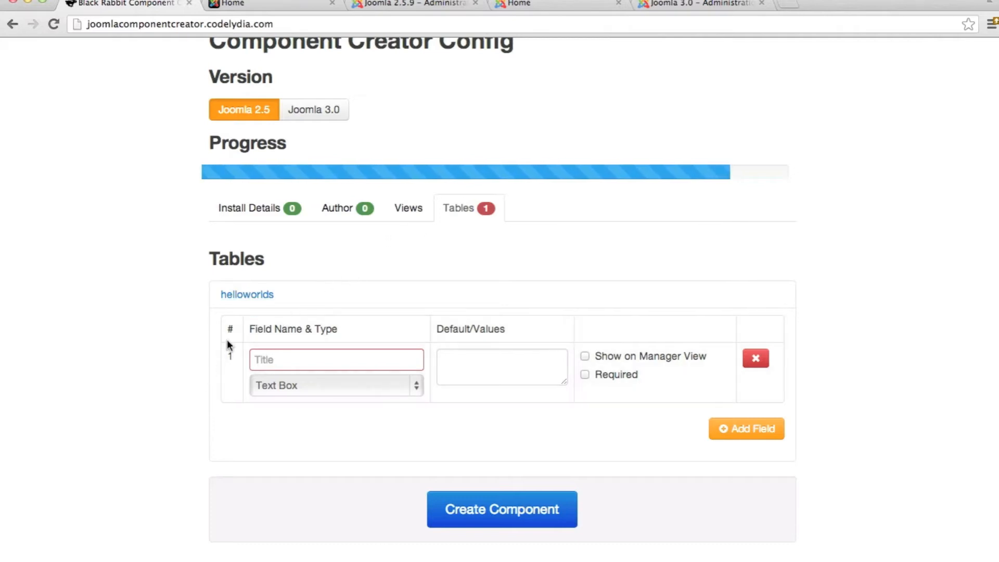
{"action": "mouse_move", "coordinate": [408, 207]}
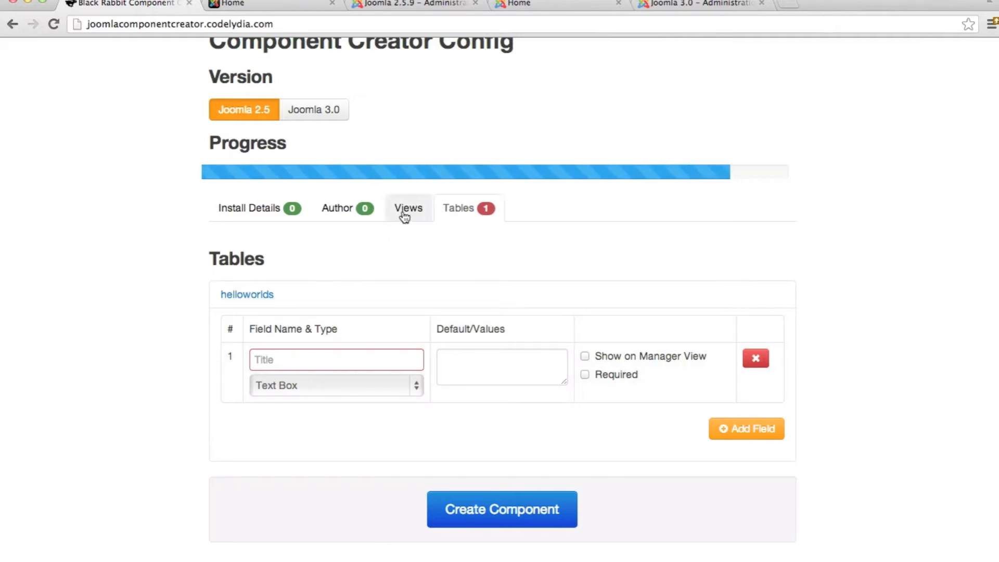
{"action": "left_click", "coordinate": [408, 207]}
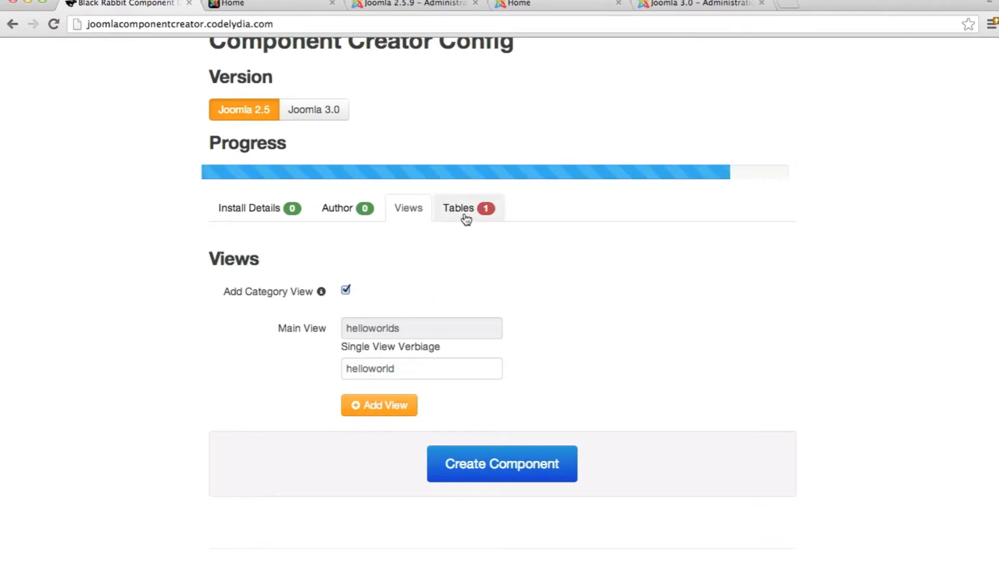
{"action": "left_click", "coordinate": [468, 207]}
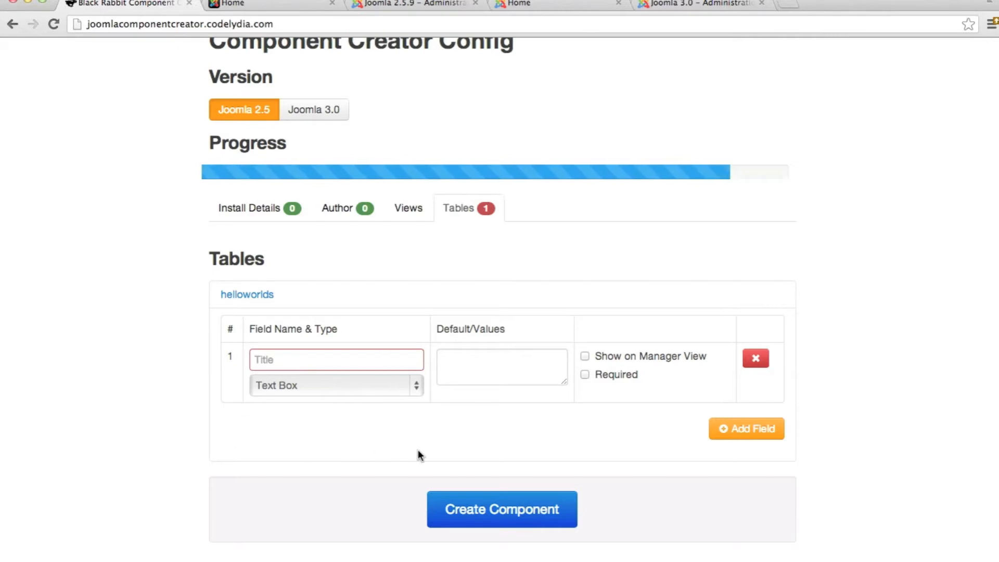
{"action": "mouse_move", "coordinate": [450, 428]}
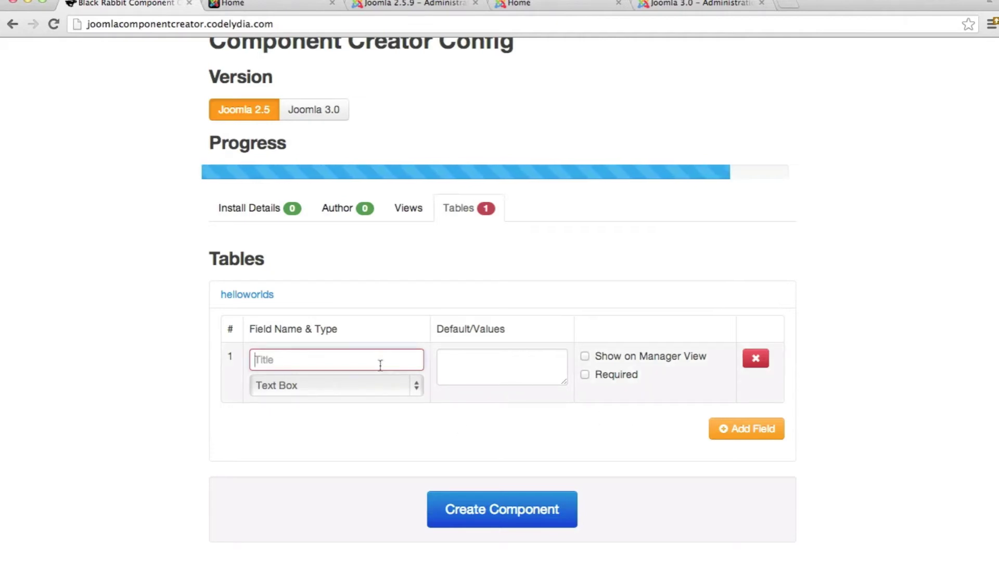
- Name the first table field Title, shown on the manager view and required
{"action": "type", "text": "Title"}
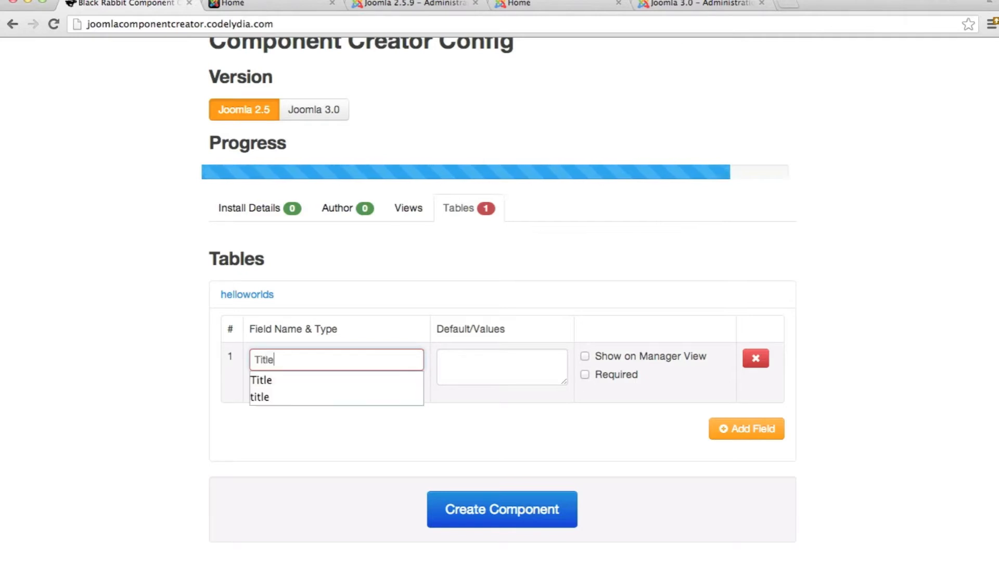
{"action": "mouse_move", "coordinate": [360, 362]}
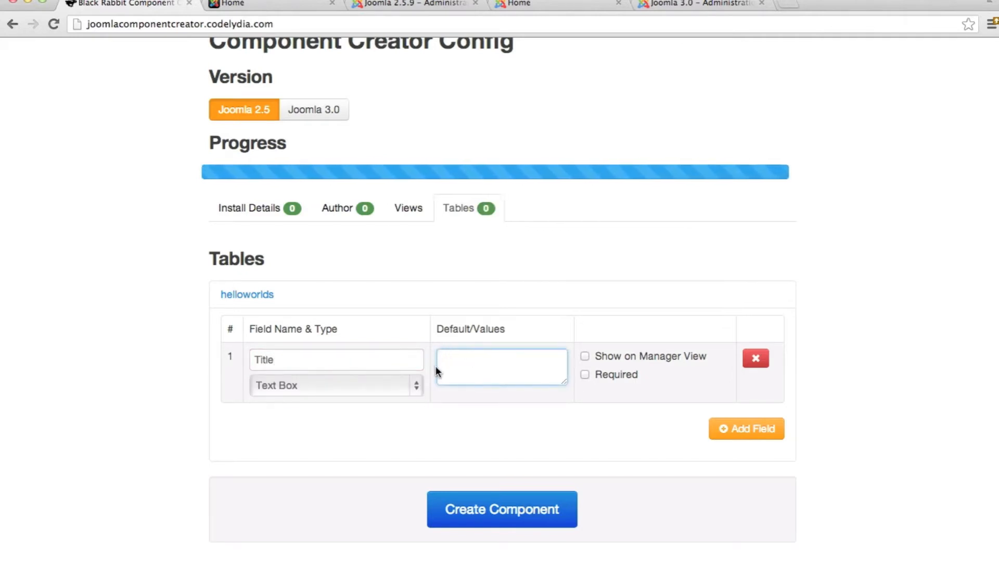
{"action": "mouse_move", "coordinate": [492, 351]}
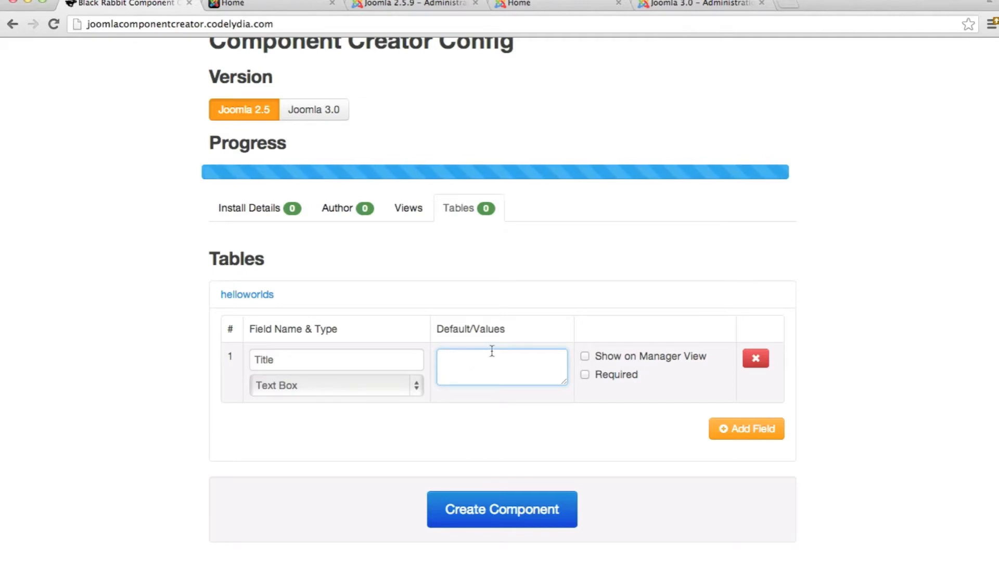
{"action": "mouse_move", "coordinate": [391, 357]}
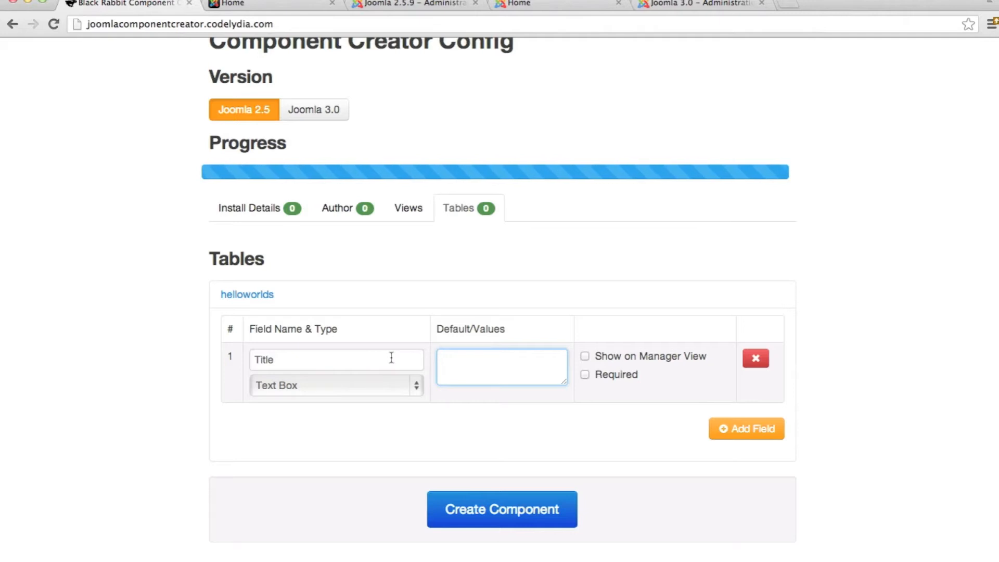
{"action": "mouse_move", "coordinate": [440, 364]}
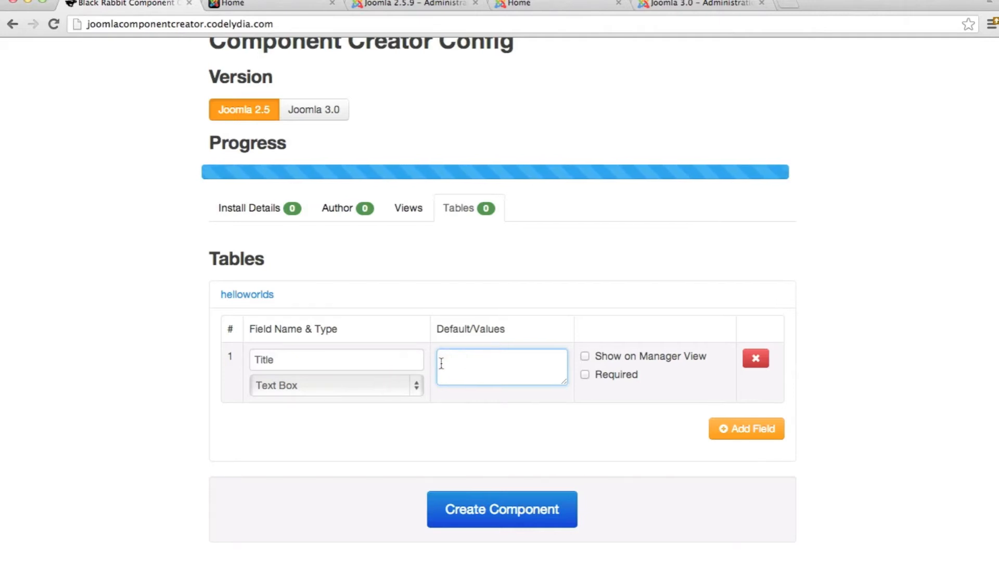
{"action": "mouse_move", "coordinate": [346, 386]}
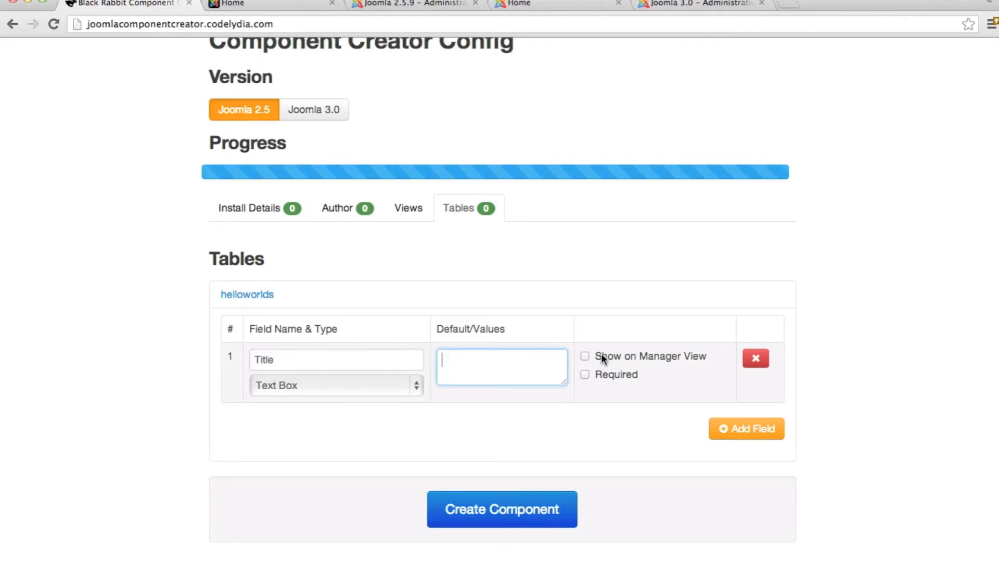
{"action": "left_click", "coordinate": [584, 355]}
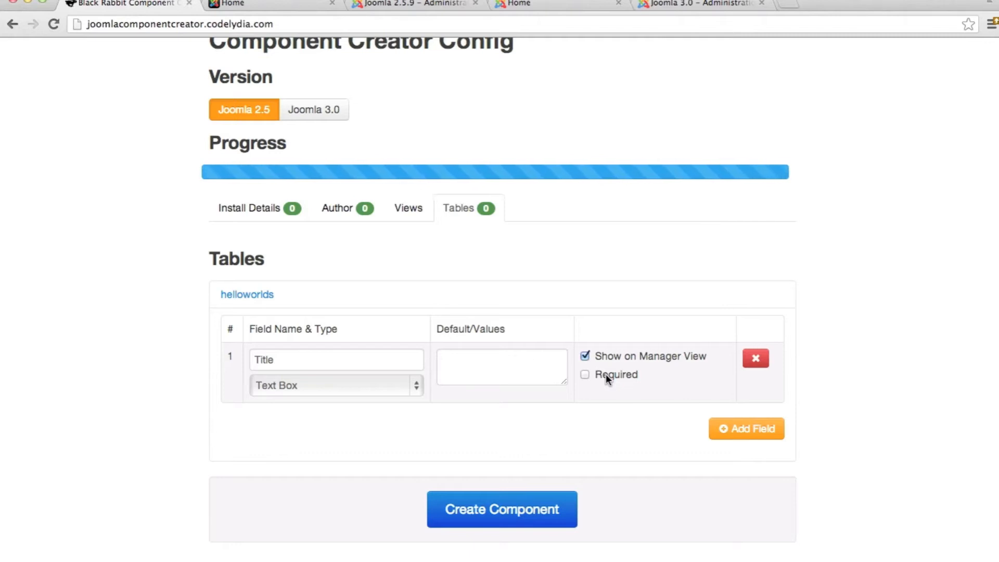
{"action": "left_click", "coordinate": [584, 374]}
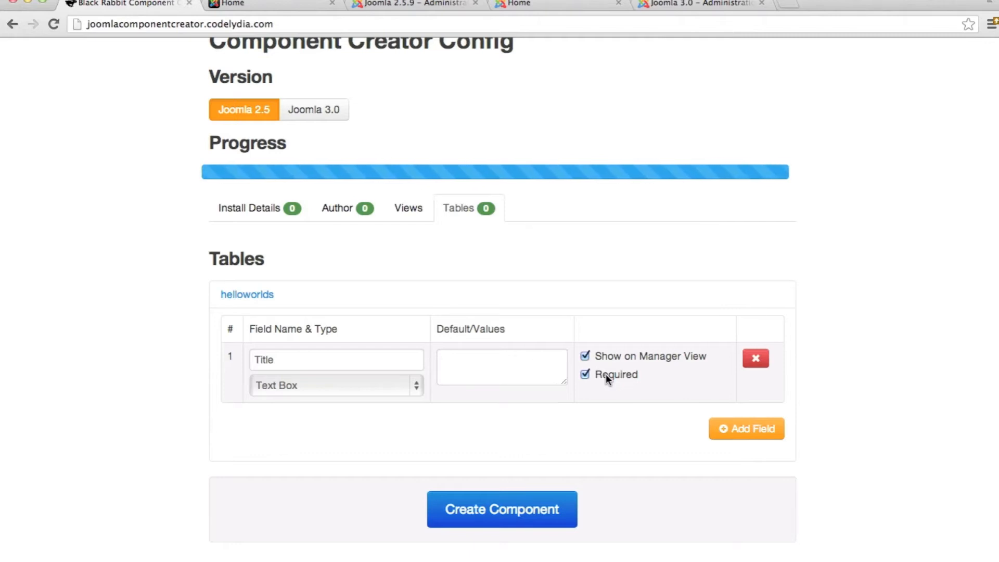
{"action": "mouse_move", "coordinate": [753, 460]}
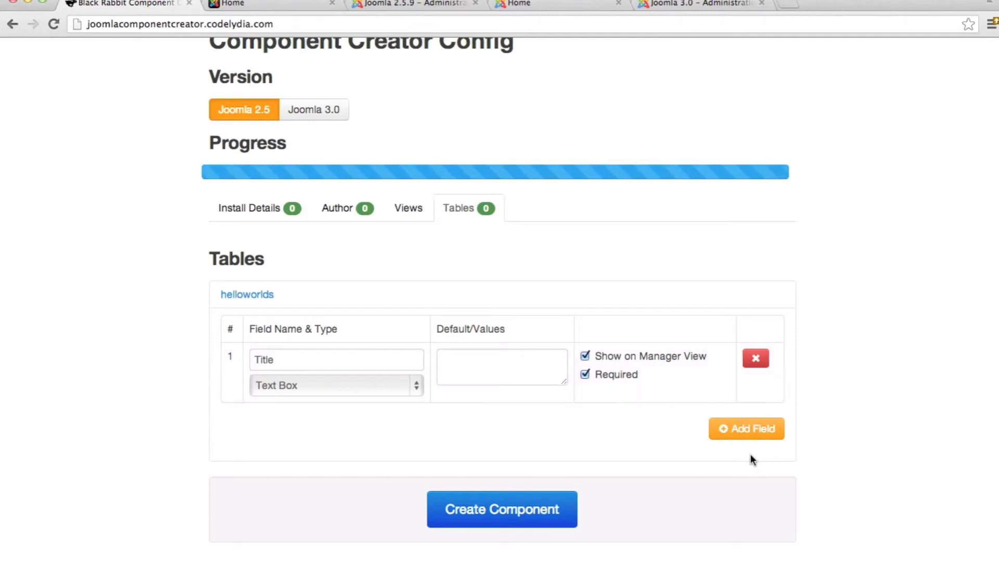
- Add field rows and make field 2 Category, of Category type and required
{"action": "left_click", "coordinate": [746, 428]}
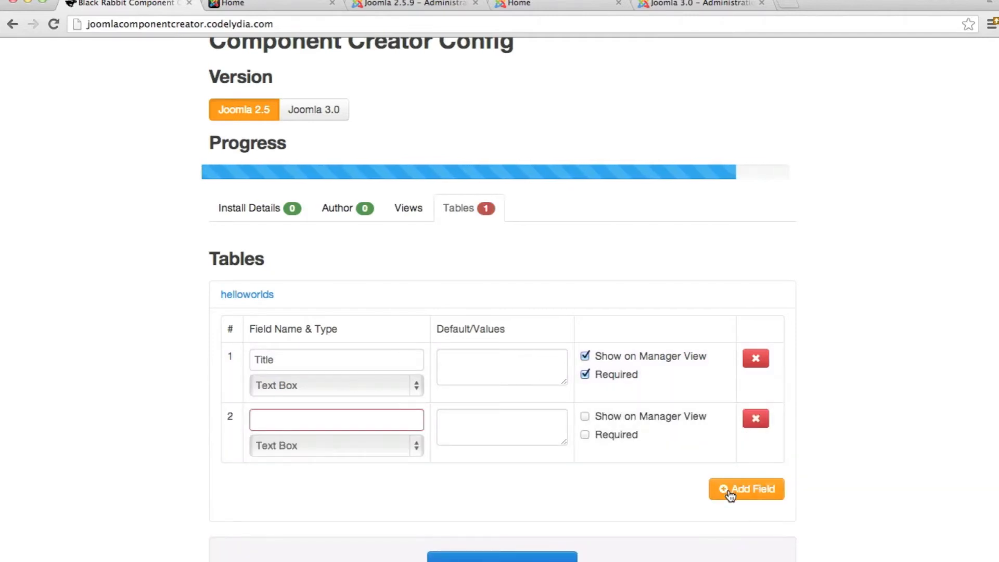
{"action": "left_click", "coordinate": [745, 489]}
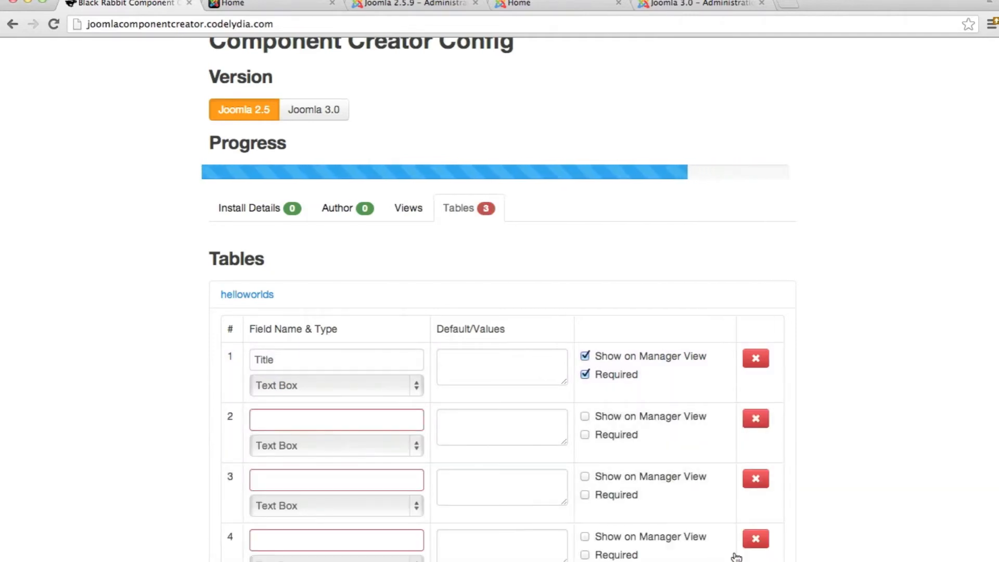
{"action": "left_click", "coordinate": [336, 419]}
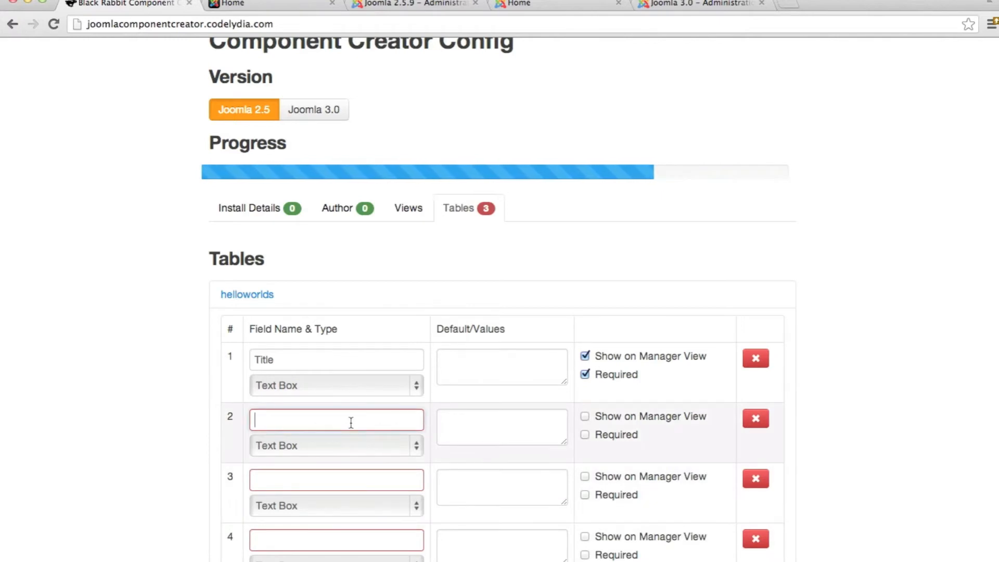
{"action": "type", "text": "Category"}
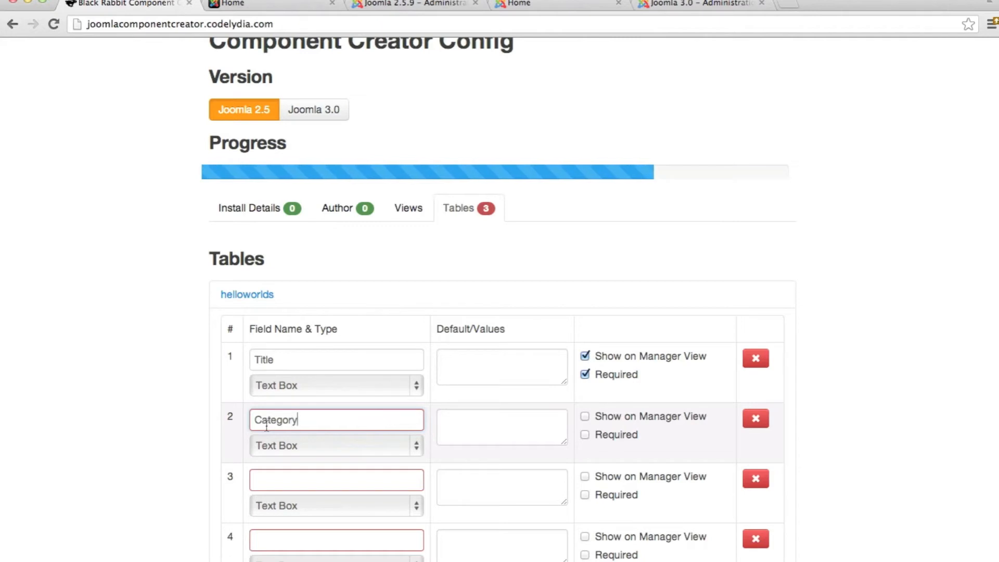
{"action": "mouse_move", "coordinate": [295, 446]}
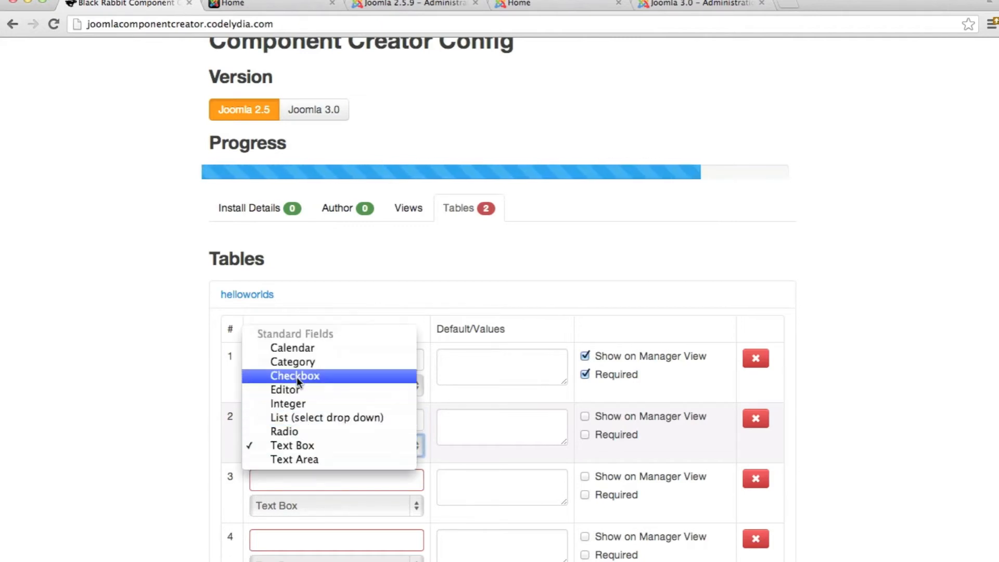
{"action": "left_click", "coordinate": [293, 362]}
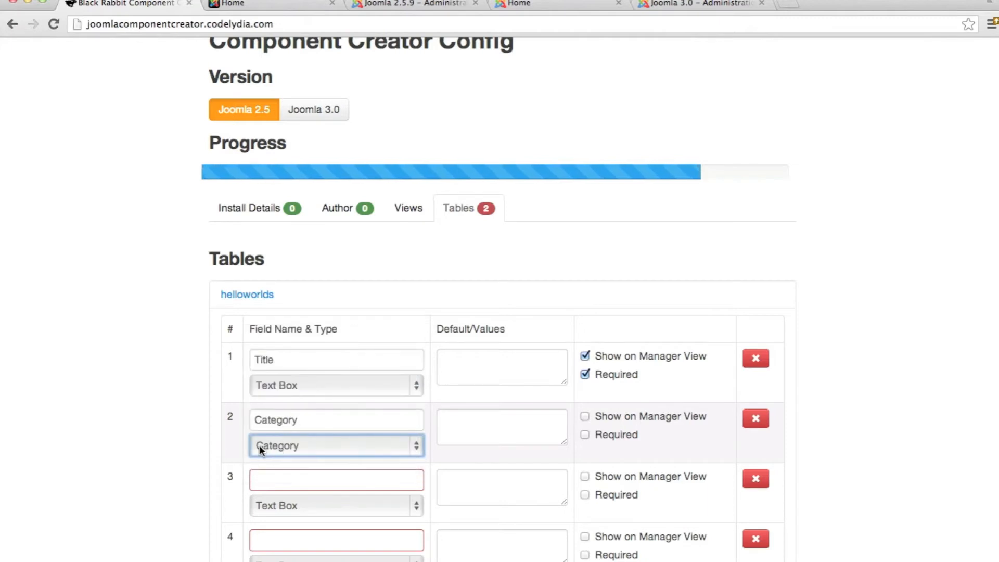
{"action": "mouse_move", "coordinate": [336, 394]}
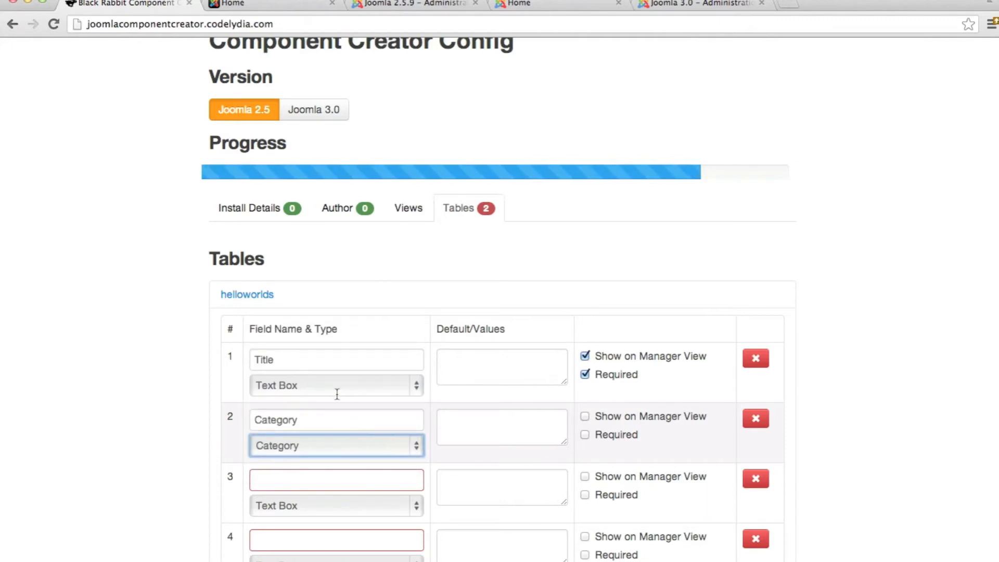
{"action": "mouse_move", "coordinate": [318, 459]}
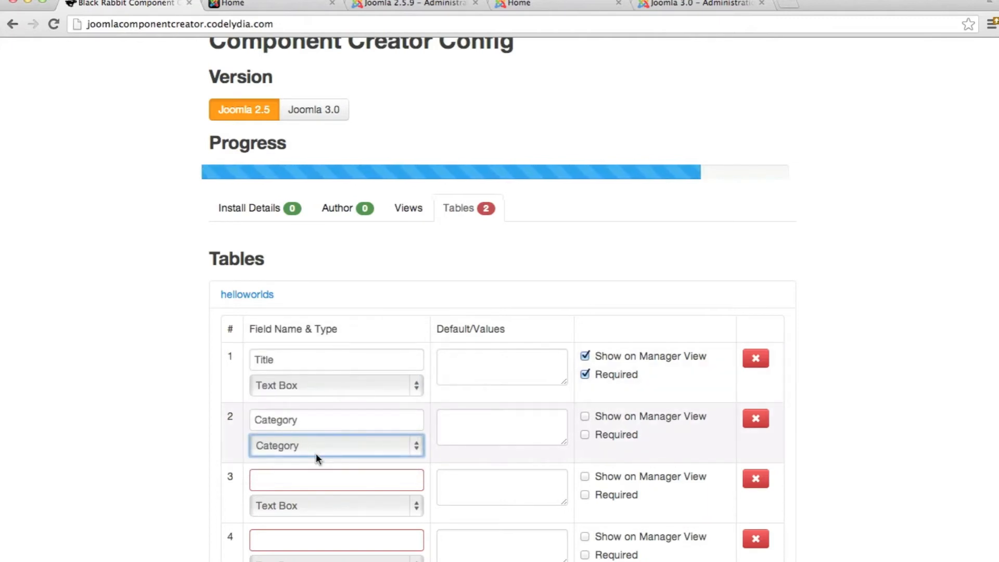
{"action": "mouse_move", "coordinate": [408, 216]}
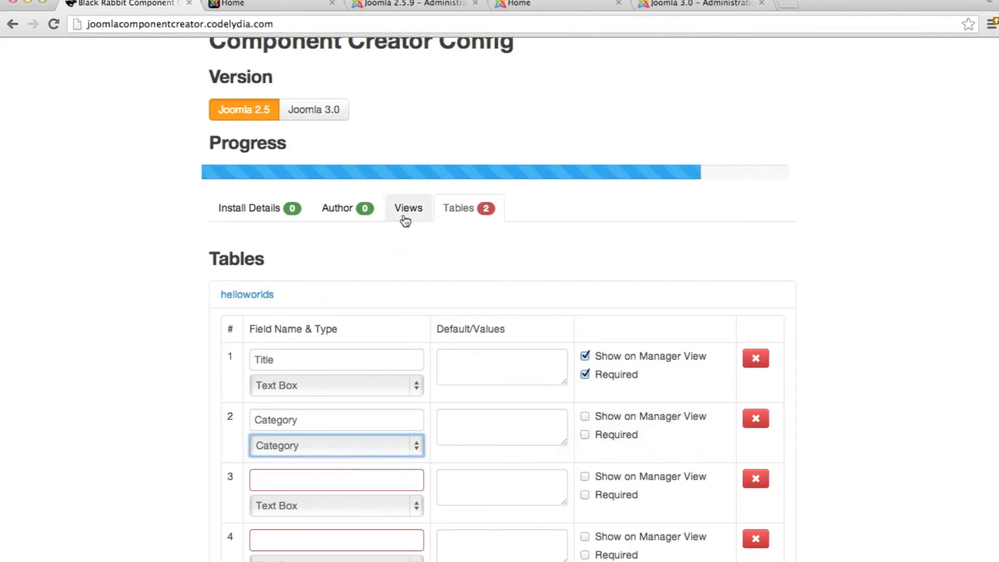
{"action": "mouse_move", "coordinate": [437, 144]}
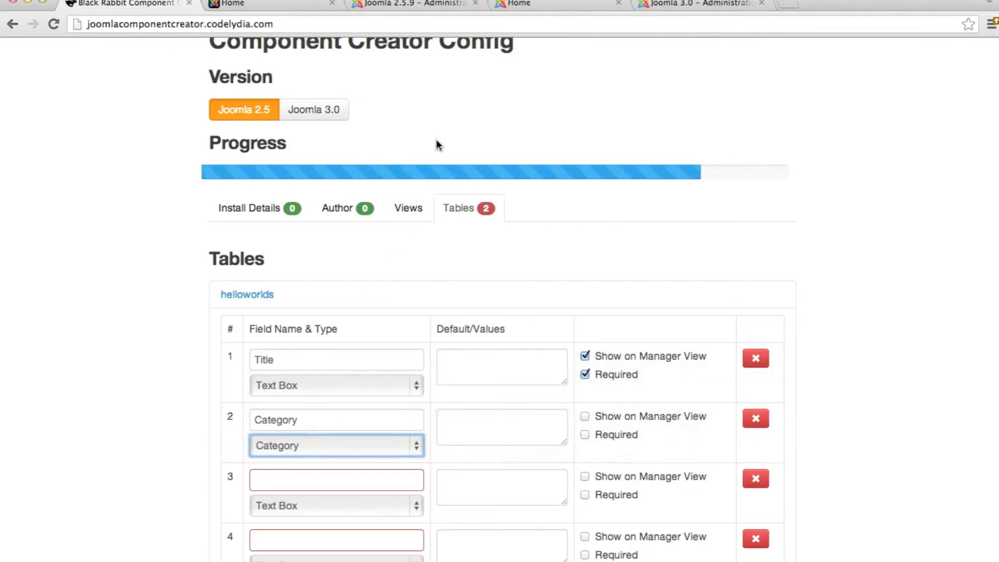
{"action": "left_click", "coordinate": [408, 207]}
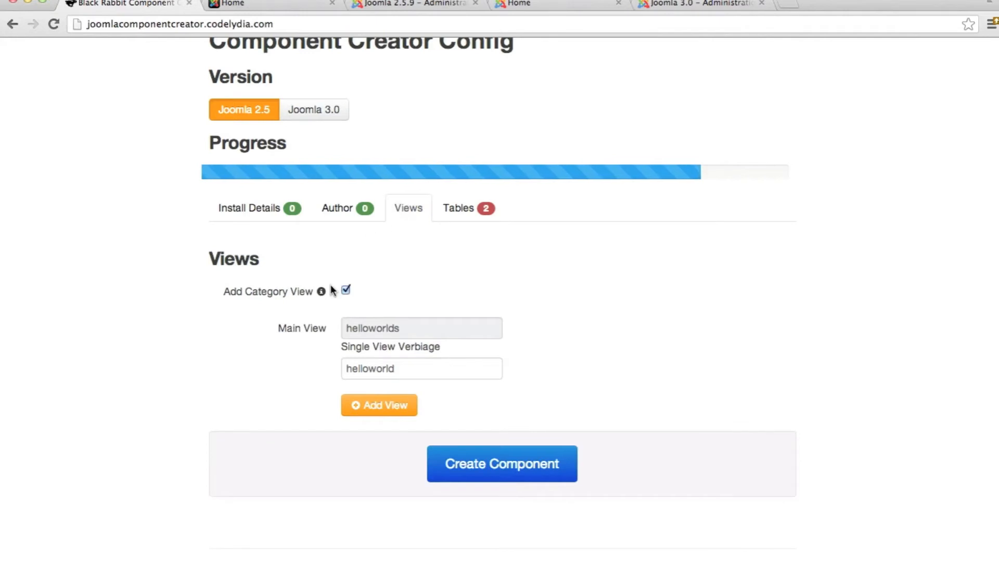
{"action": "mouse_move", "coordinate": [459, 216]}
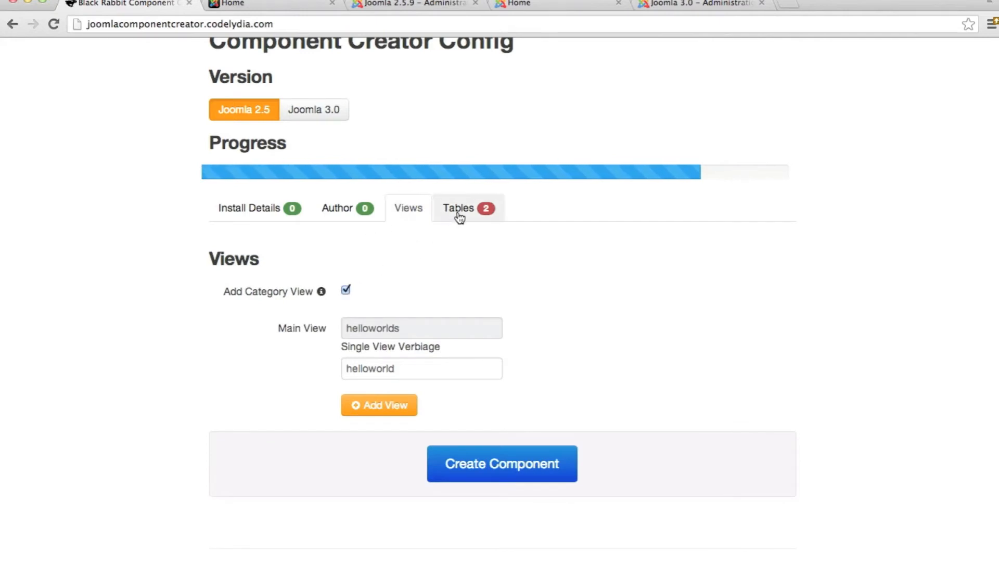
{"action": "left_click", "coordinate": [459, 208]}
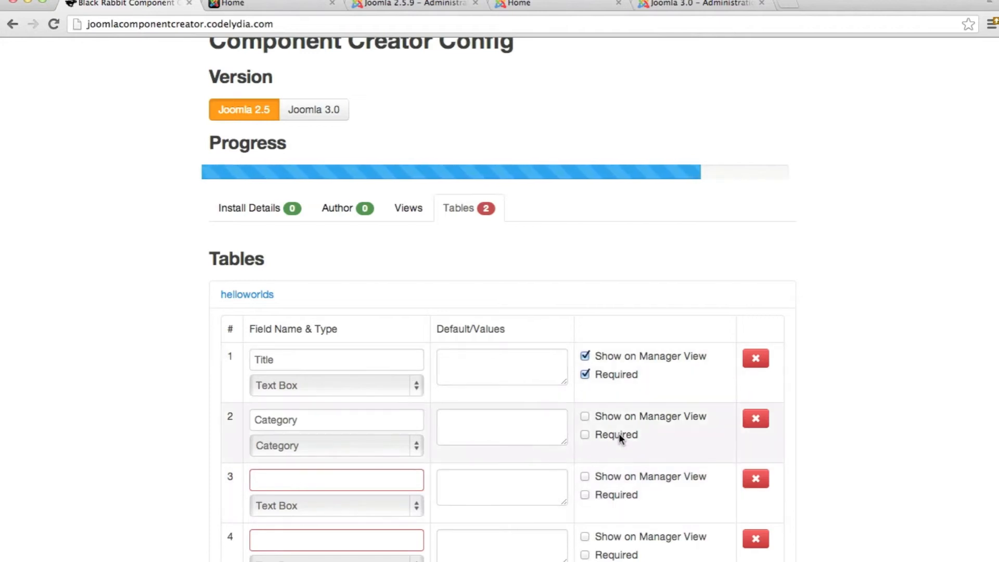
{"action": "left_click", "coordinate": [584, 435]}
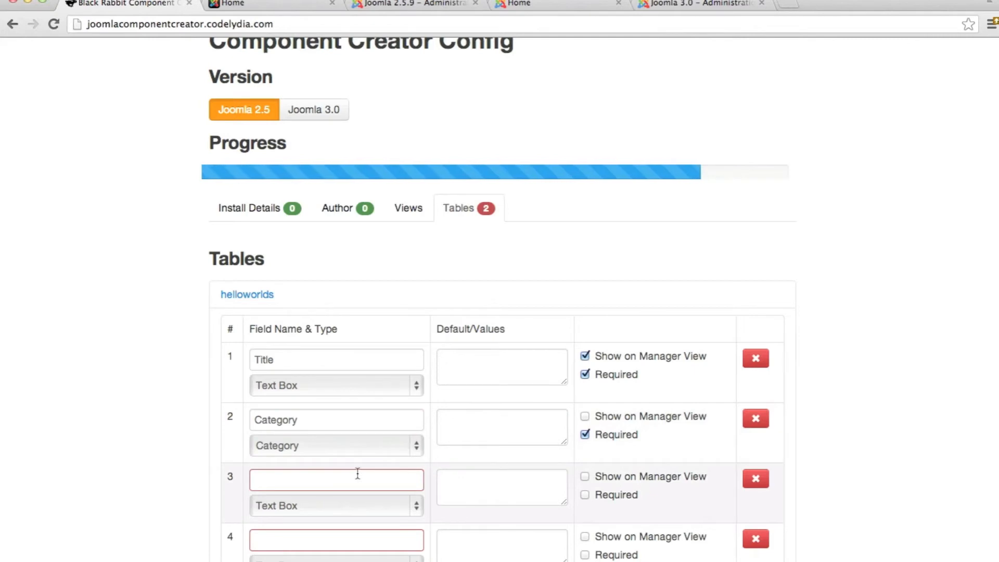
- Name the third table field description and give it the Editor type
{"action": "type", "text": "description"}
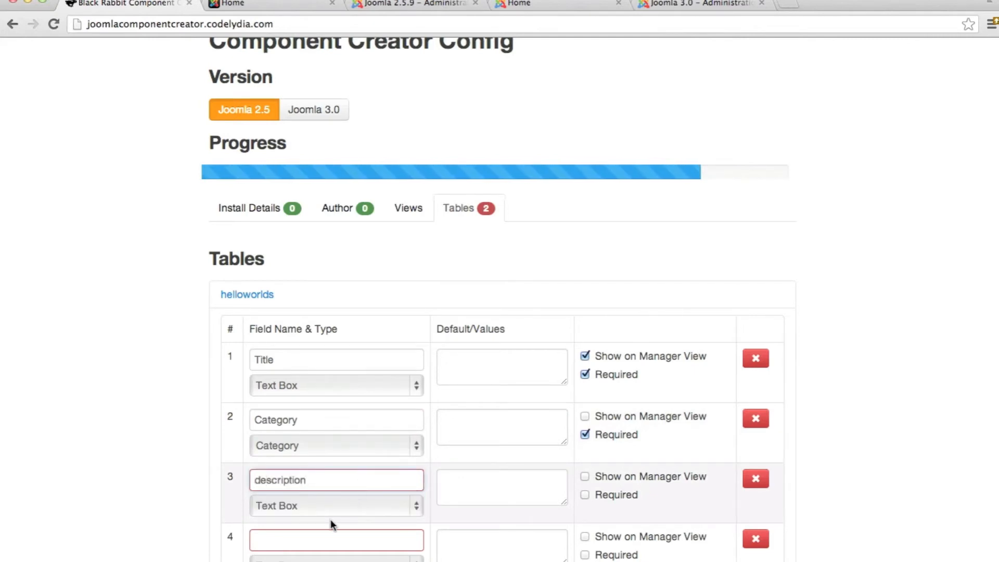
{"action": "left_click", "coordinate": [336, 385]}
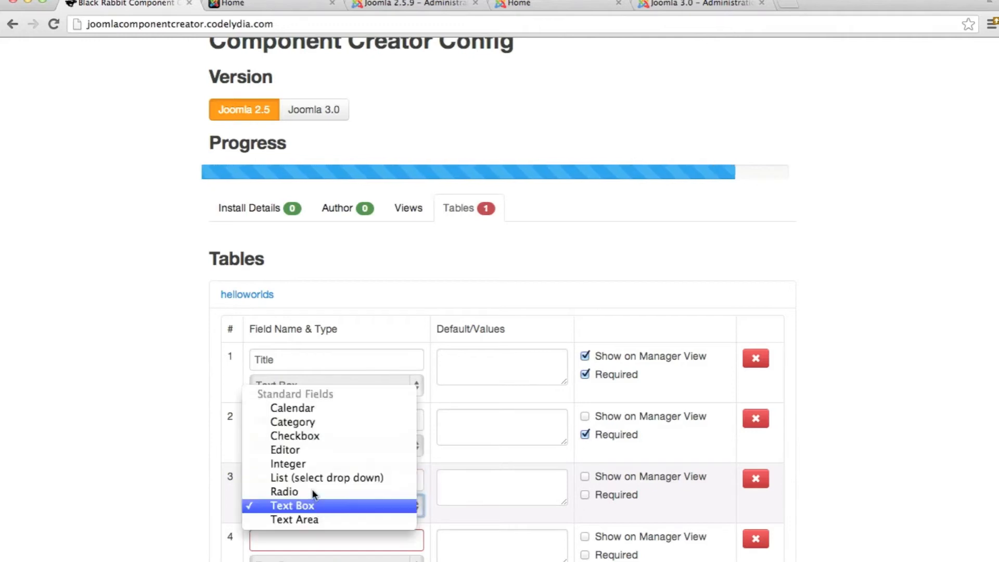
{"action": "mouse_move", "coordinate": [285, 449]}
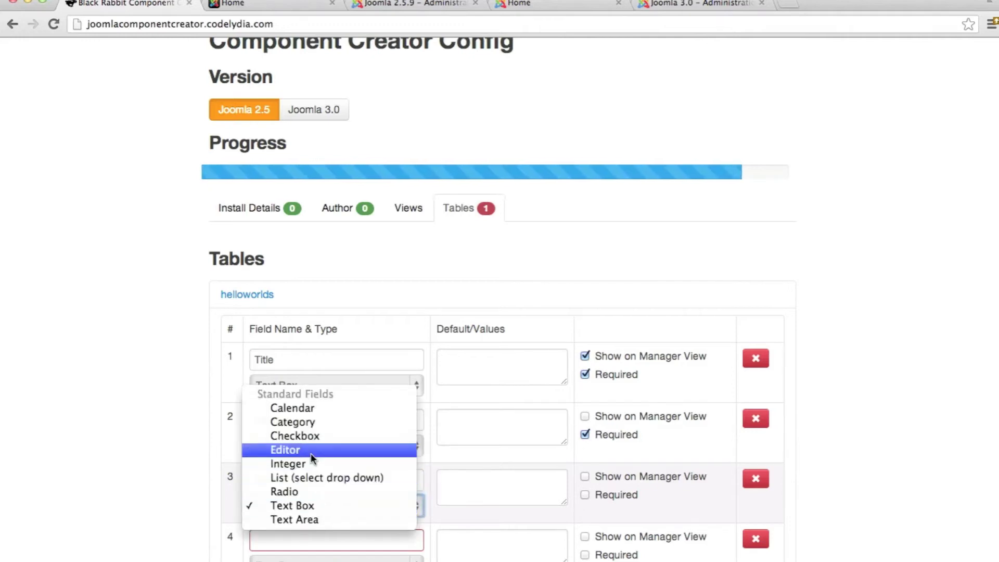
{"action": "mouse_move", "coordinate": [303, 505]}
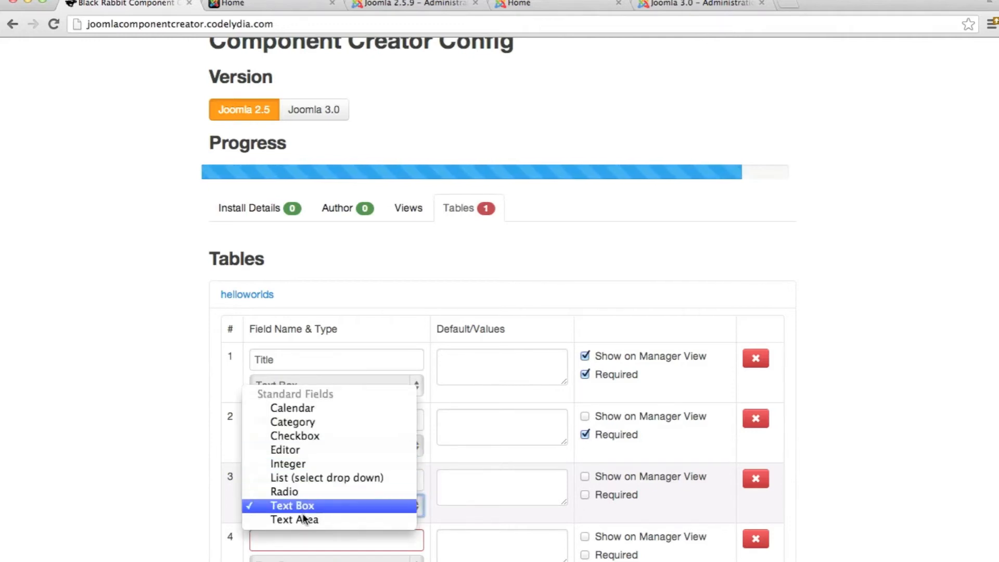
{"action": "mouse_move", "coordinate": [293, 519]}
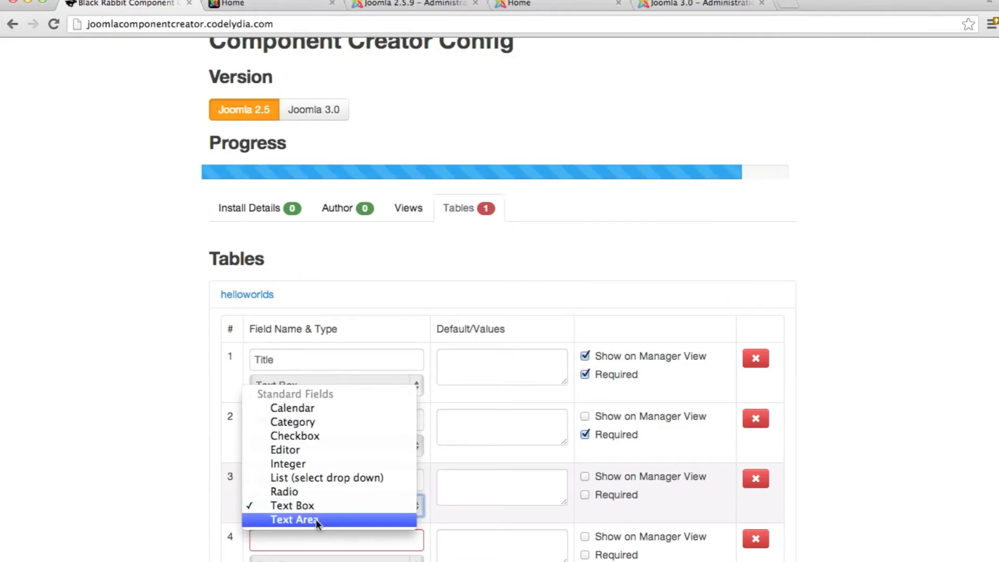
{"action": "mouse_move", "coordinate": [478, 488]}
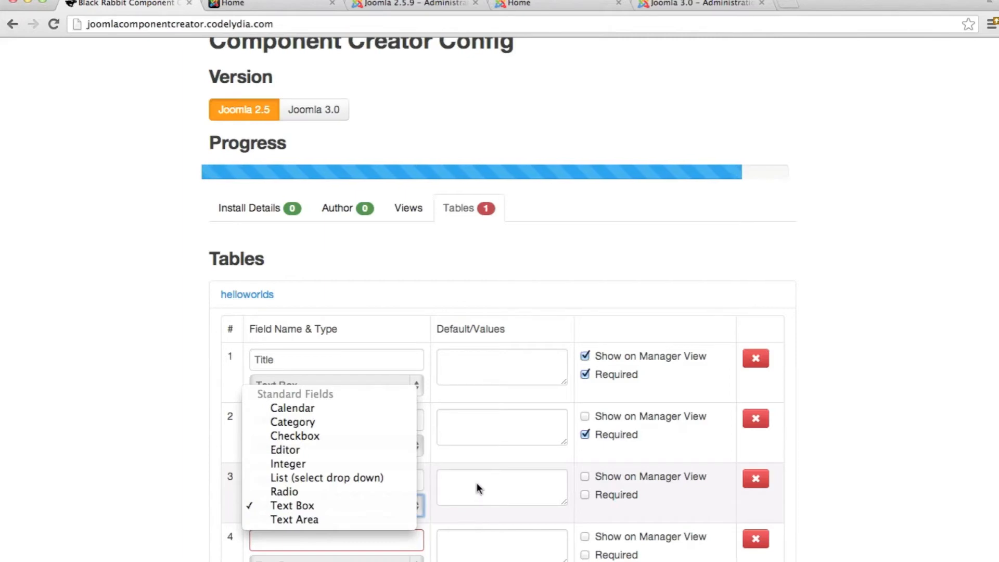
{"action": "mouse_move", "coordinate": [520, 480]}
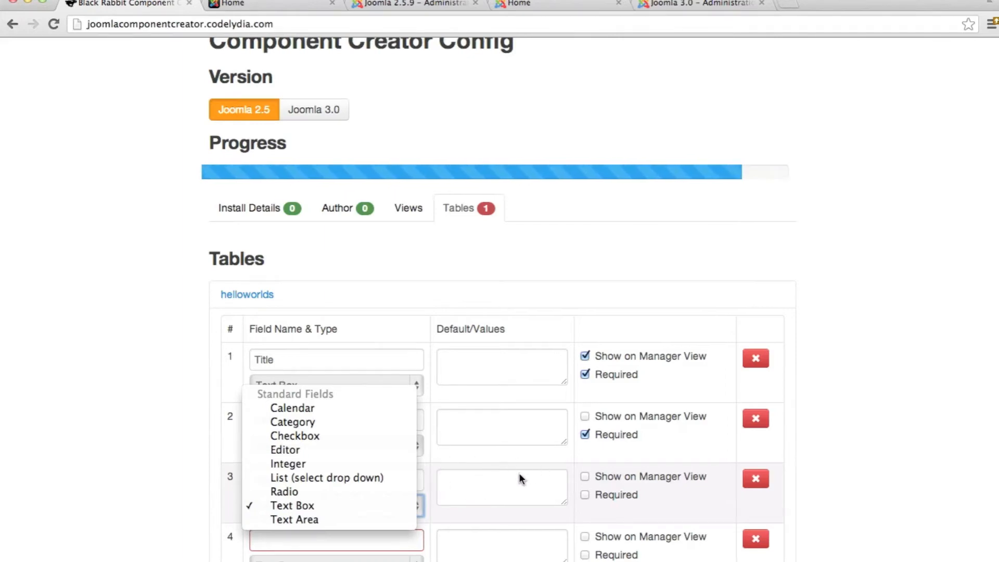
{"action": "left_click", "coordinate": [284, 449]}
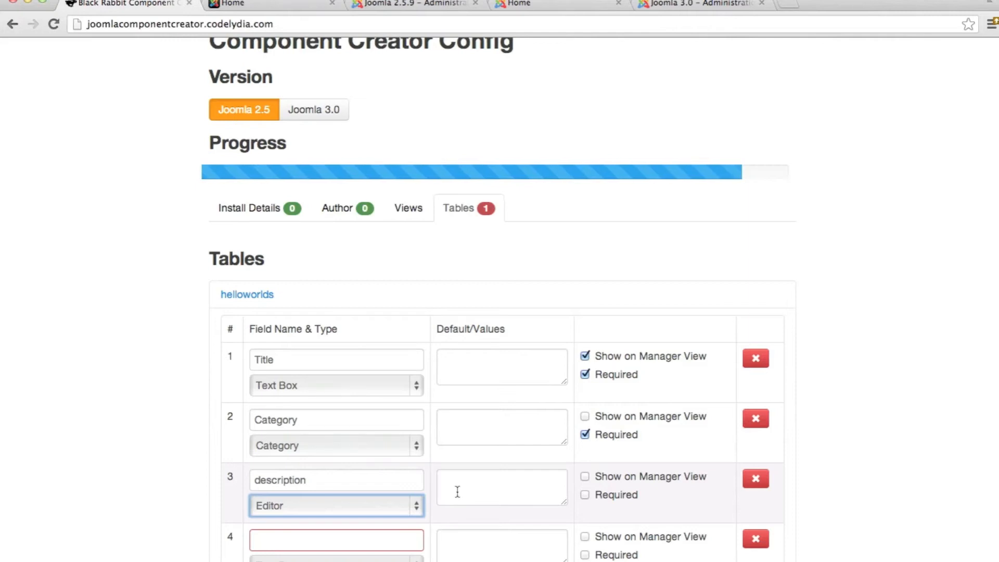
{"action": "left_click", "coordinate": [501, 487]}
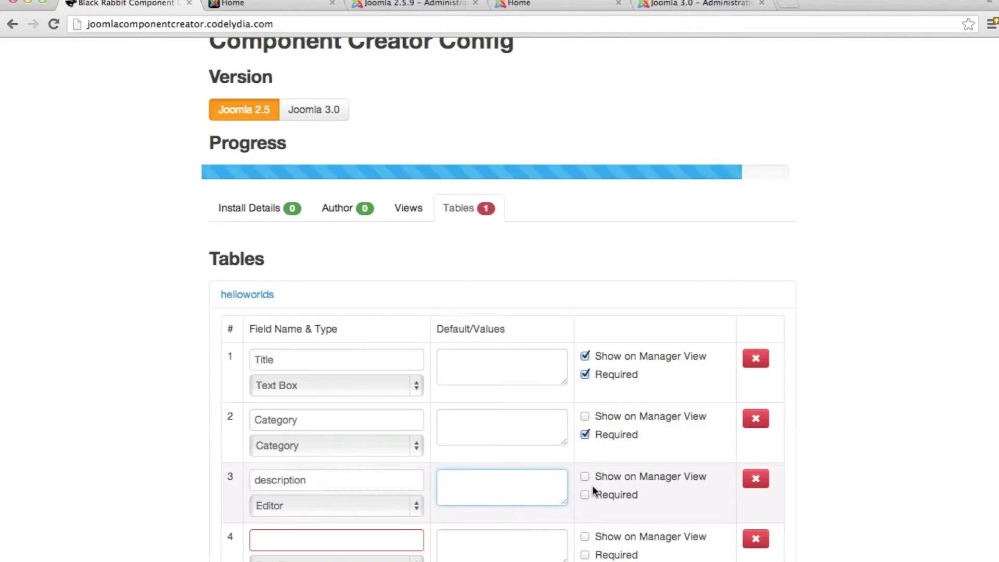
{"action": "scroll", "scroll_direction": "down", "scroll_amount": 3}
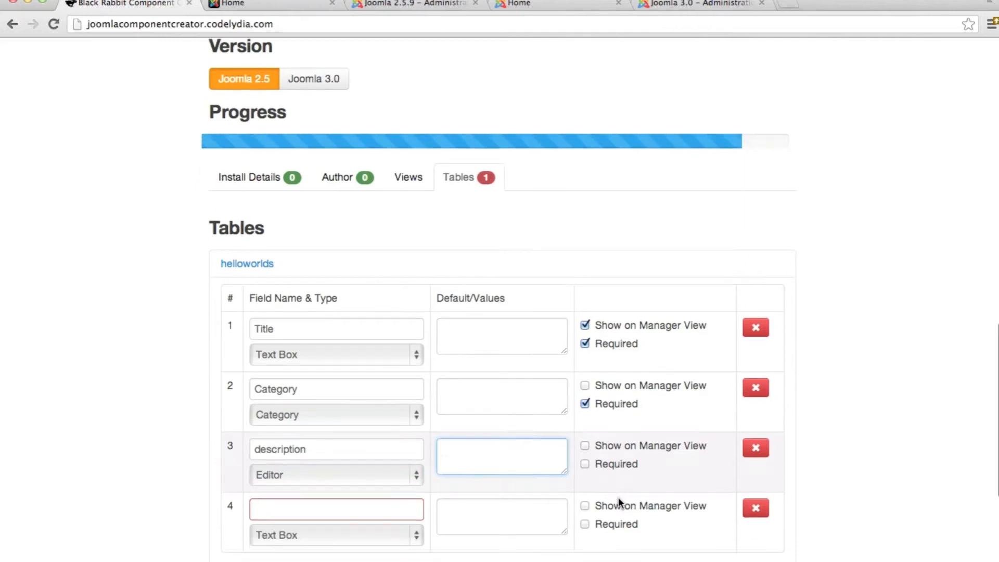
- Name field 4 Published with radio values 0, [1], shown on the manager view
{"action": "left_click", "coordinate": [335, 480]}
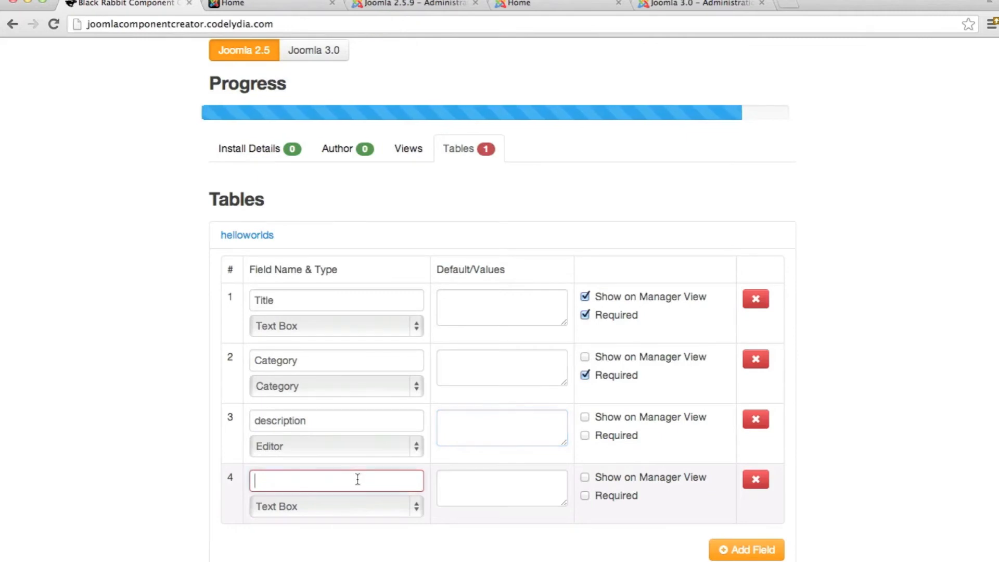
{"action": "type", "text": "Published"}
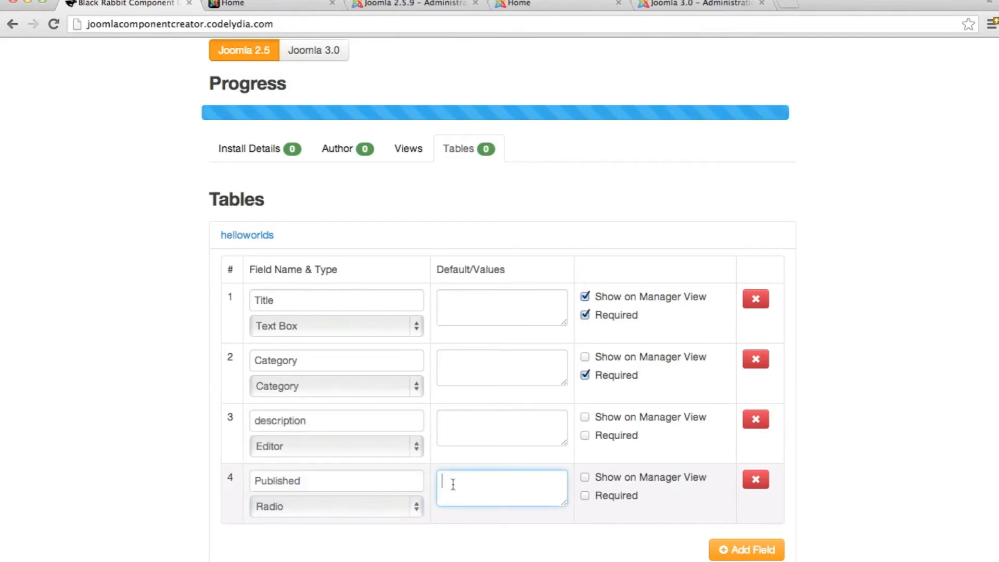
{"action": "mouse_move", "coordinate": [479, 495]}
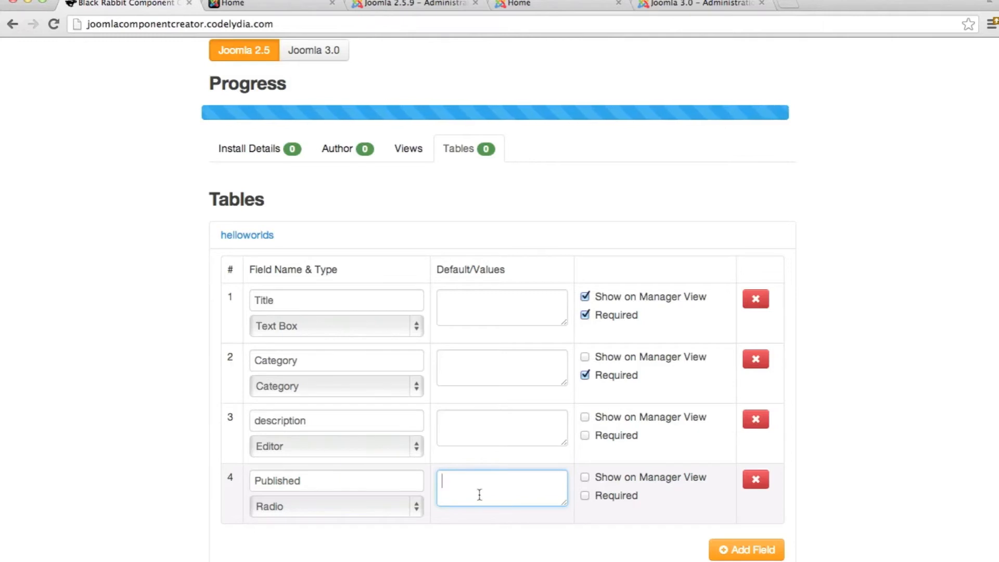
{"action": "mouse_move", "coordinate": [465, 511]}
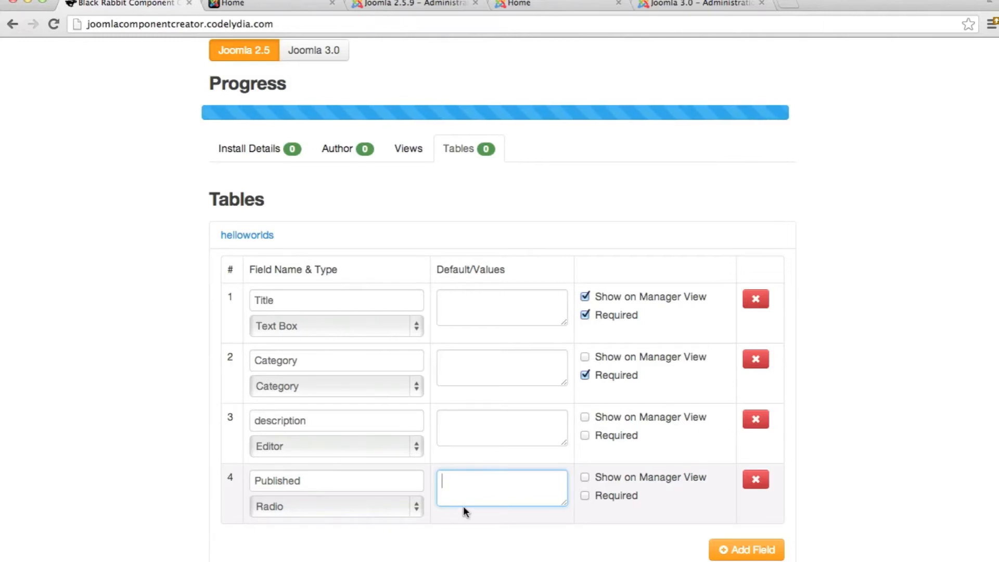
{"action": "type", "text": "no,"}
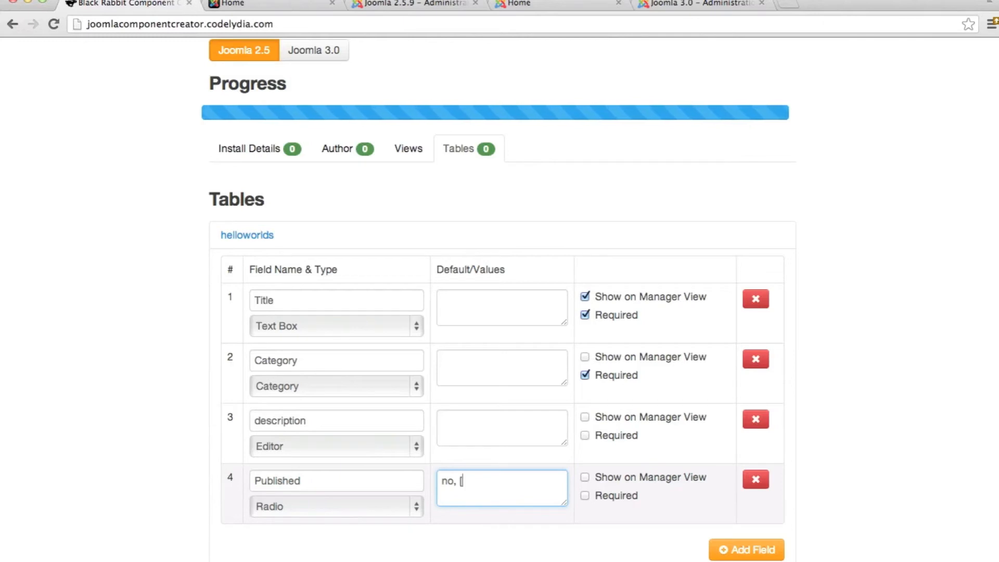
{"action": "type", "text": "[y"}
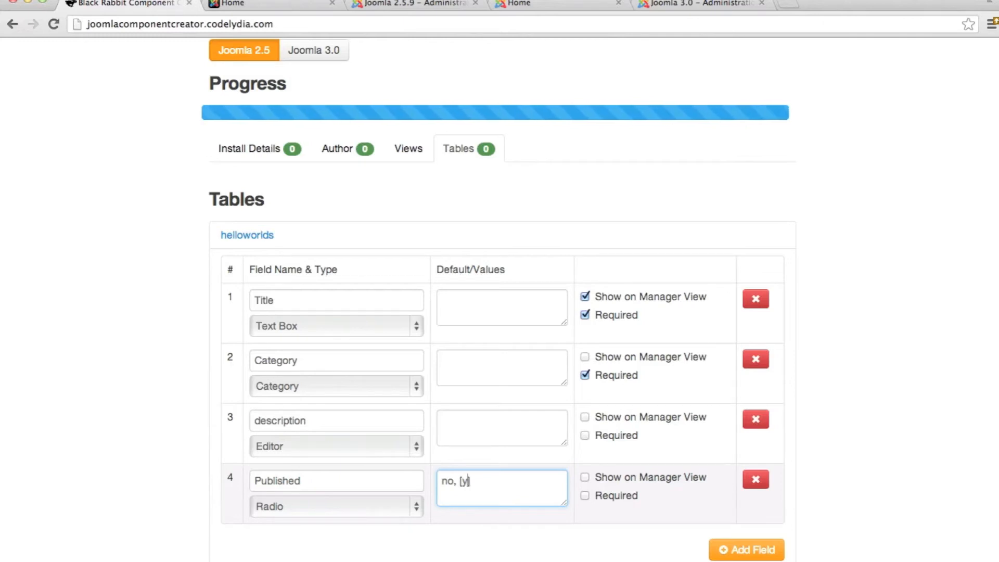
{"action": "type", "text": "es"}
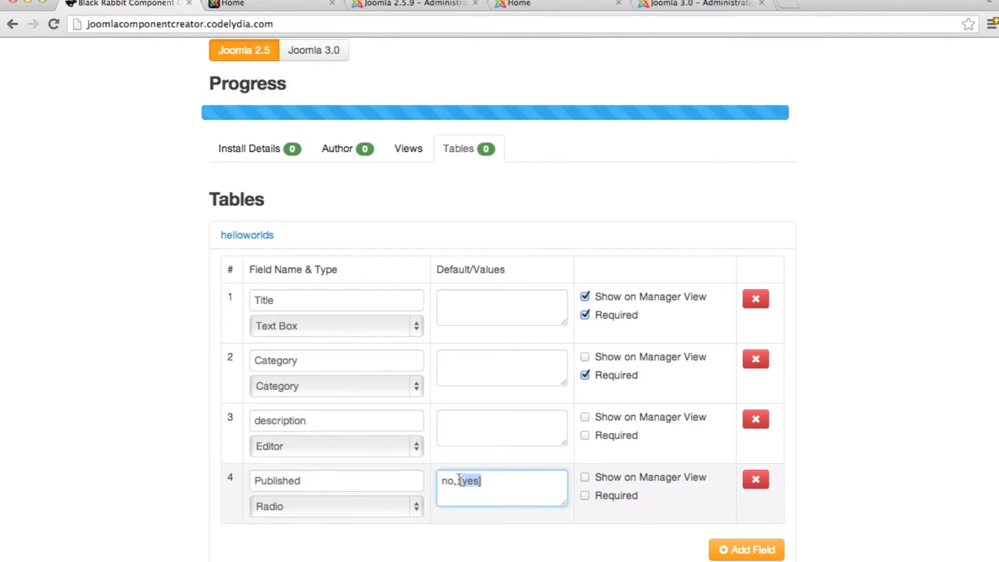
{"action": "mouse_move", "coordinate": [295, 514]}
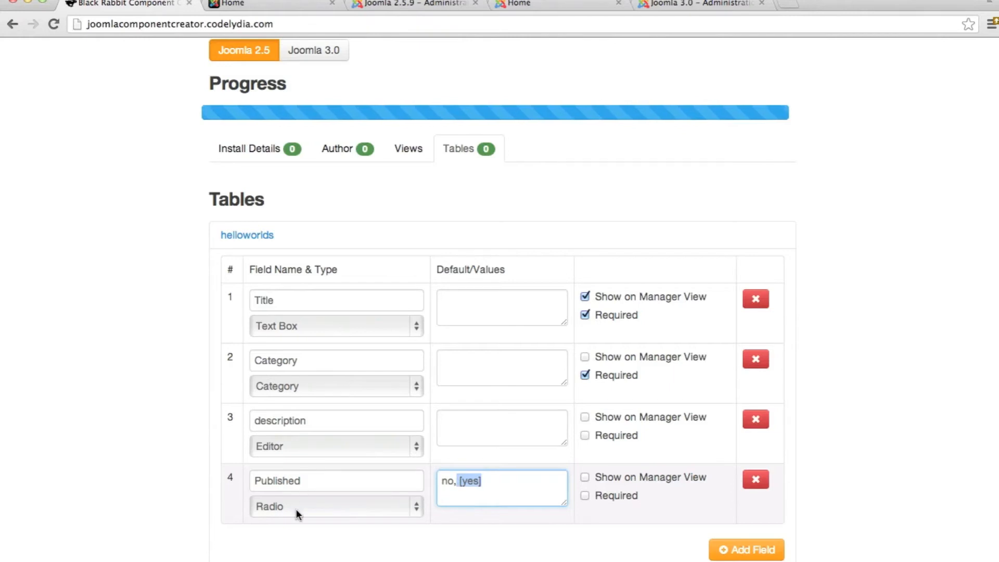
{"action": "mouse_move", "coordinate": [418, 487]}
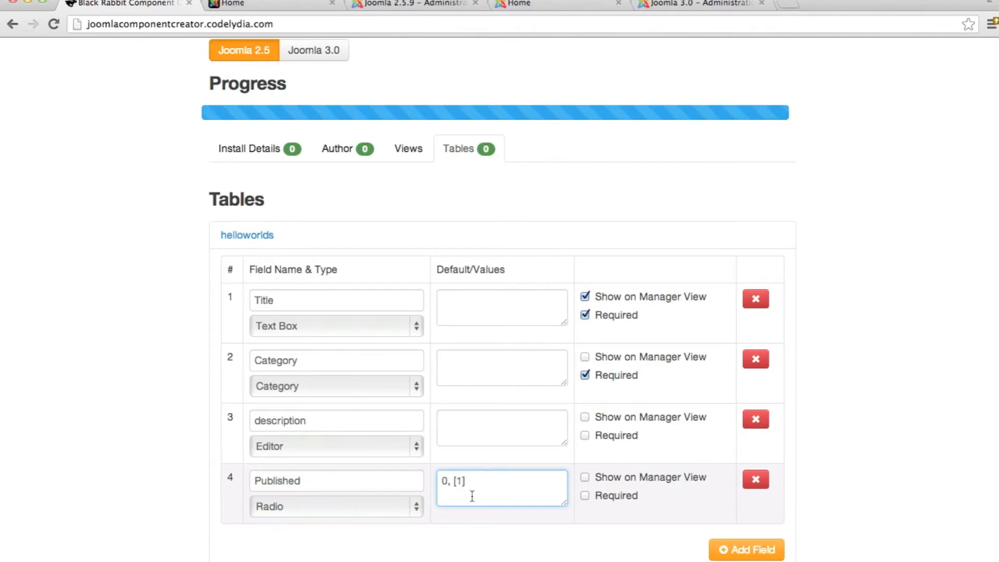
{"action": "mouse_move", "coordinate": [462, 548]}
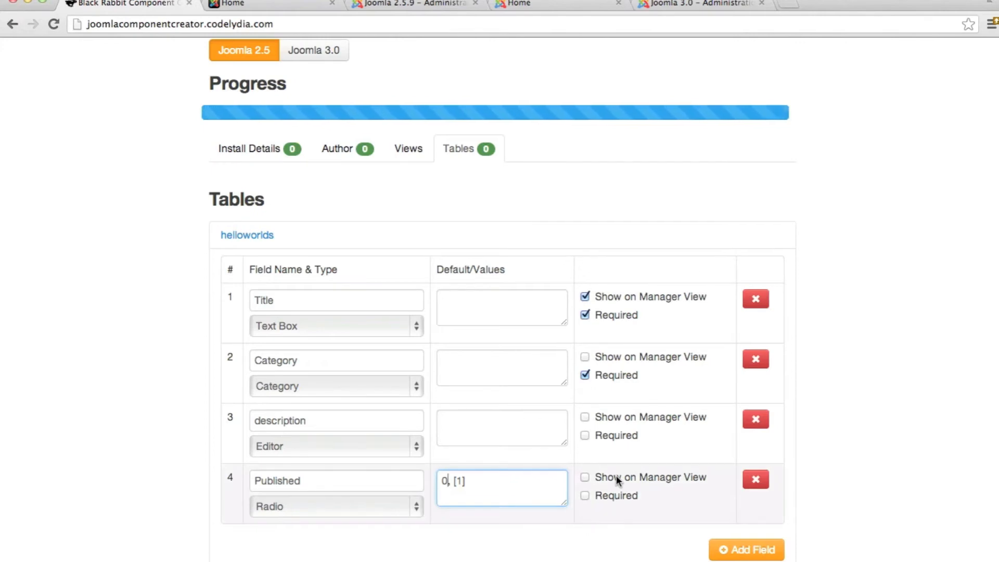
{"action": "left_click", "coordinate": [585, 477]}
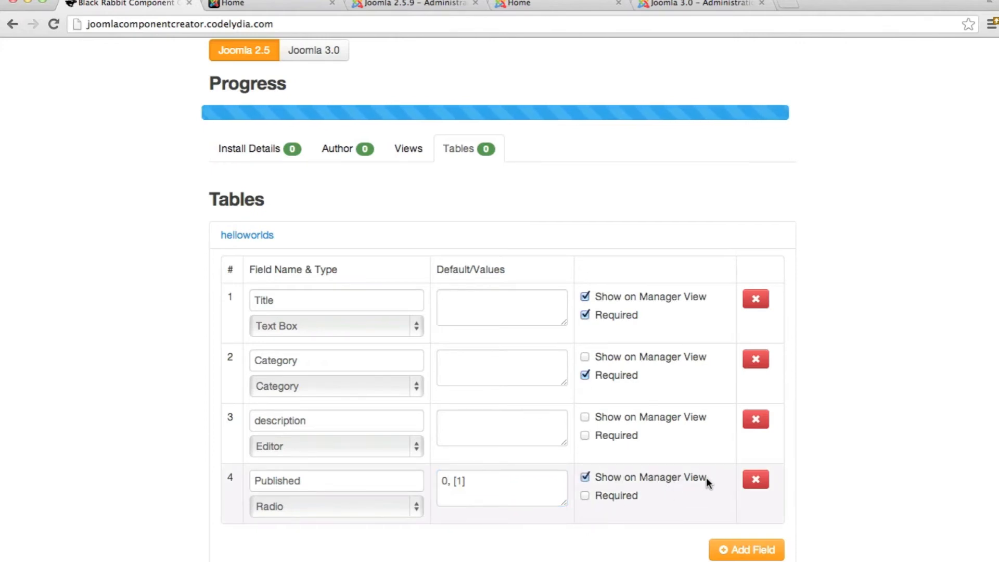
{"action": "mouse_move", "coordinate": [553, 187]}
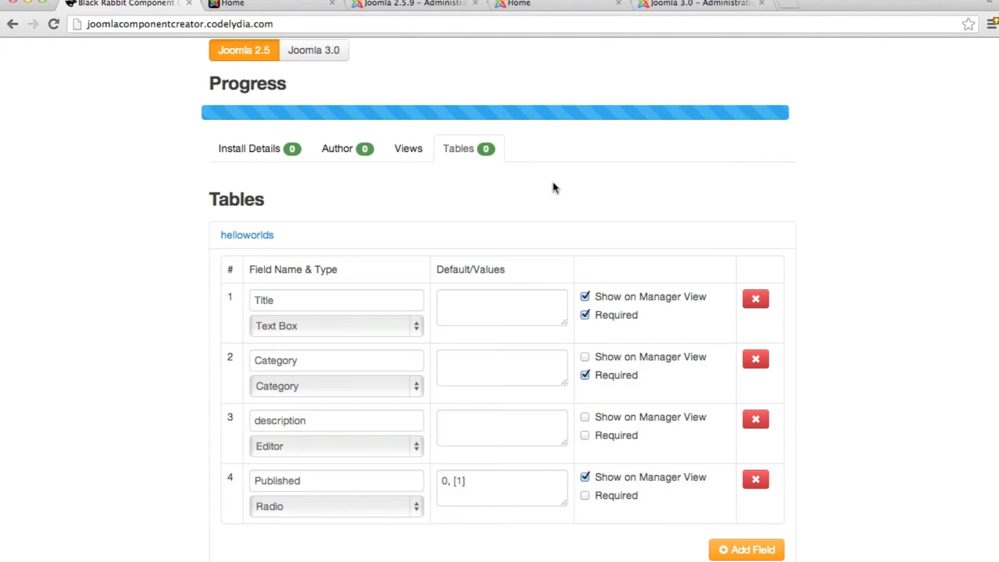
{"action": "mouse_move", "coordinate": [707, 100]}
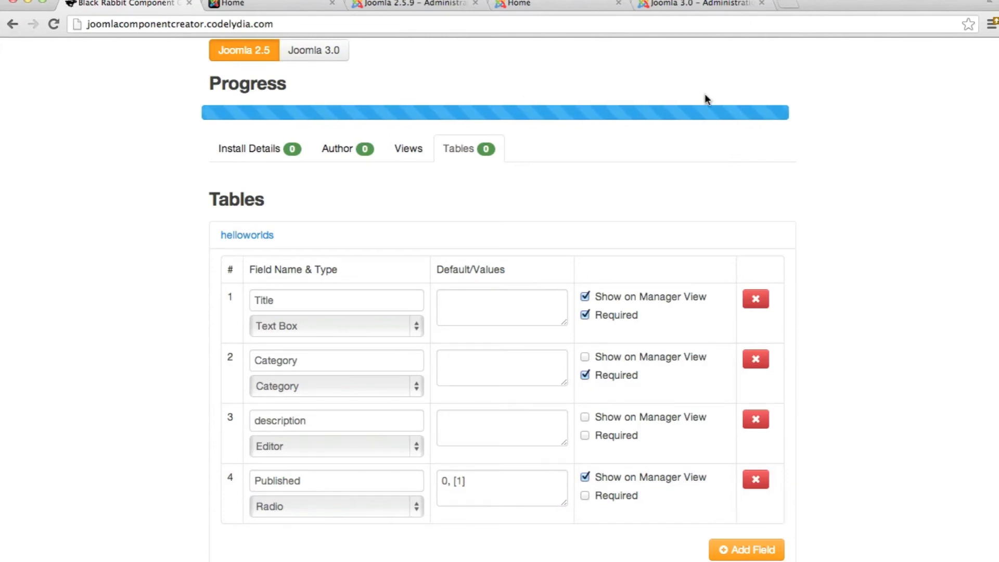
{"action": "mouse_move", "coordinate": [681, 191]}
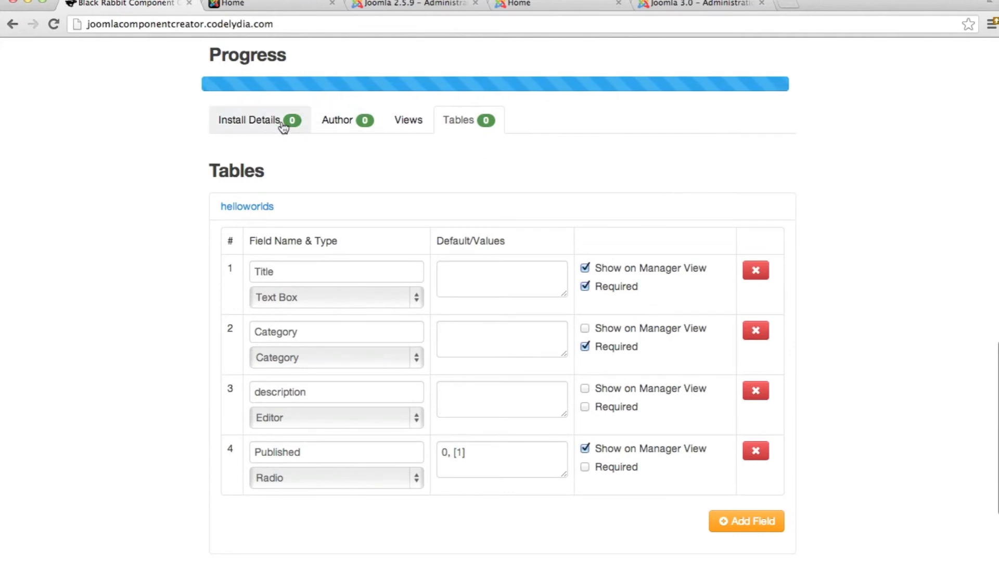
- Submit the completed configuration with Create Component to generate Hello World
{"action": "scroll", "scroll_direction": "down", "scroll_amount": 3}
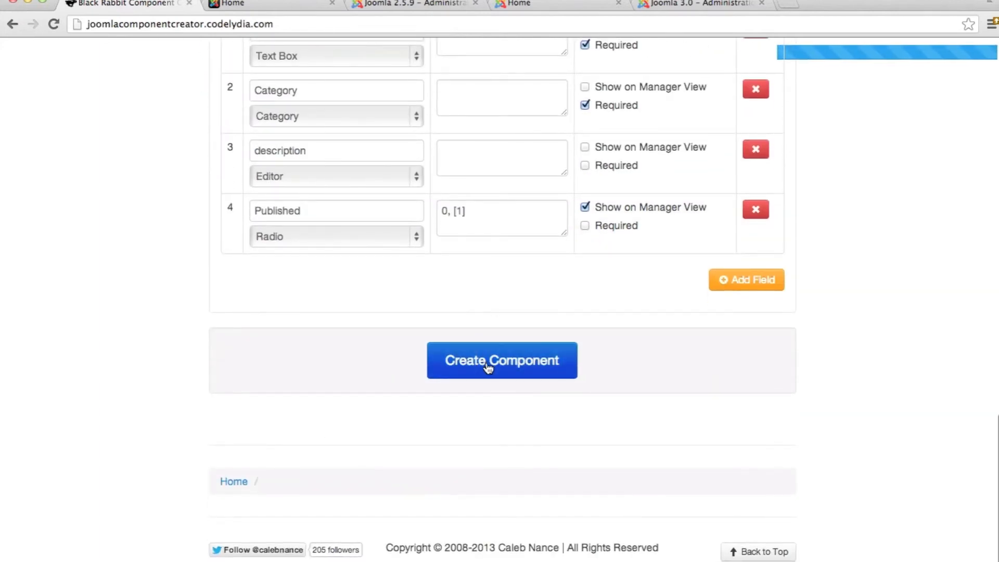
{"action": "left_click", "coordinate": [502, 360]}
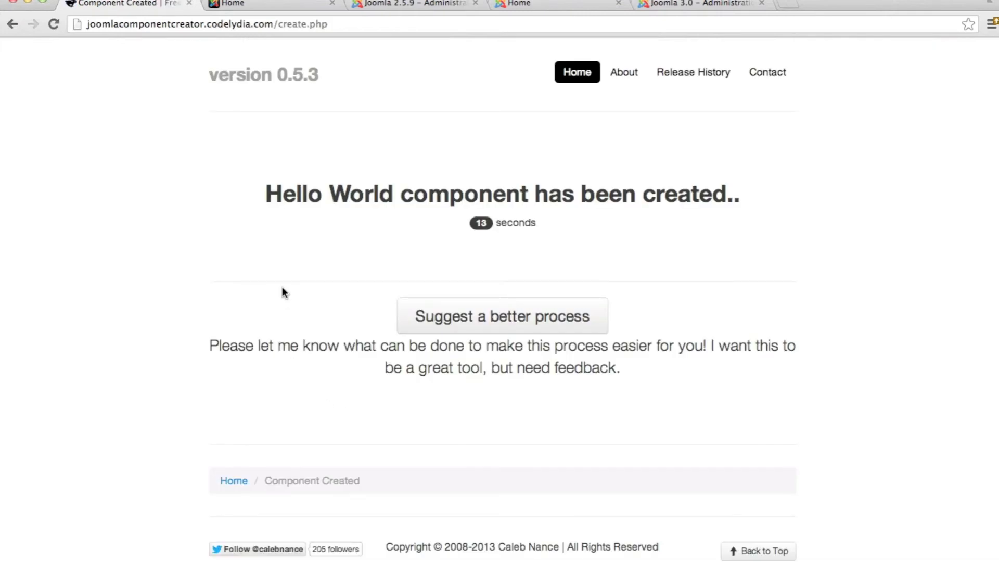
{"action": "mouse_move", "coordinate": [366, 295]}
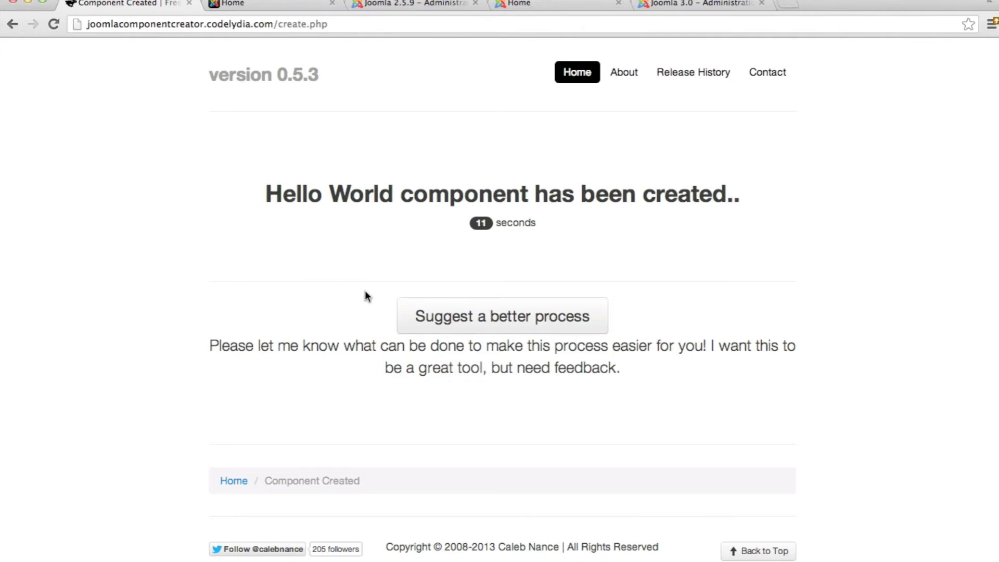
{"action": "mouse_move", "coordinate": [417, 384]}
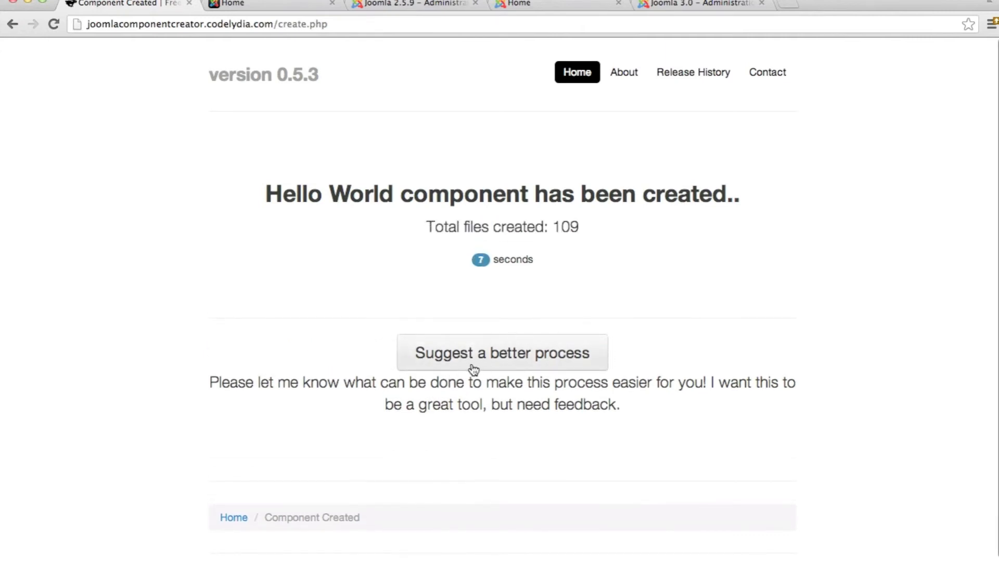
{"action": "mouse_move", "coordinate": [592, 250]}
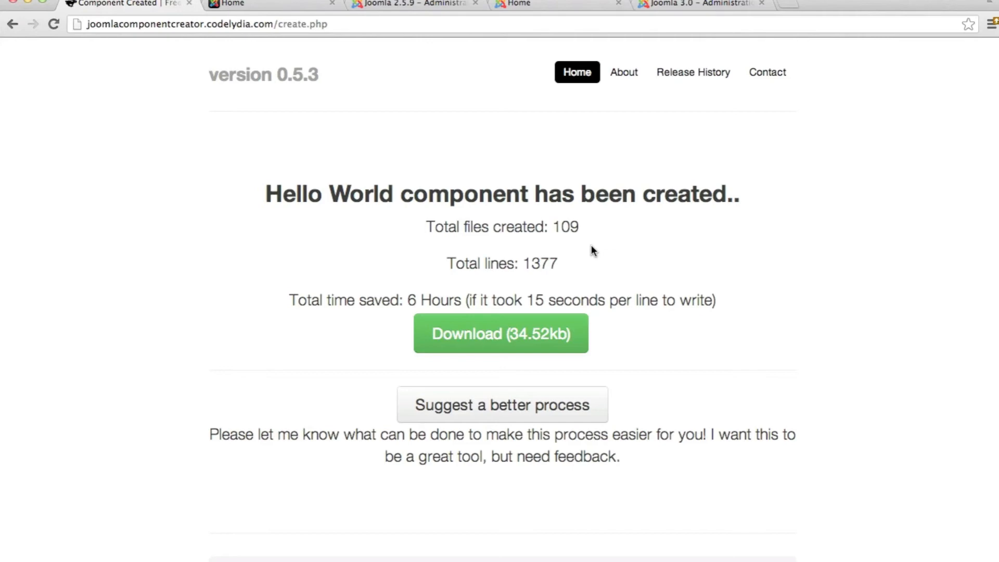
{"action": "mouse_move", "coordinate": [501, 344]}
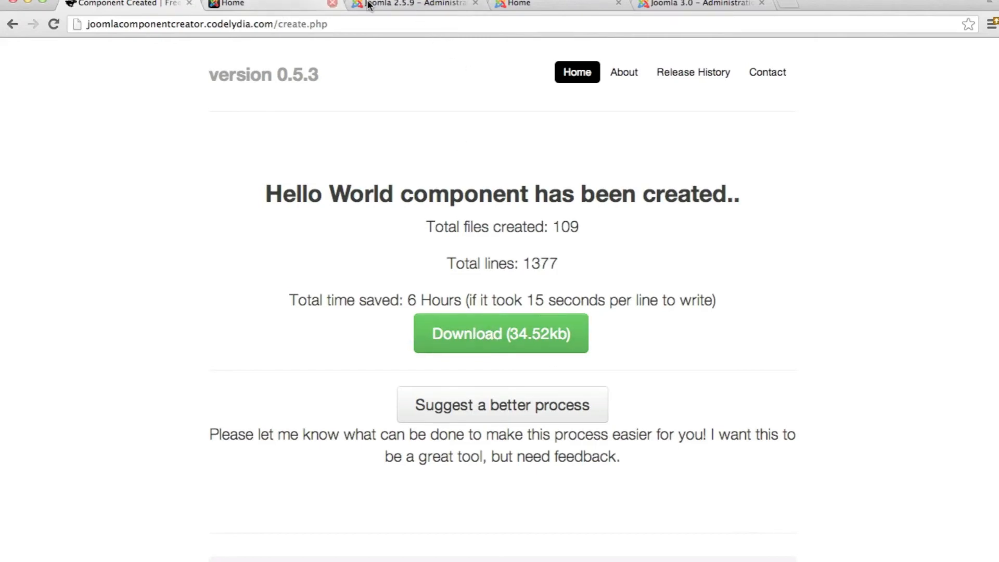
- Install the Hello World 2.5.0 zip package through Joomla 2.5's Extension Manager
{"action": "left_click", "coordinate": [415, 4]}
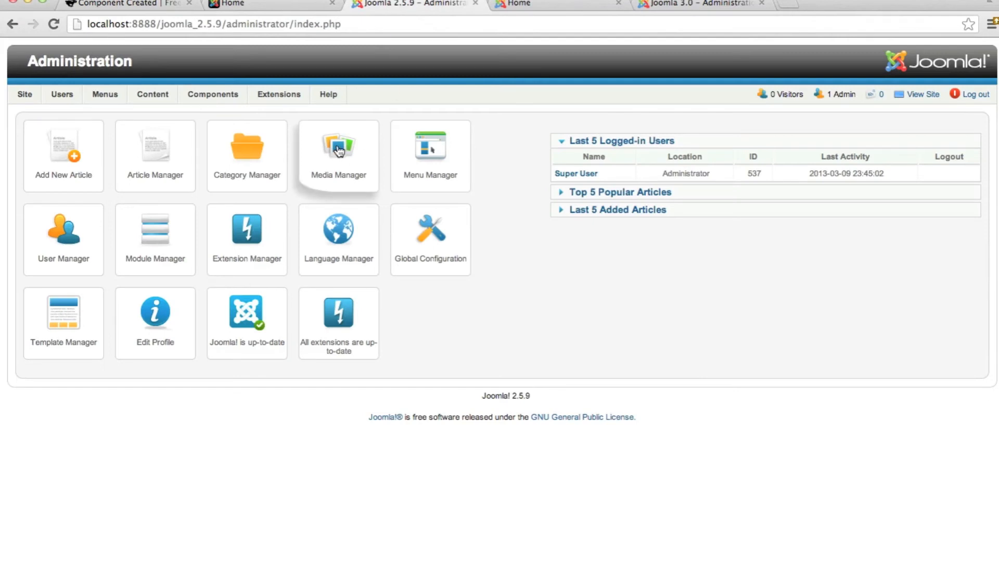
{"action": "left_click", "coordinate": [279, 94]}
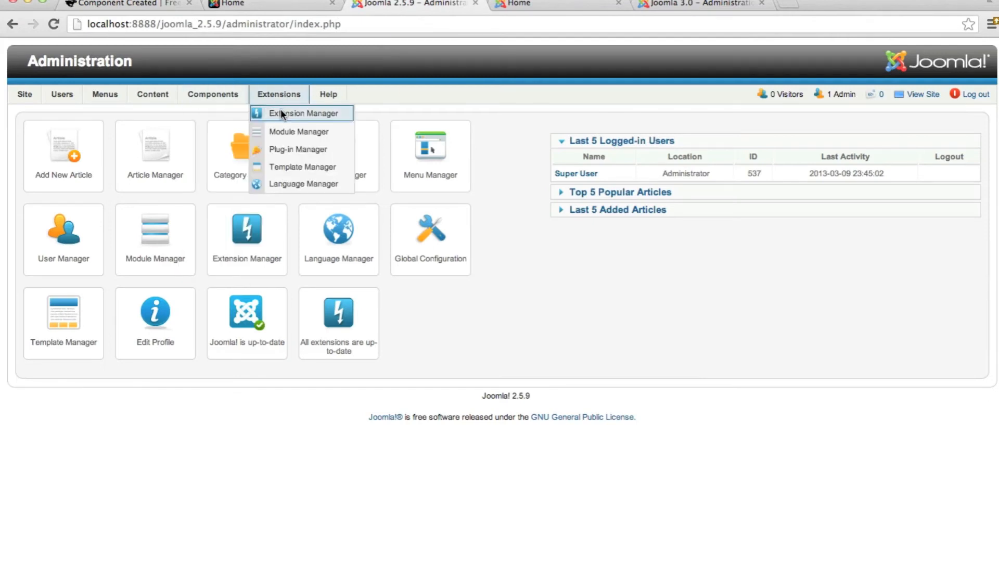
{"action": "left_click", "coordinate": [300, 113]}
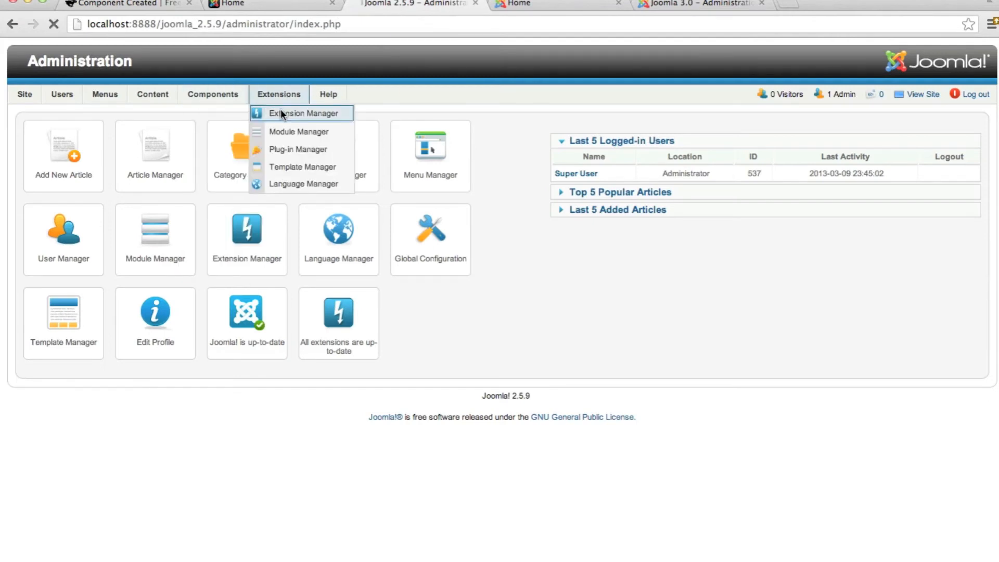
{"action": "left_click", "coordinate": [301, 113]}
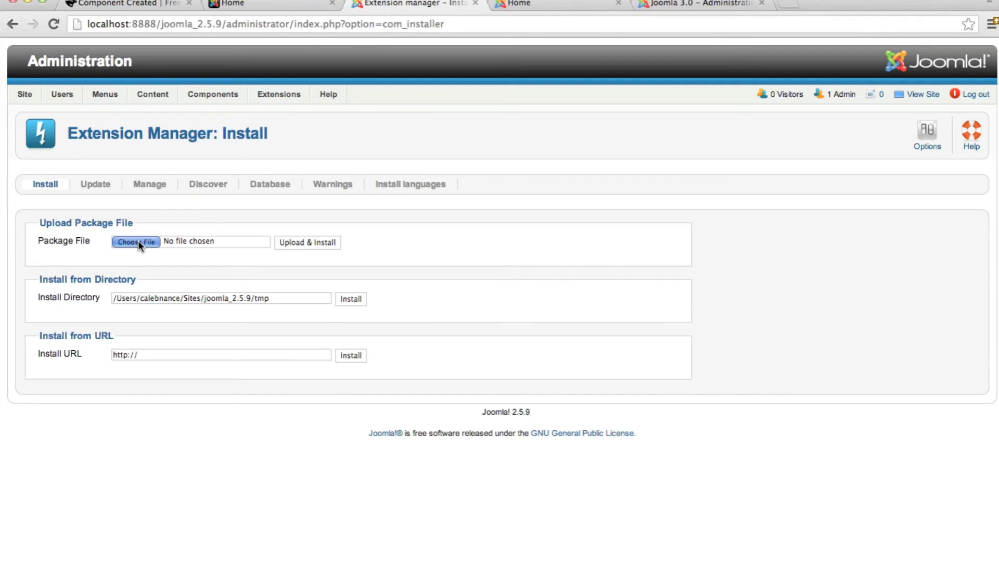
{"action": "left_click", "coordinate": [136, 241]}
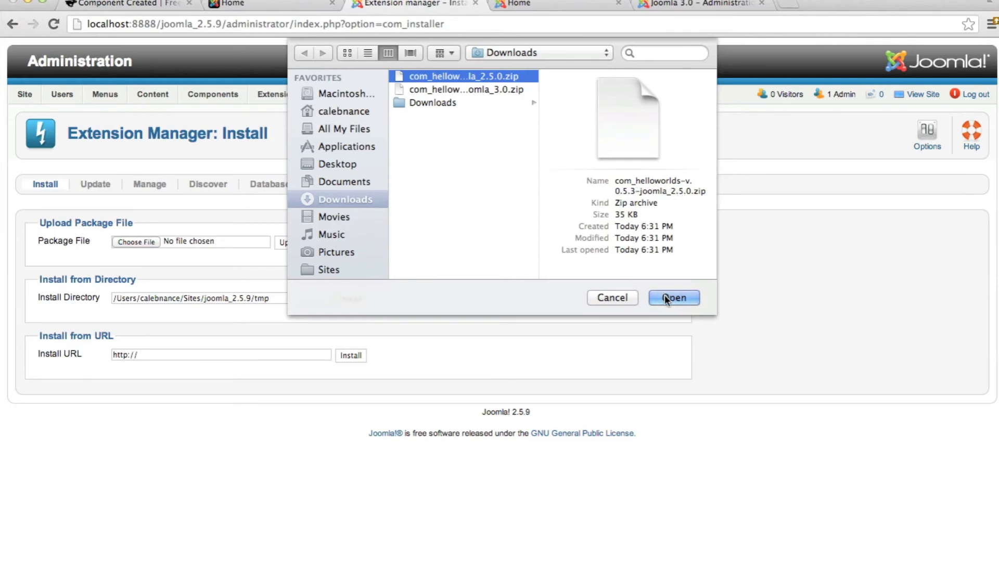
{"action": "left_click", "coordinate": [673, 298]}
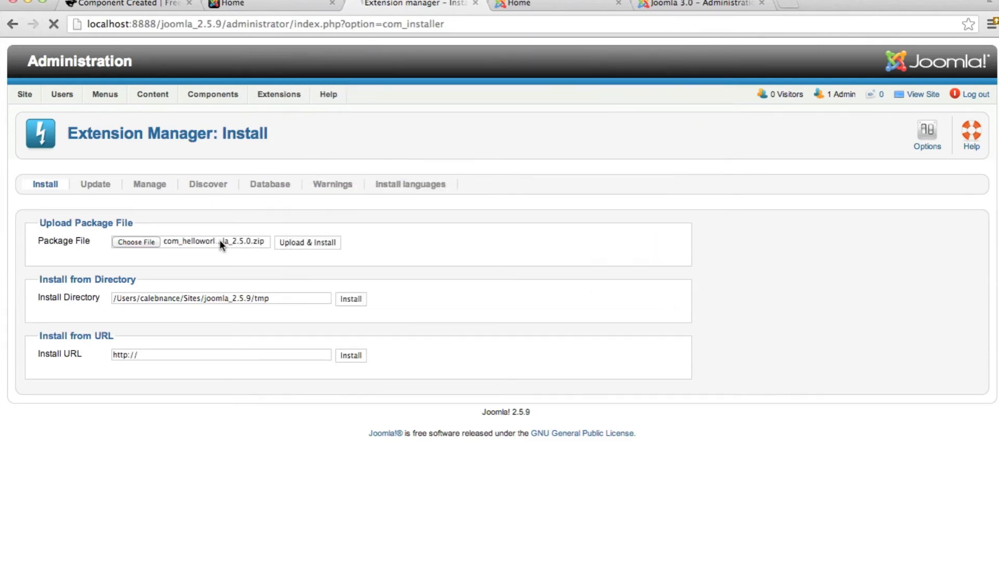
{"action": "left_click", "coordinate": [307, 242]}
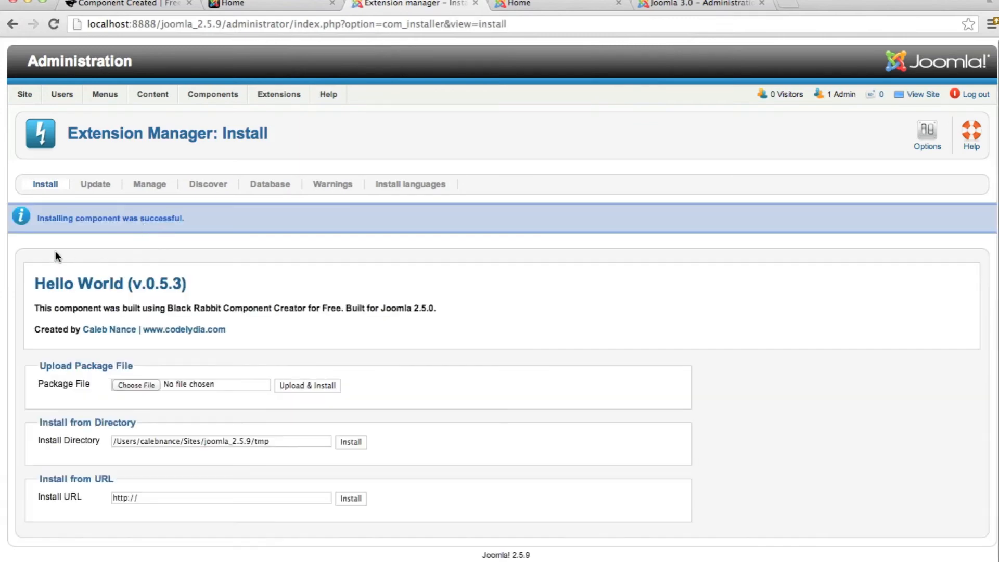
- Add a new Helloworlds category titled 'Hello' and save it
{"action": "left_click", "coordinate": [213, 94]}
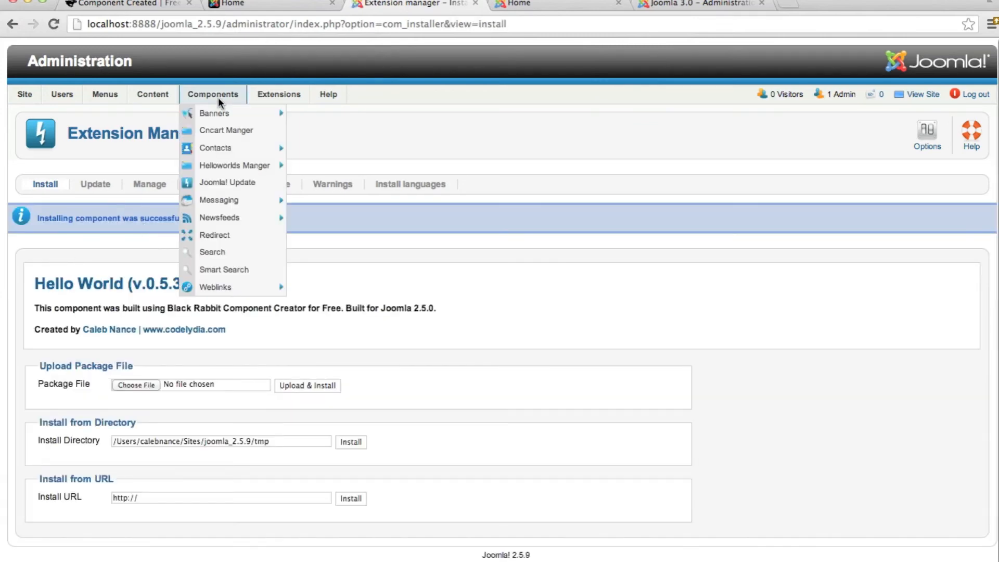
{"action": "left_click", "coordinate": [234, 165]}
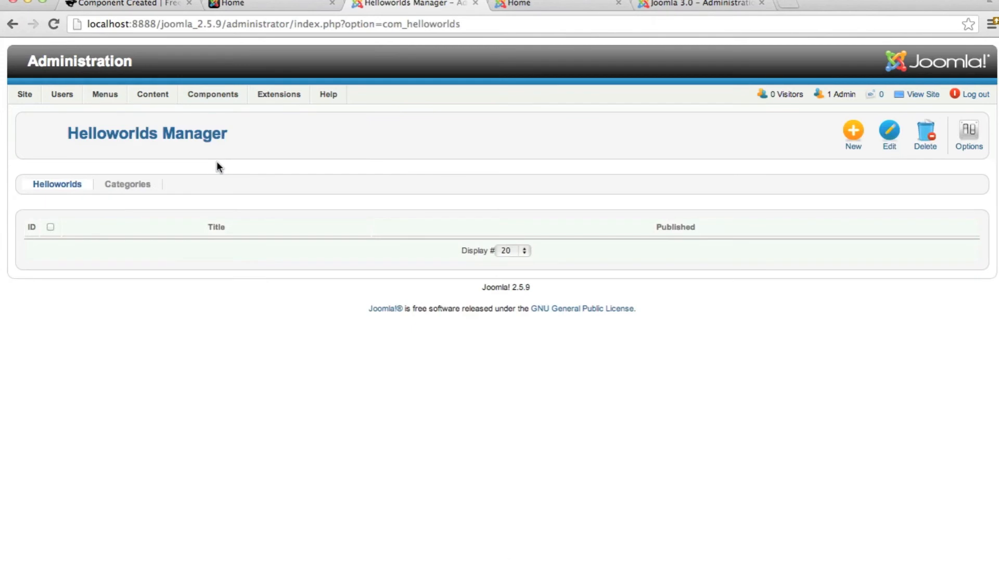
{"action": "left_click", "coordinate": [212, 93]}
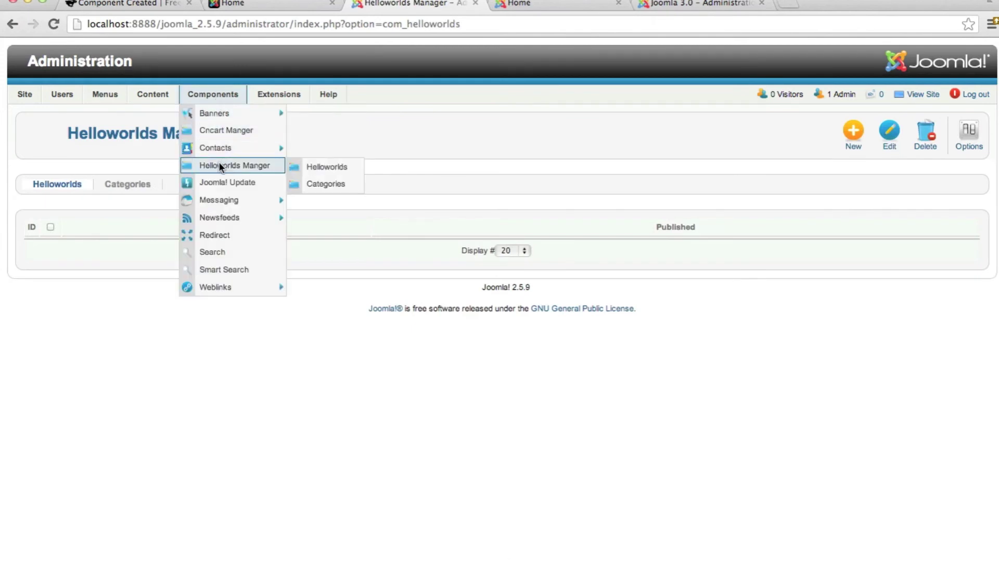
{"action": "mouse_move", "coordinate": [326, 184]}
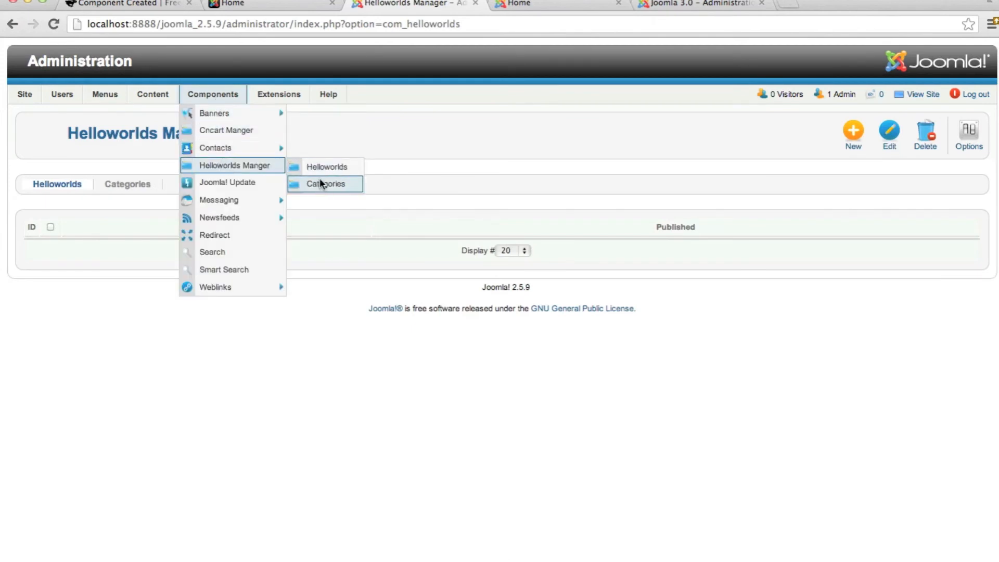
{"action": "mouse_move", "coordinate": [326, 167]}
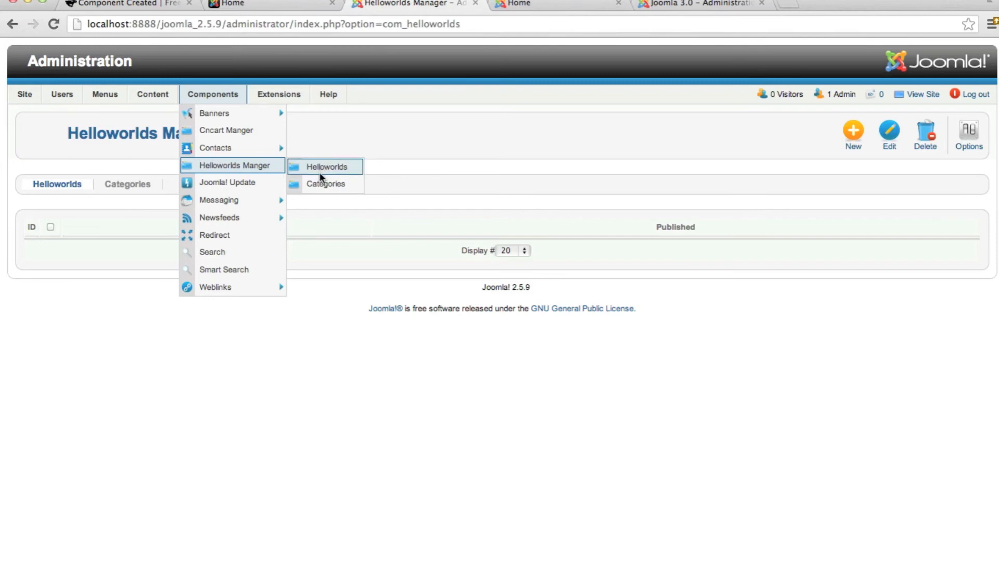
{"action": "left_click", "coordinate": [326, 184]}
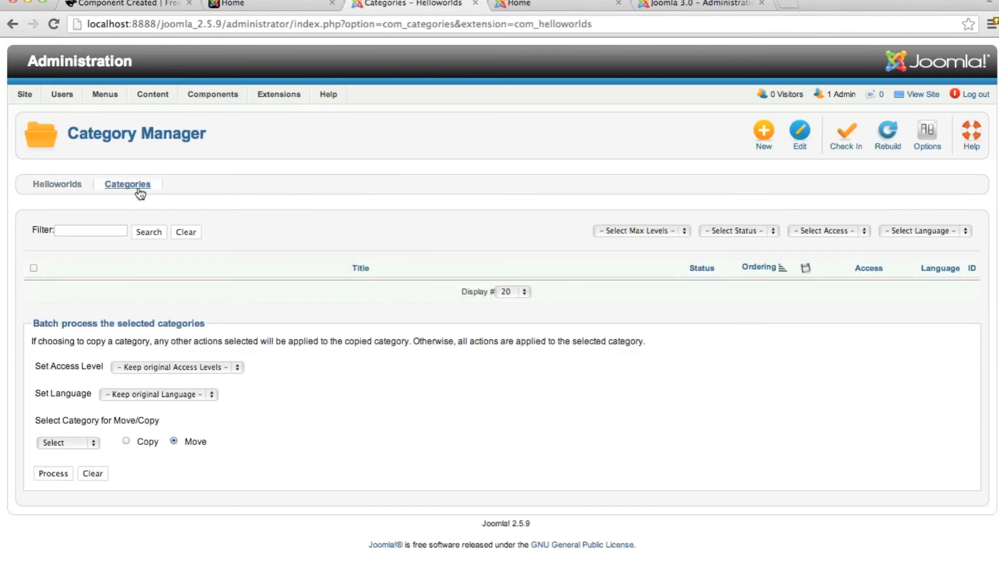
{"action": "left_click", "coordinate": [127, 184]}
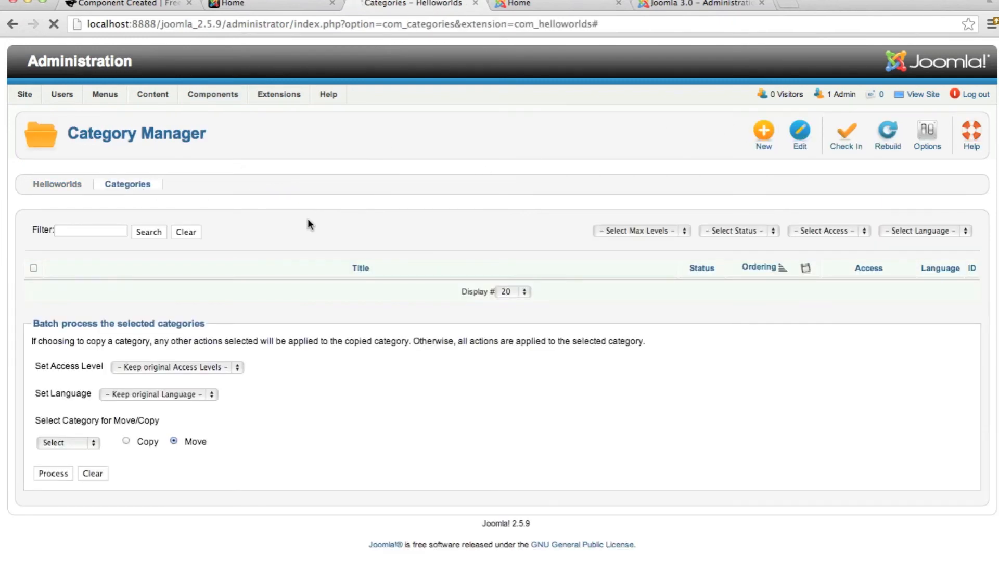
{"action": "left_click", "coordinate": [763, 134]}
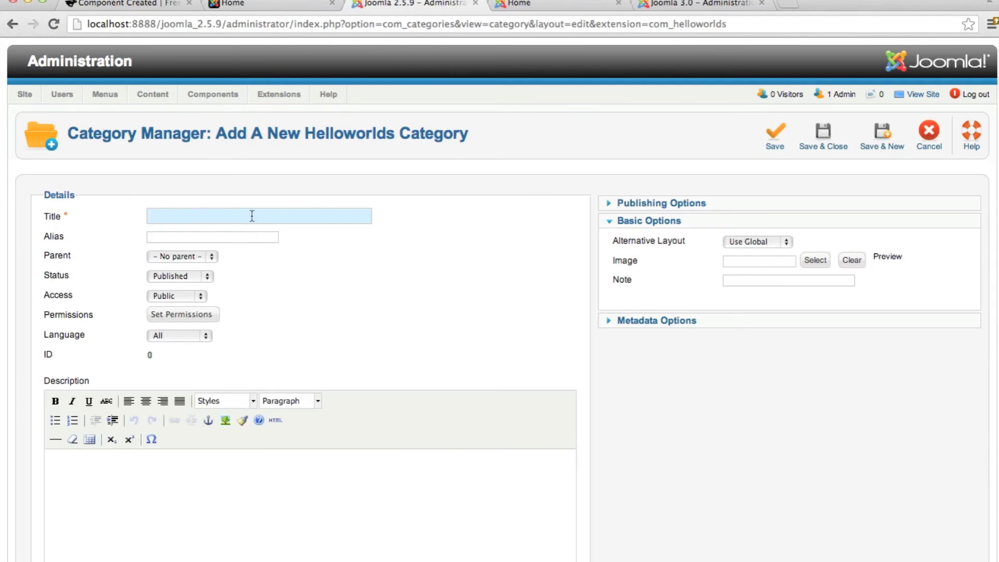
{"action": "type", "text": "Hello"}
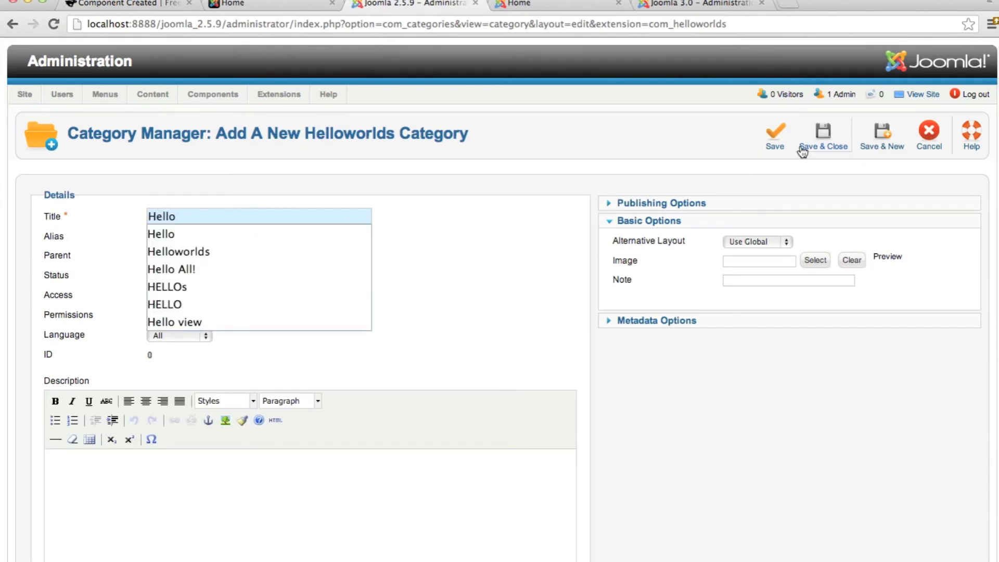
{"action": "left_click", "coordinate": [823, 134]}
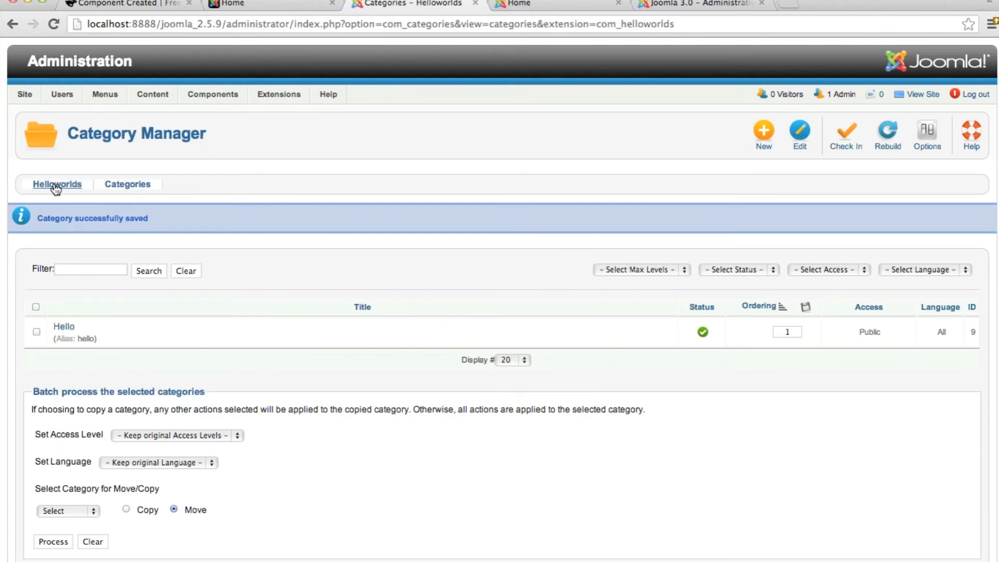
- Create the item 'This is the first hello world' with 'Some description..' in category Hello
{"action": "left_click", "coordinate": [57, 184]}
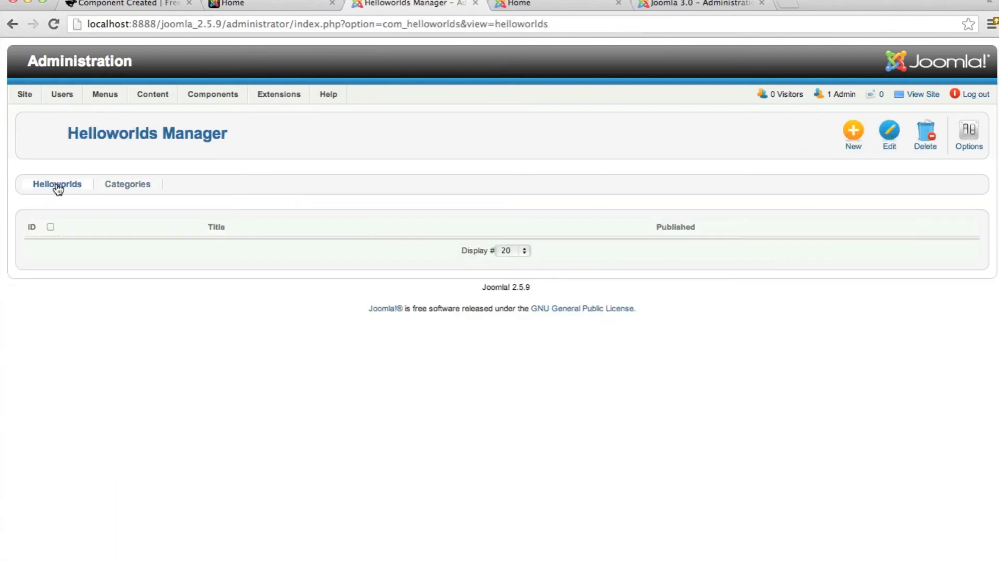
{"action": "mouse_move", "coordinate": [852, 133]}
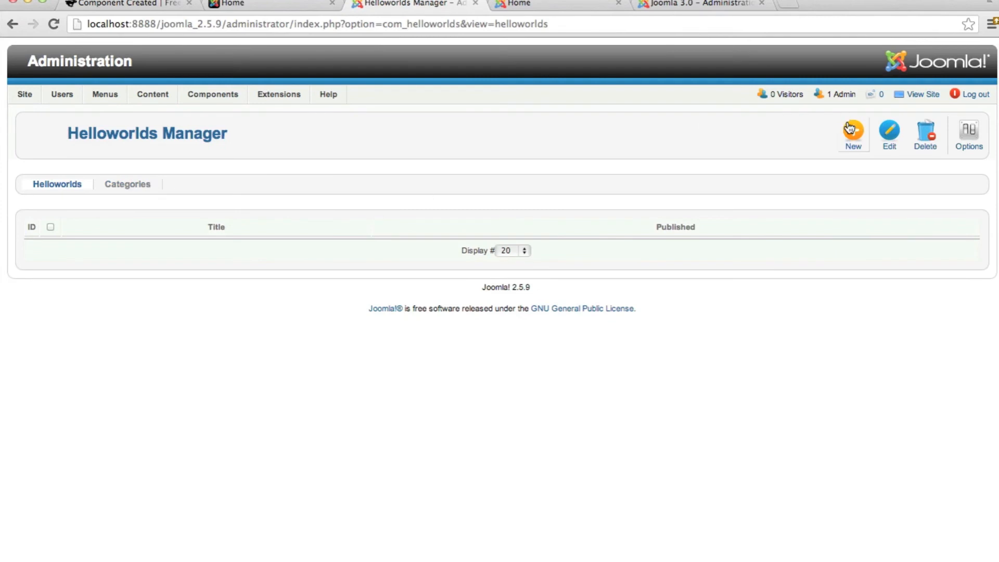
{"action": "left_click", "coordinate": [853, 132]}
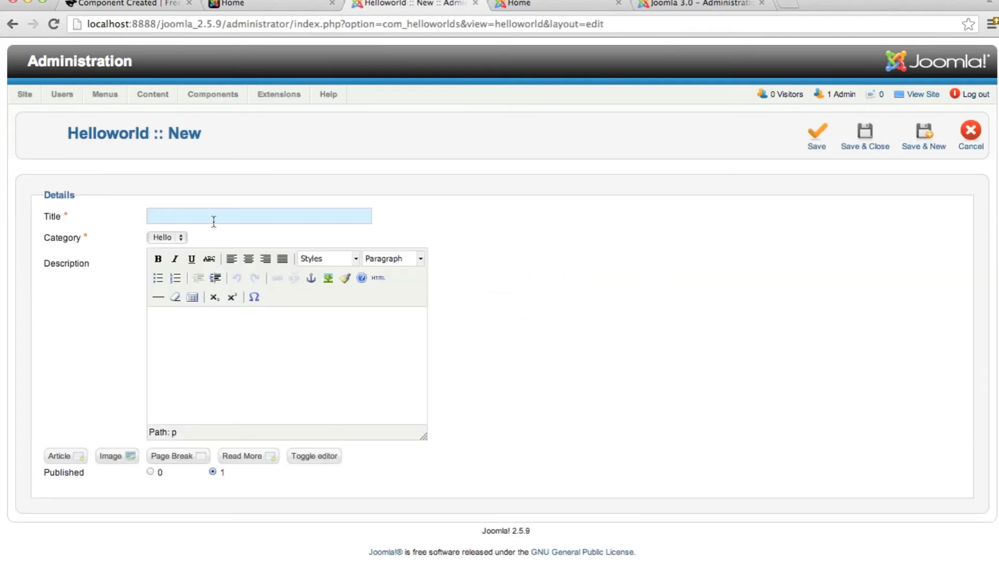
{"action": "type", "text": "This is the first"}
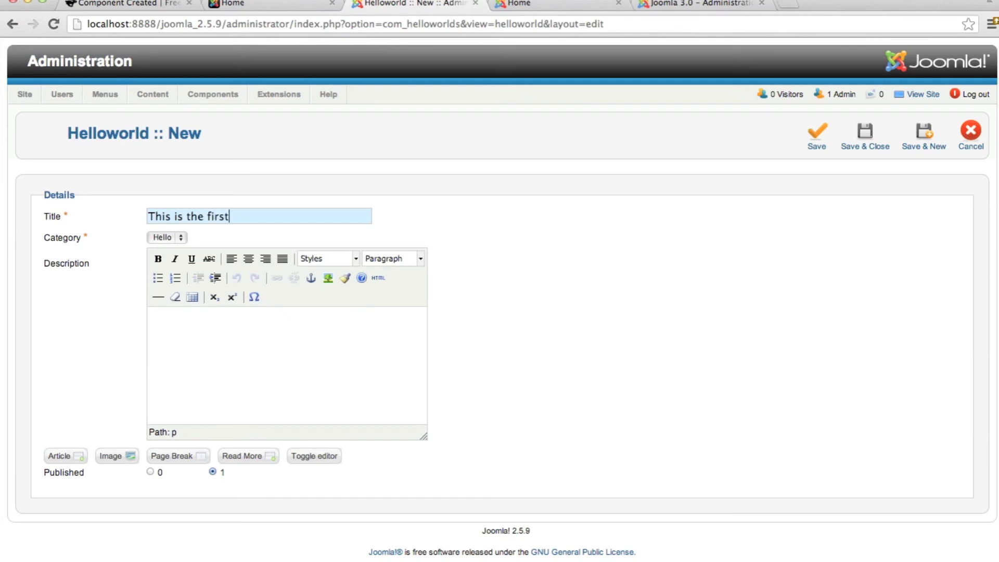
{"action": "type", "text": "hello wol"}
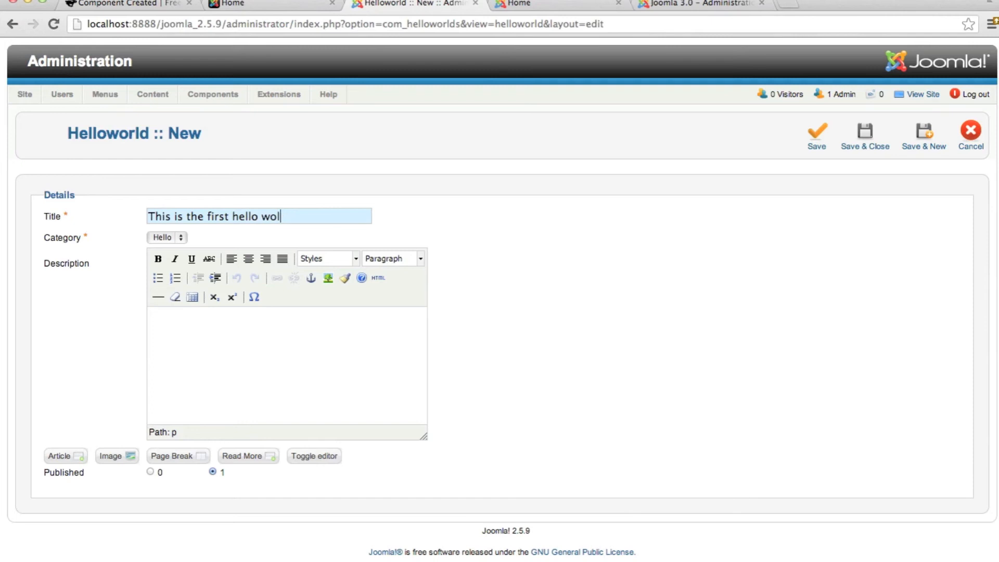
{"action": "type", "text": "rld"}
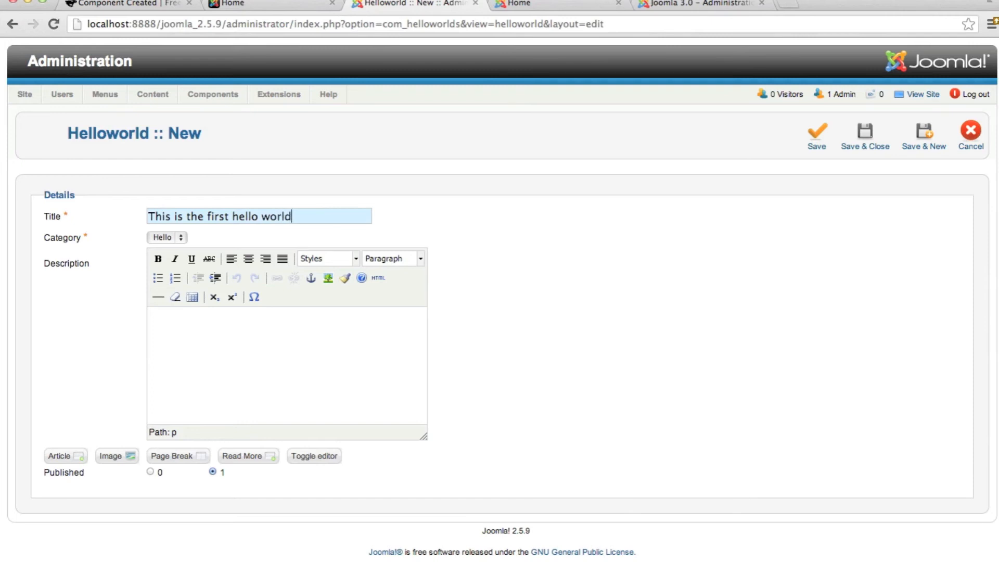
{"action": "type", "text": "Some"}
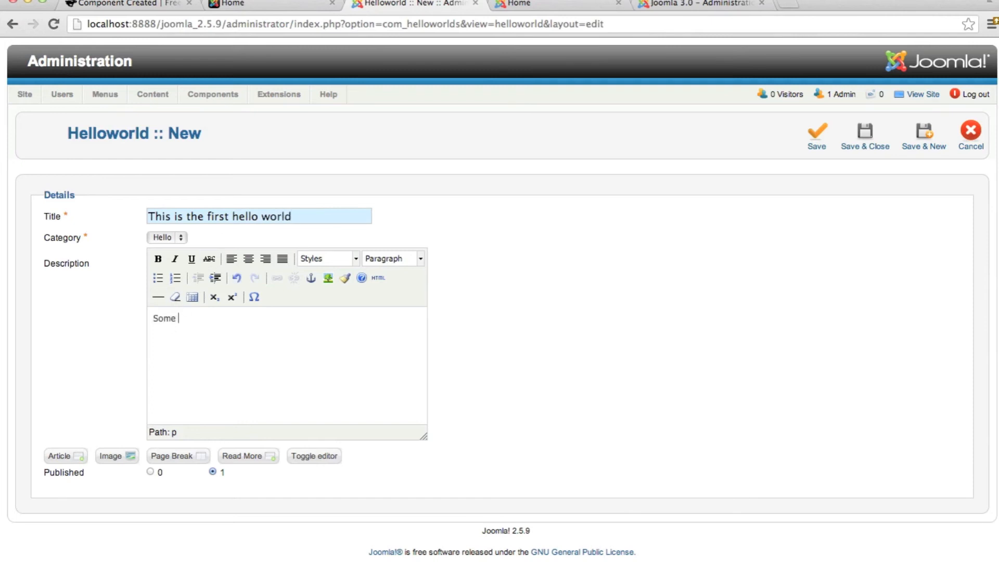
{"action": "type", "text": "descriptio"}
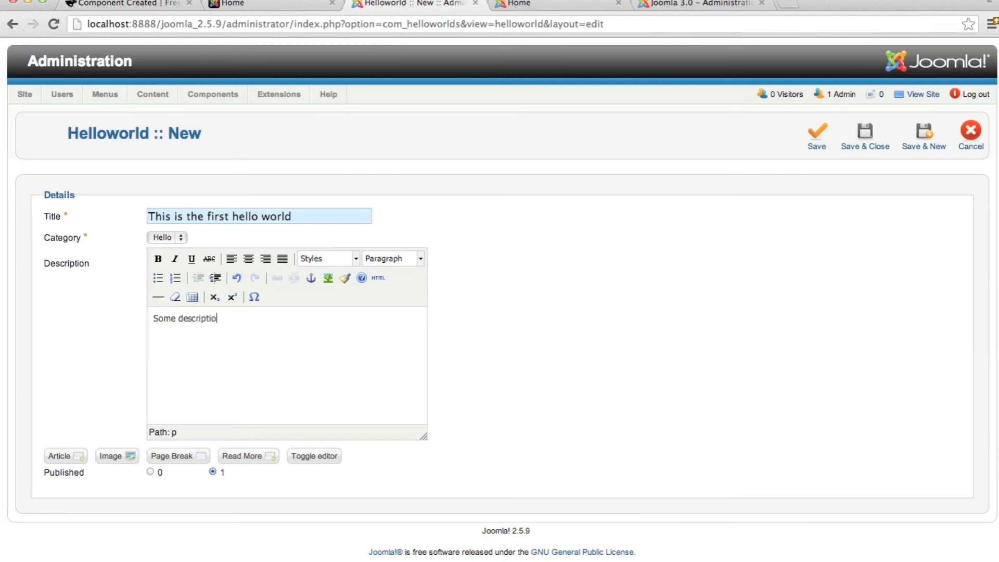
{"action": "type", "text": "n.."}
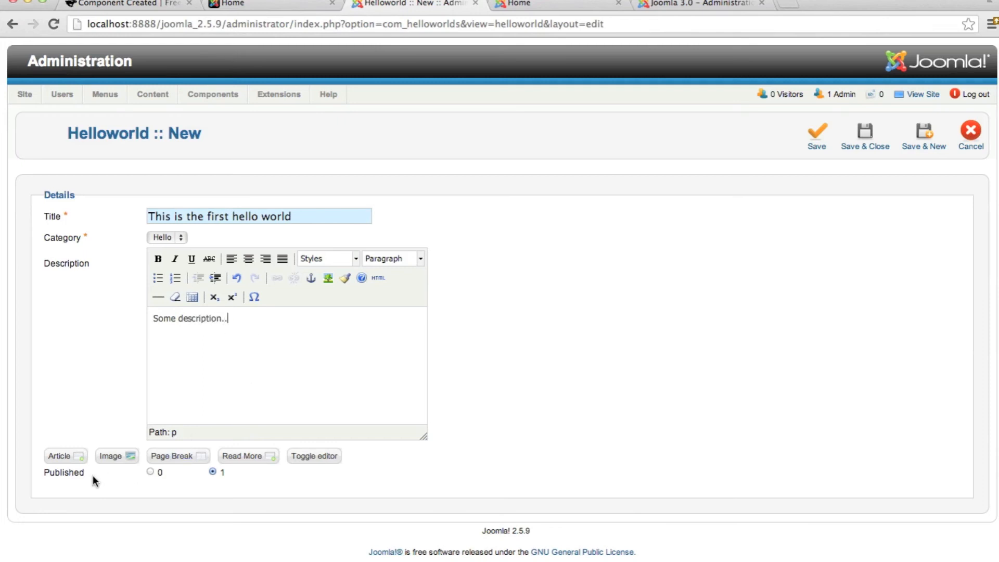
{"action": "left_click", "coordinate": [166, 237]}
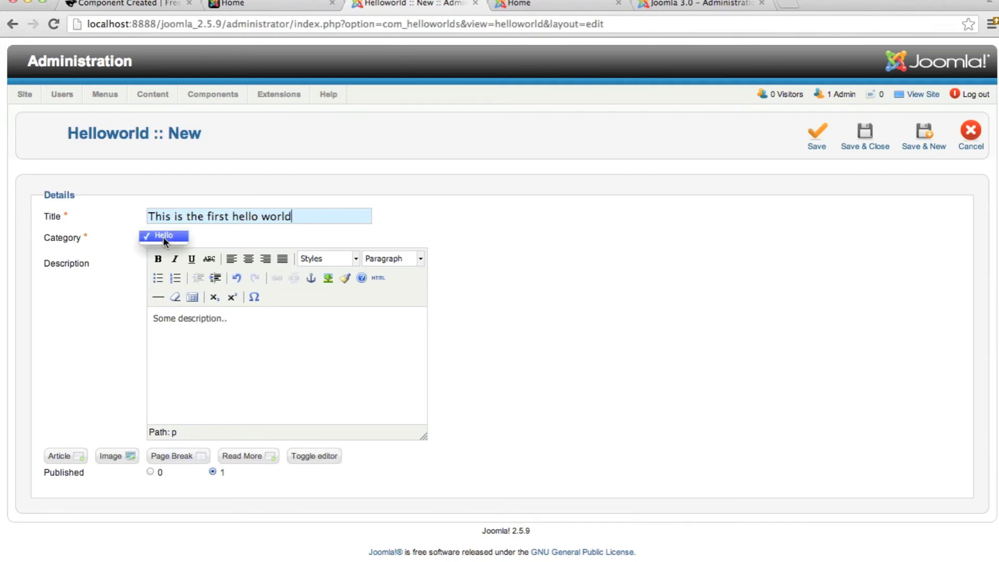
{"action": "left_click", "coordinate": [163, 236]}
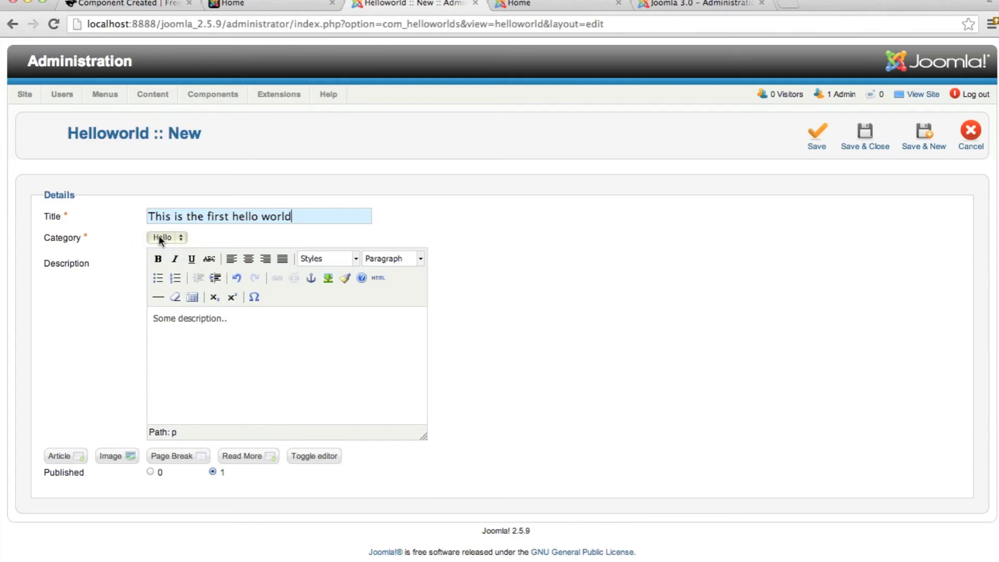
{"action": "mouse_move", "coordinate": [75, 230]}
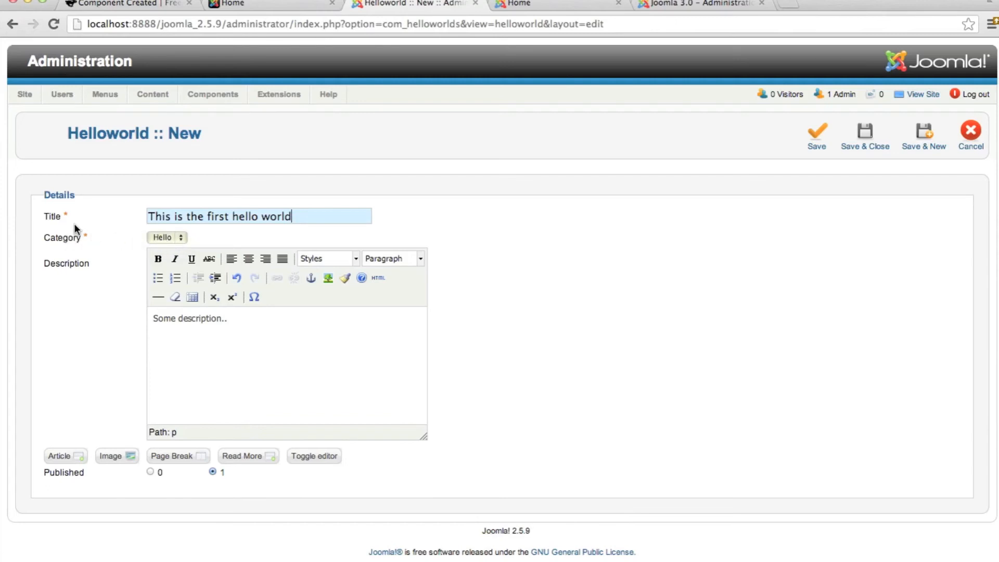
{"action": "mouse_move", "coordinate": [642, 197]}
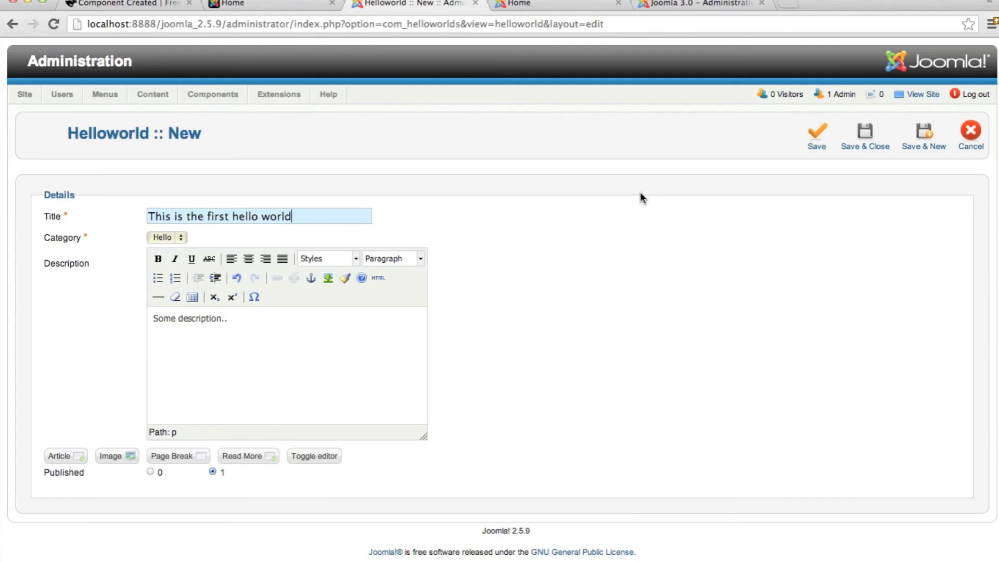
{"action": "mouse_move", "coordinate": [924, 131]}
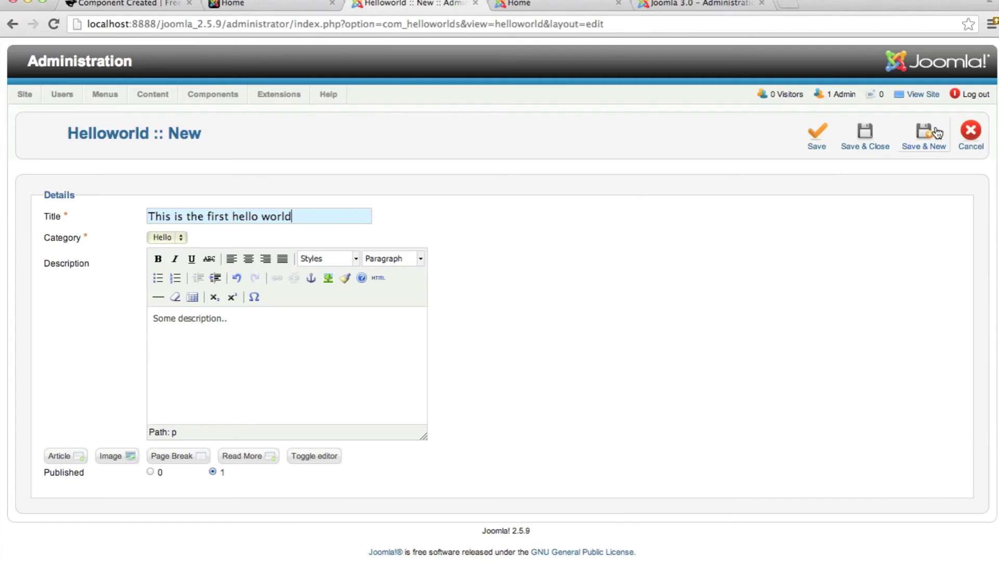
{"action": "left_click", "coordinate": [924, 131]}
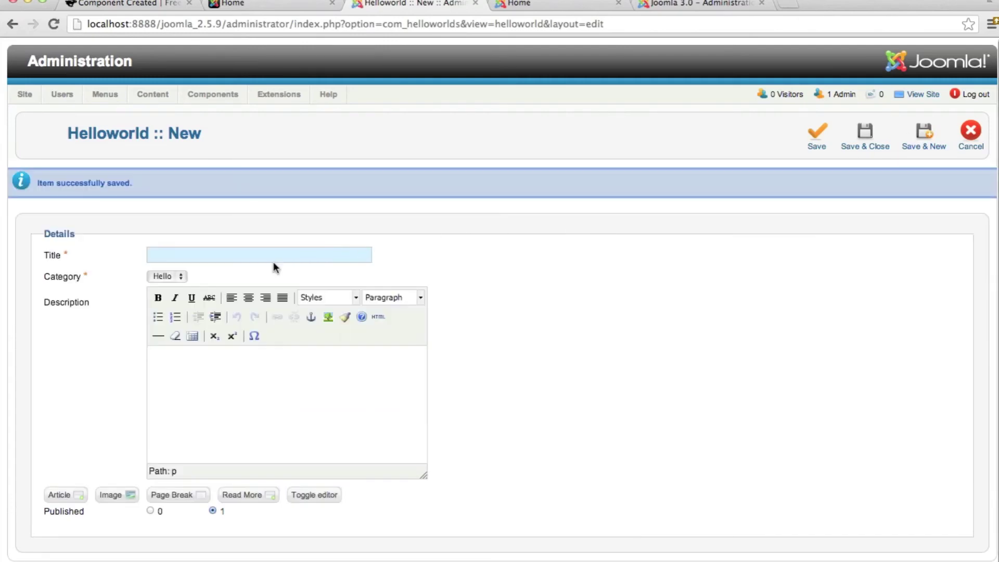
- Create the second item 'Next Hello World' with description 'Another description.' and save
{"action": "type", "text": "Next Hello Wolrd"}
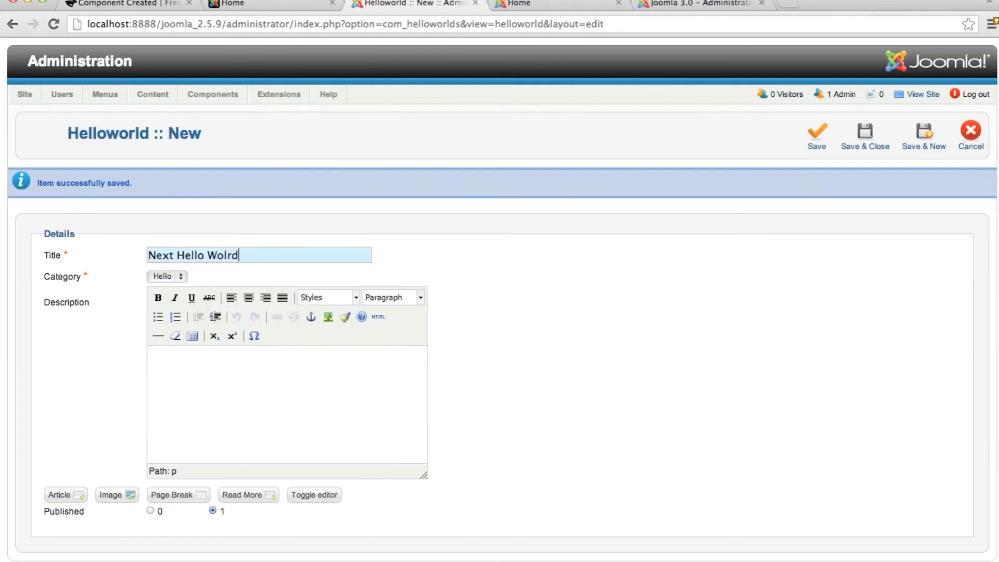
{"action": "key", "text": "Backspace"}
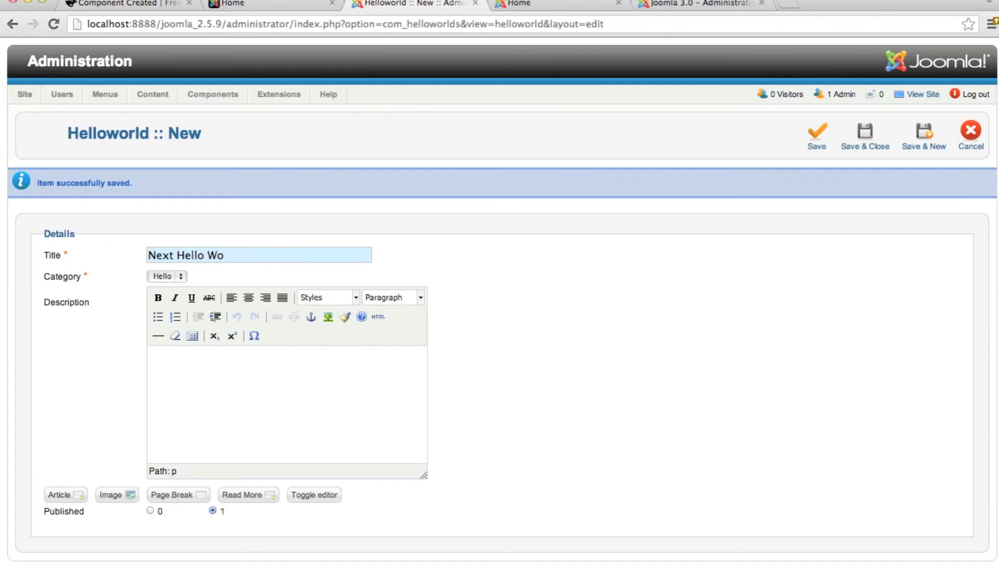
{"action": "type", "text": "rld"}
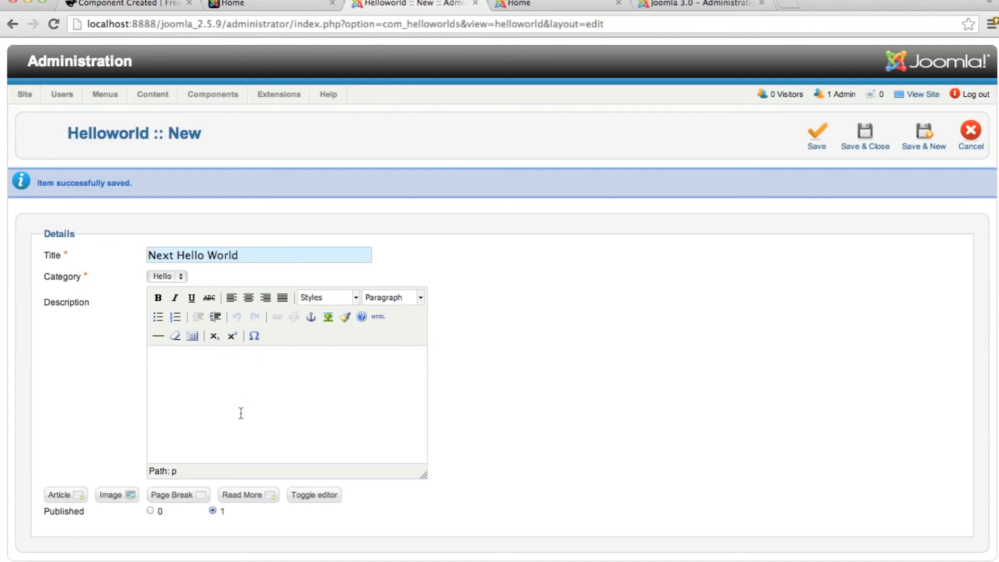
{"action": "type", "text": "Another desc"}
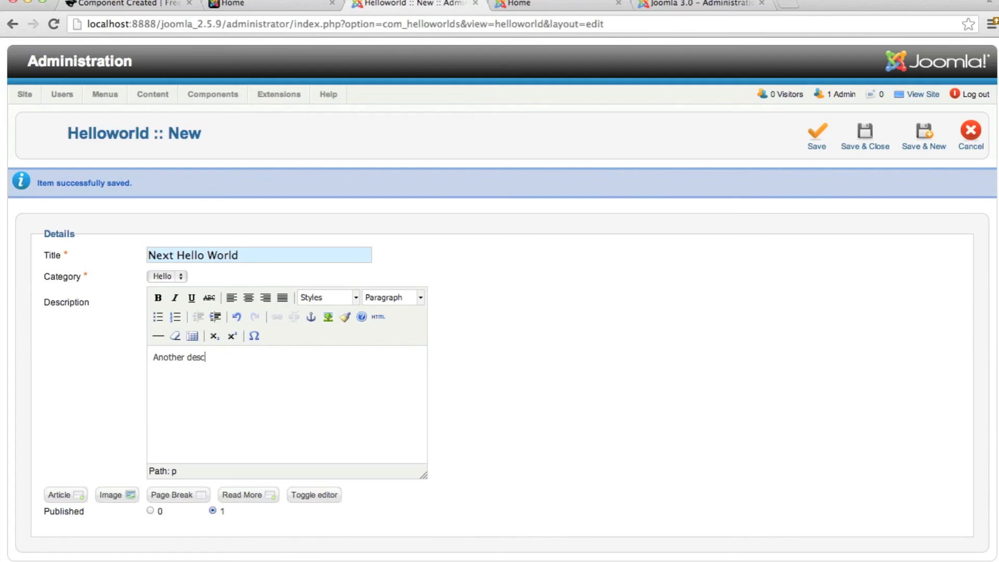
{"action": "type", "text": "ription."}
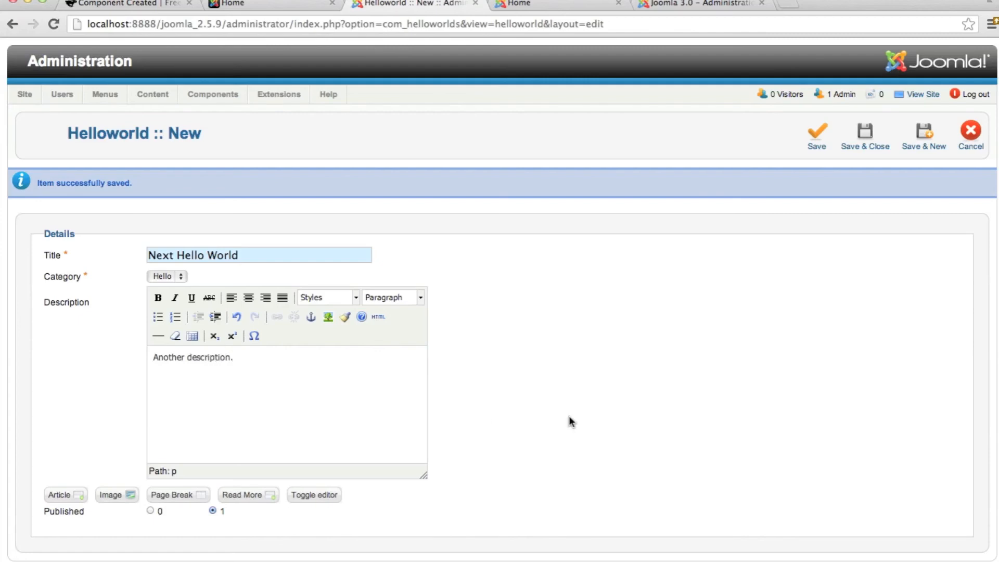
{"action": "left_click", "coordinate": [865, 131]}
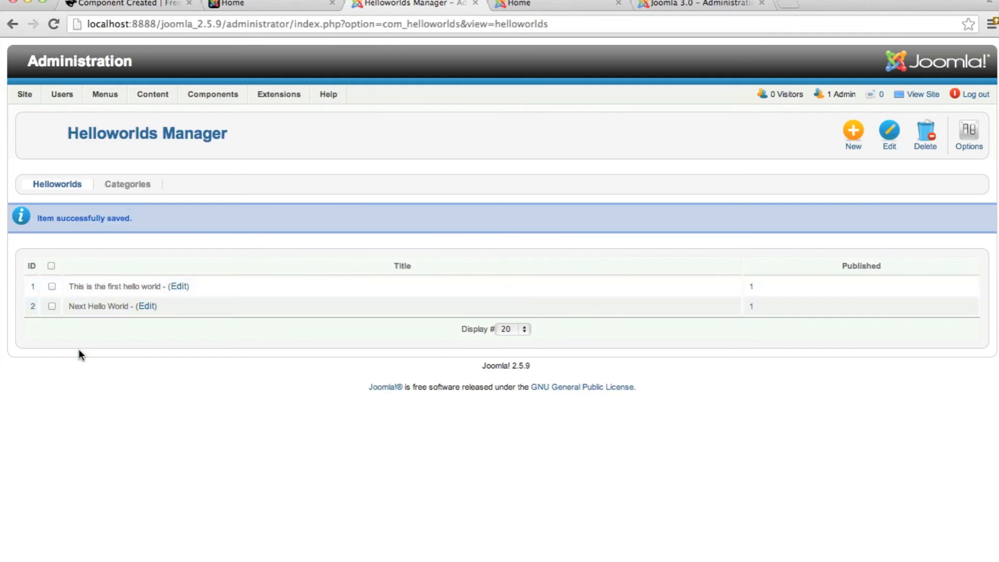
{"action": "mouse_move", "coordinate": [135, 276]}
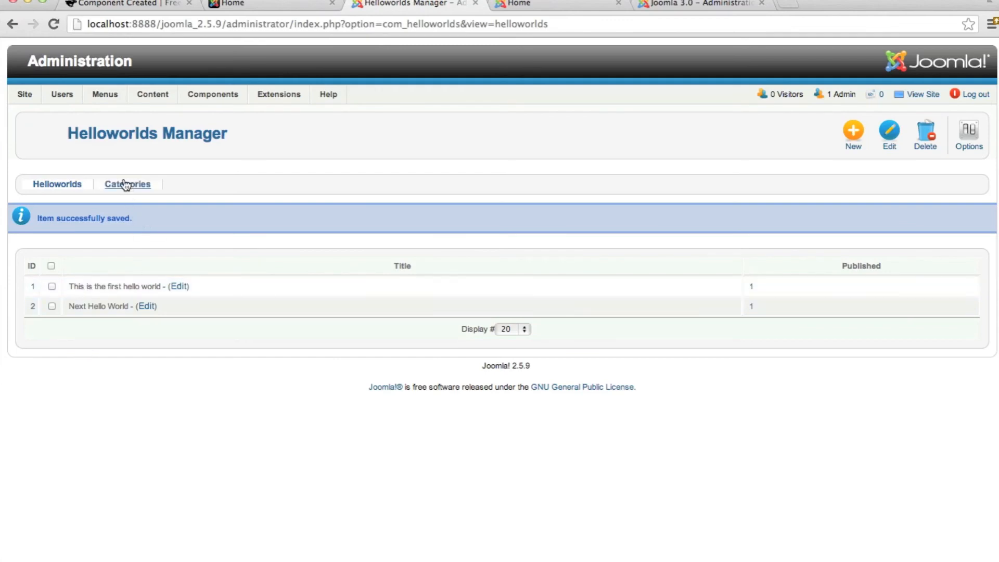
{"action": "left_click", "coordinate": [105, 94]}
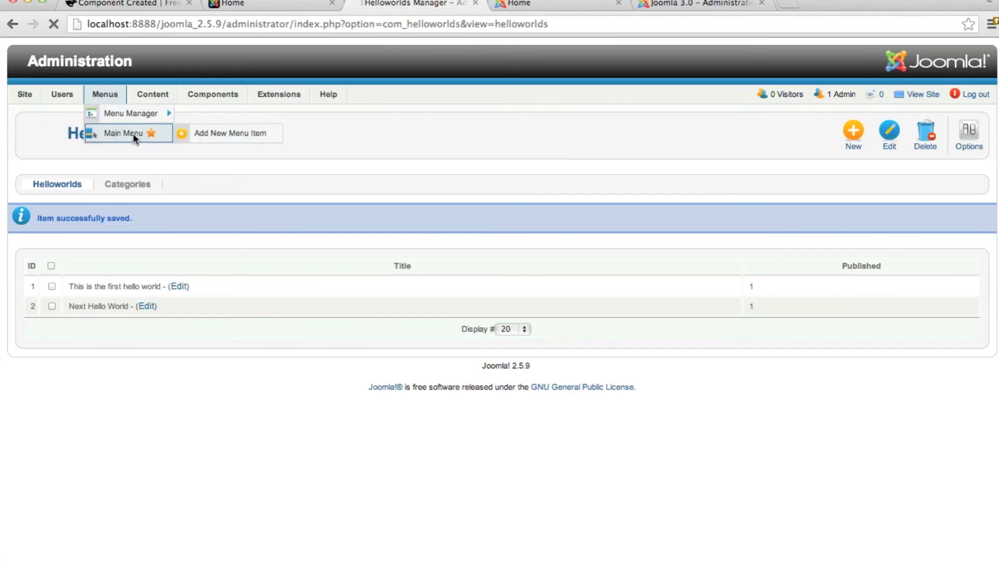
- Start a new Main Menu item of type Helloworlds list, titled 'Helloworlds list'
{"action": "left_click", "coordinate": [121, 132]}
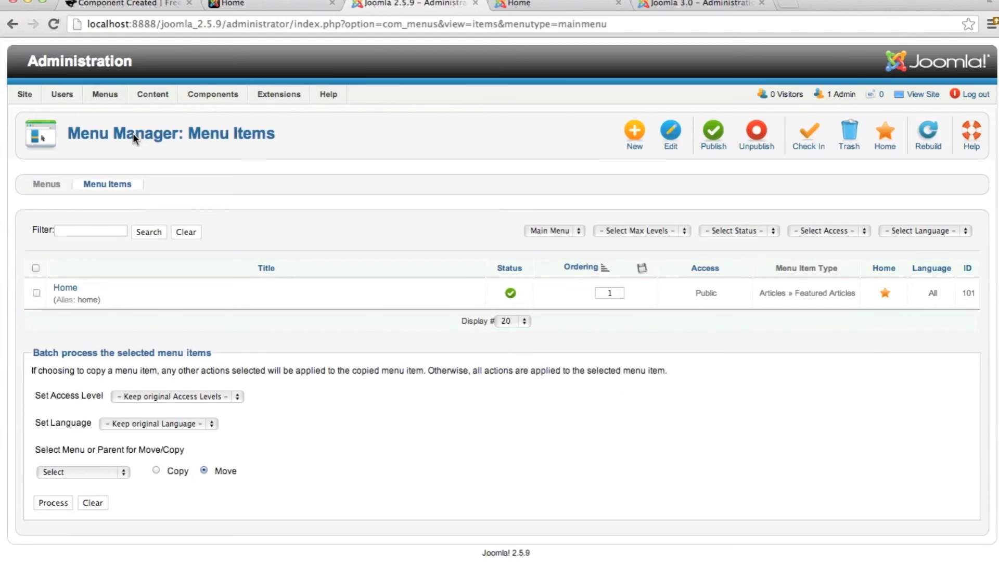
{"action": "mouse_move", "coordinate": [633, 131]}
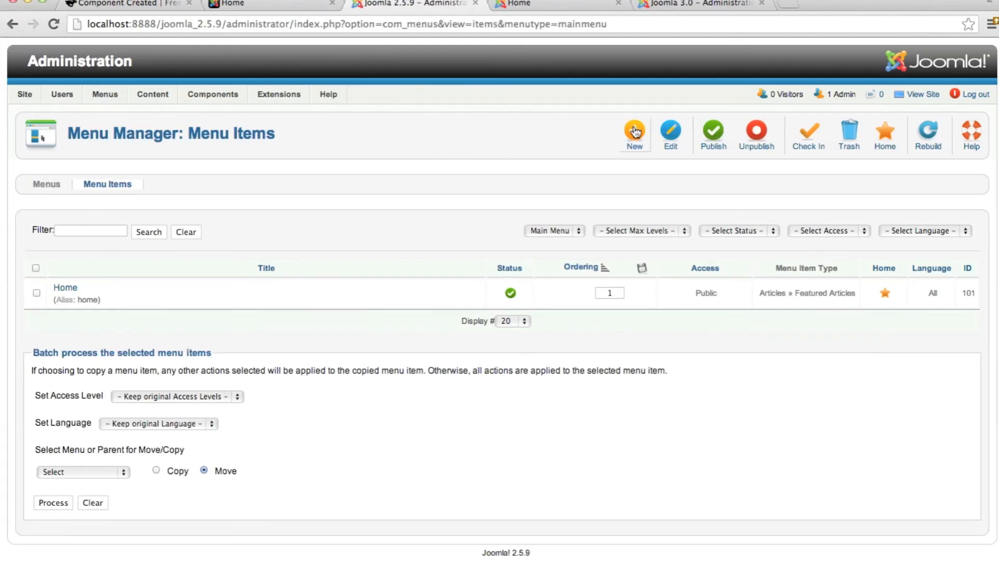
{"action": "left_click", "coordinate": [633, 132]}
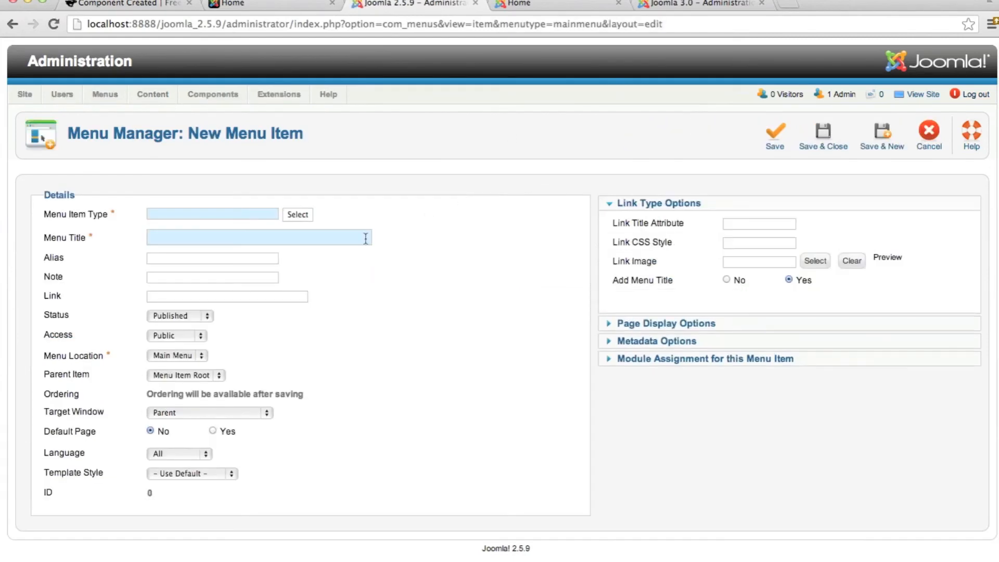
{"action": "left_click", "coordinate": [297, 214]}
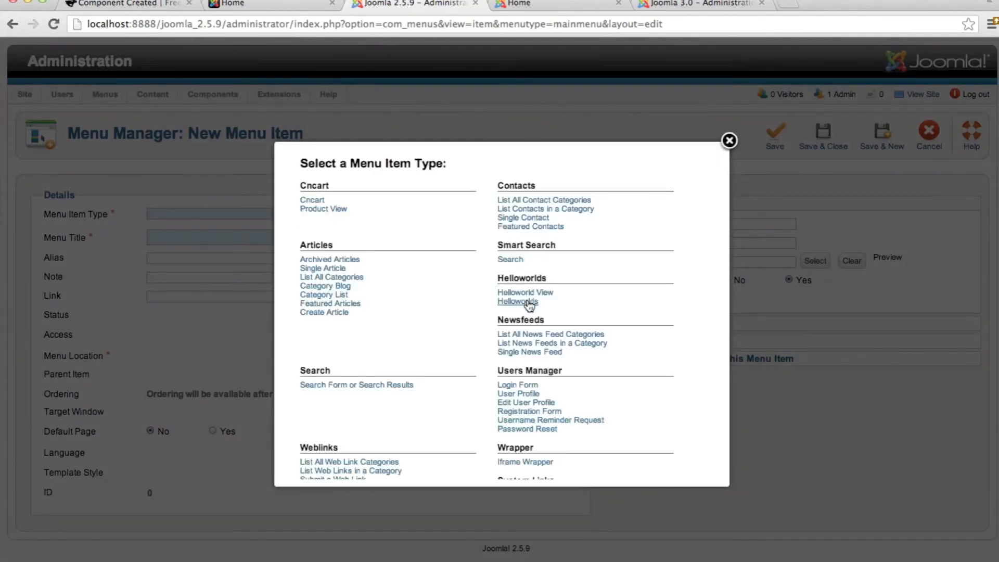
{"action": "left_click", "coordinate": [517, 301]}
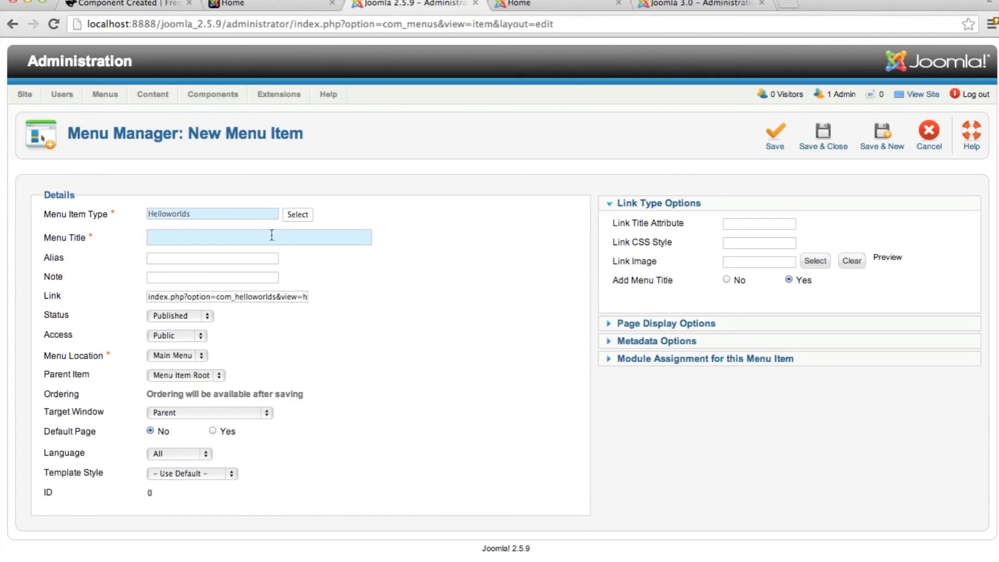
{"action": "type", "text": "Helloworlds list"}
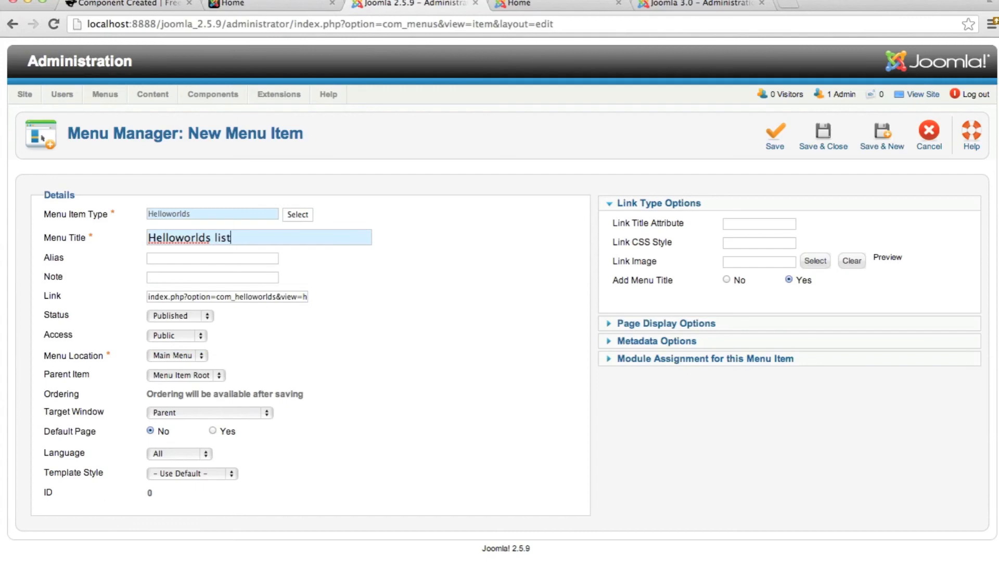
{"action": "mouse_move", "coordinate": [828, 147]}
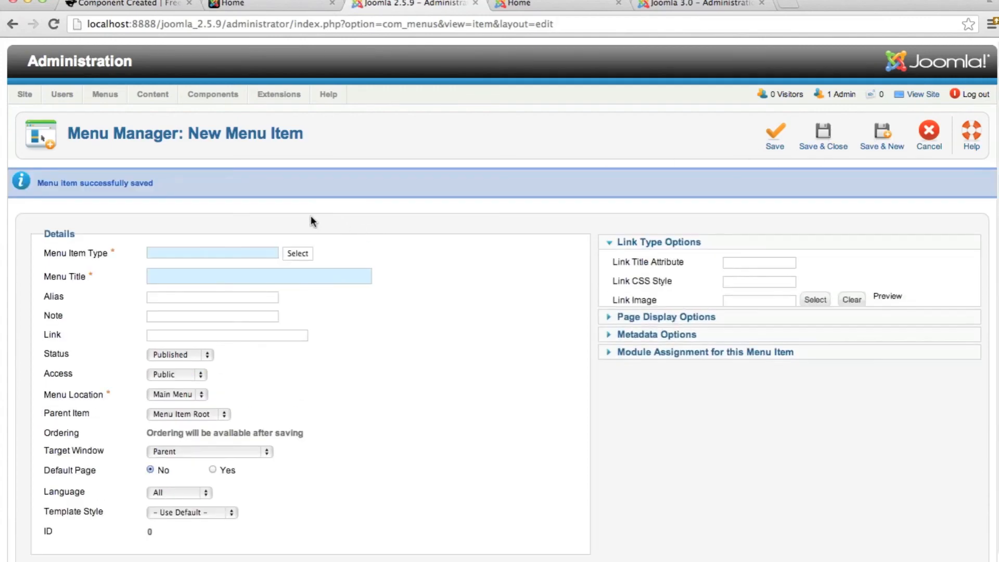
- Save a Main Menu item 'Next' using Helloworld View, linked to Next Hello World
{"action": "left_click", "coordinate": [296, 253]}
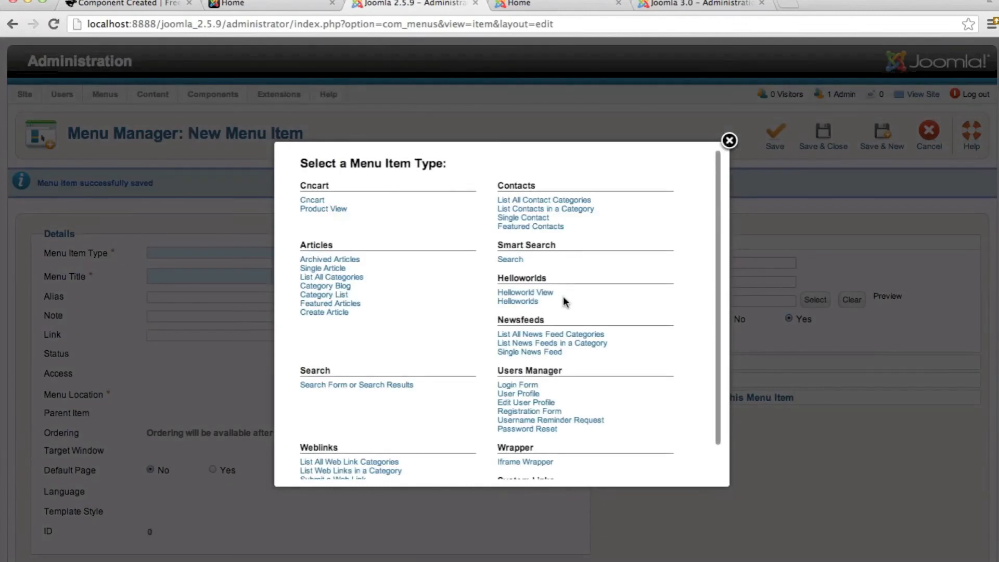
{"action": "left_click", "coordinate": [524, 292]}
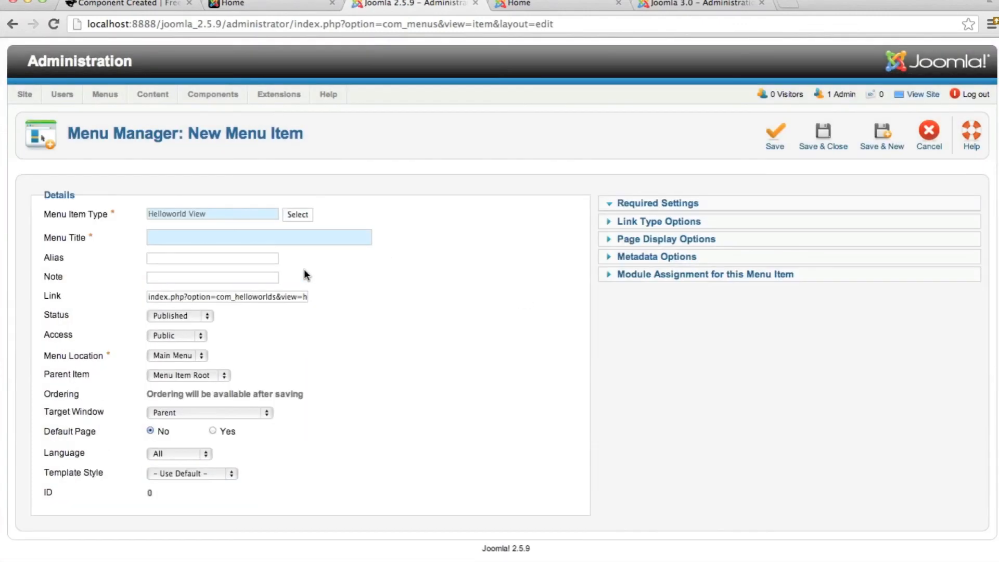
{"action": "left_click", "coordinate": [668, 203]}
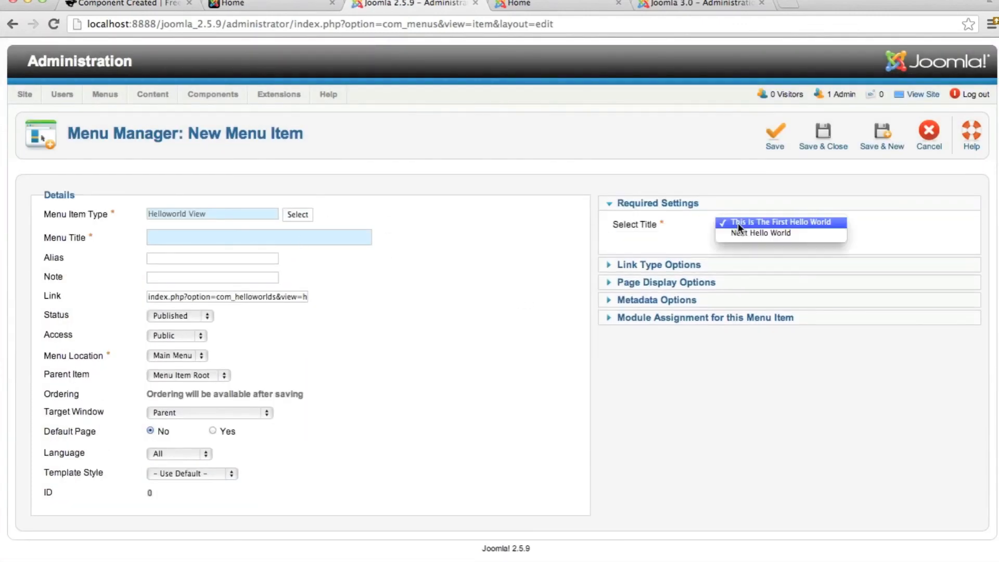
{"action": "left_click", "coordinate": [759, 232]}
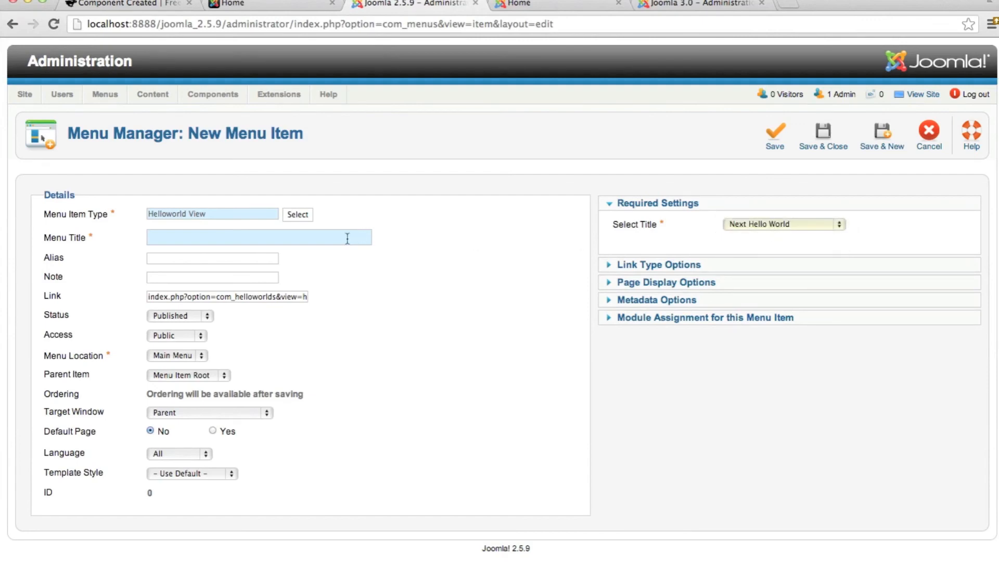
{"action": "type", "text": "Next"}
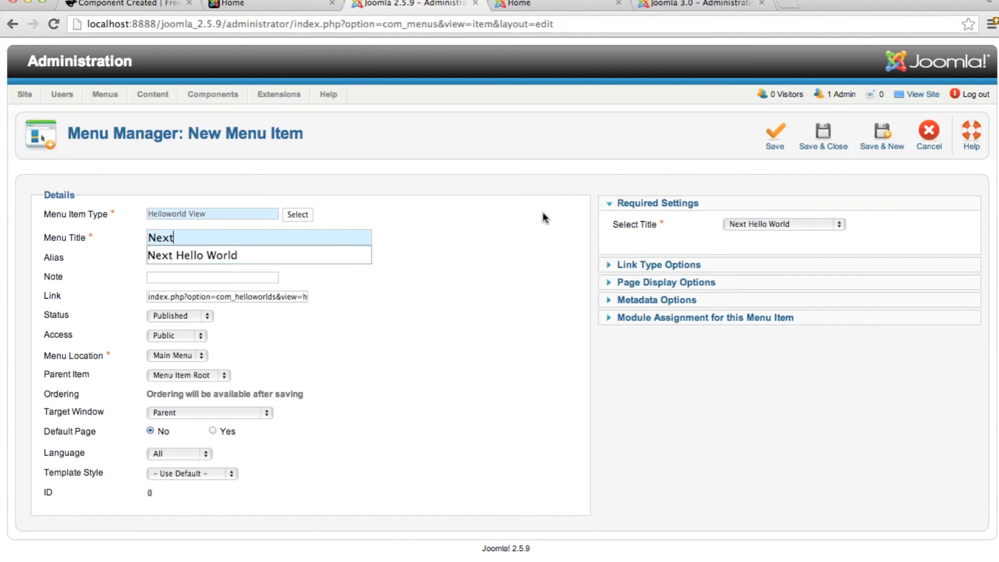
{"action": "left_click", "coordinate": [823, 131]}
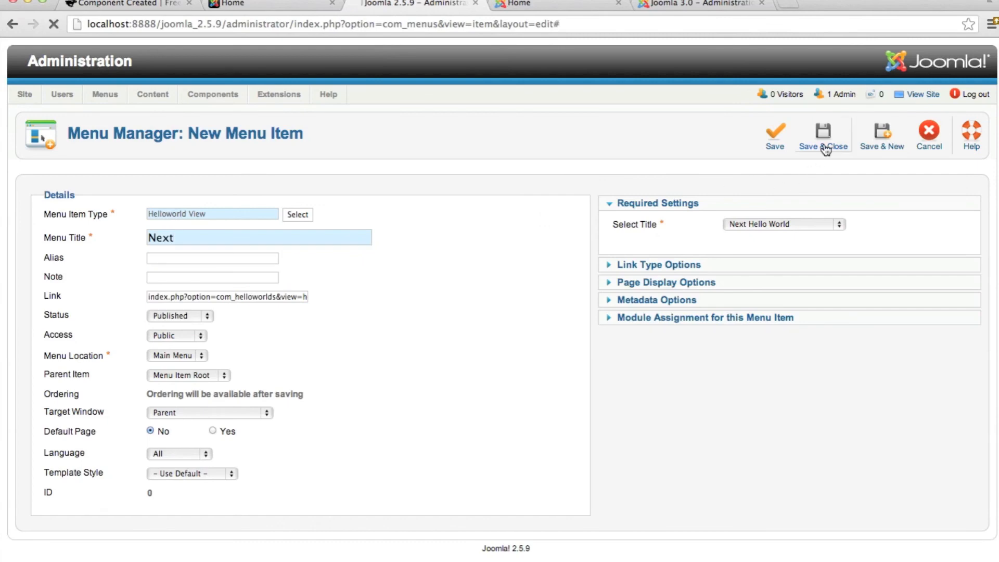
{"action": "left_click", "coordinate": [823, 134]}
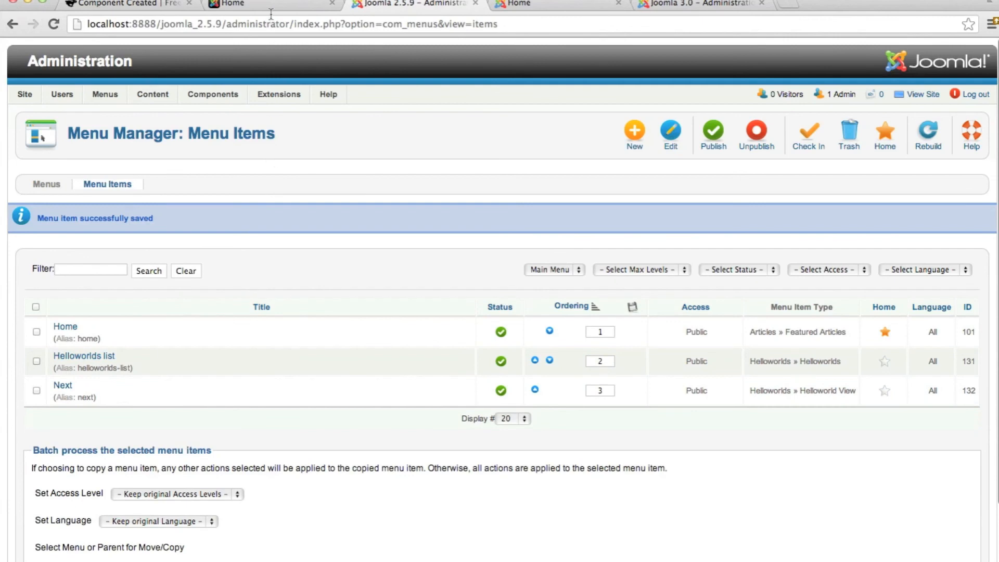
{"action": "left_click", "coordinate": [249, 5]}
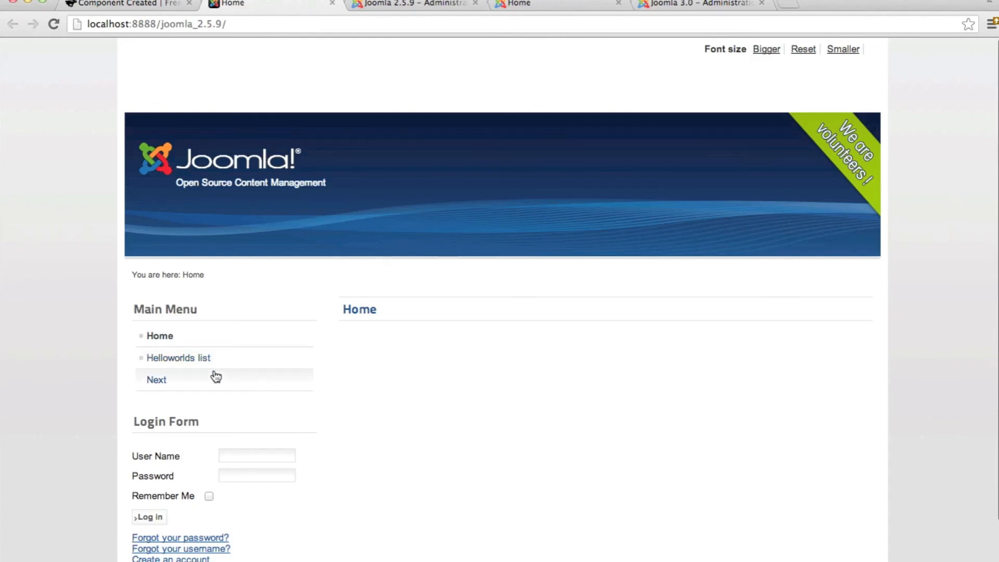
{"action": "mouse_move", "coordinate": [224, 361]}
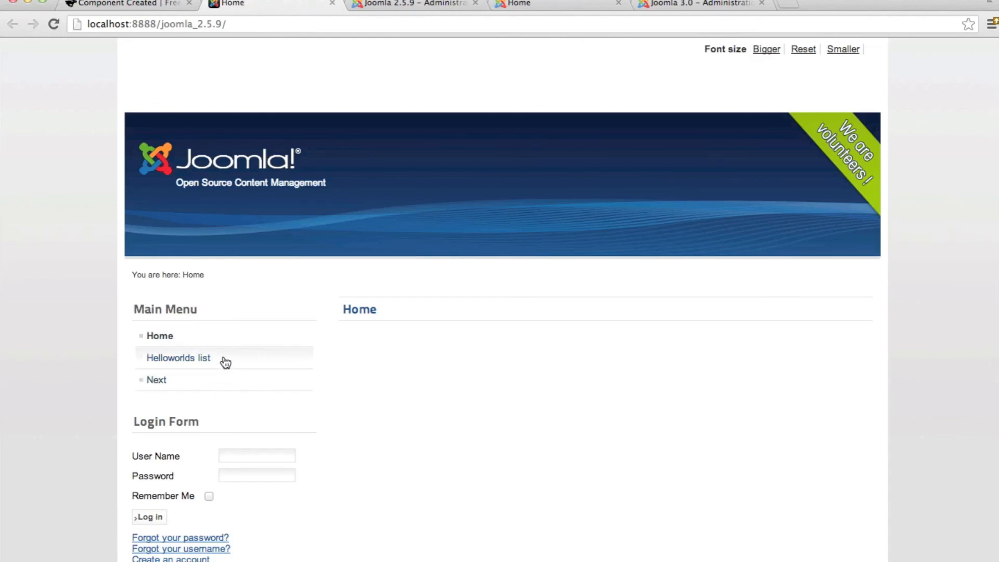
{"action": "mouse_move", "coordinate": [176, 369]}
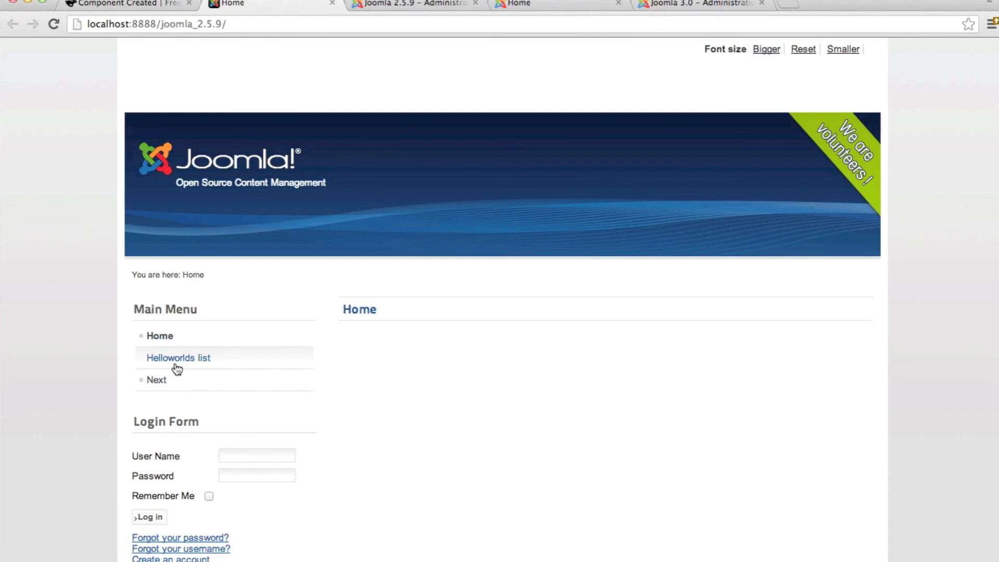
- View the Helloworlds list page on the front end, then open the Next page
{"action": "left_click", "coordinate": [178, 358]}
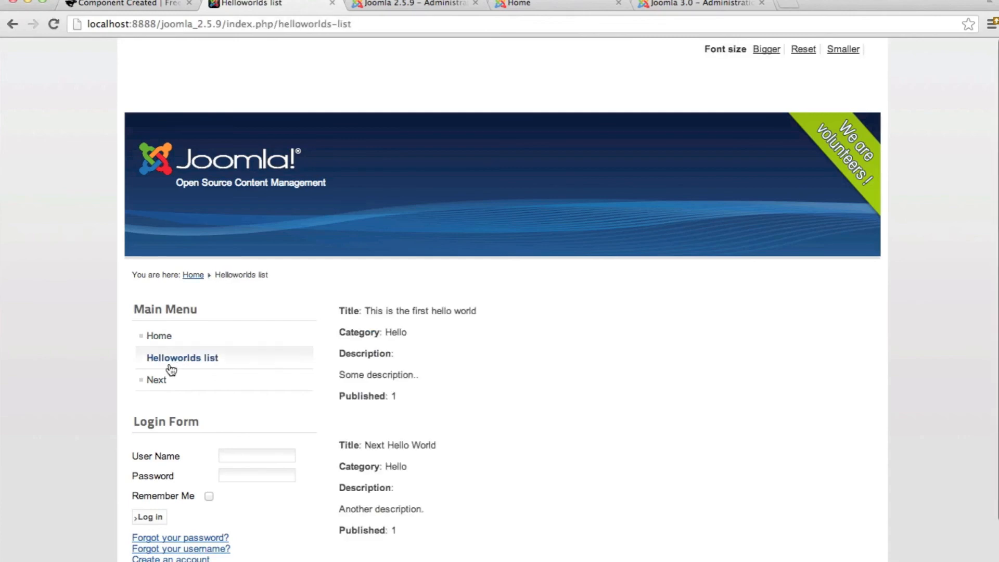
{"action": "mouse_move", "coordinate": [341, 310]}
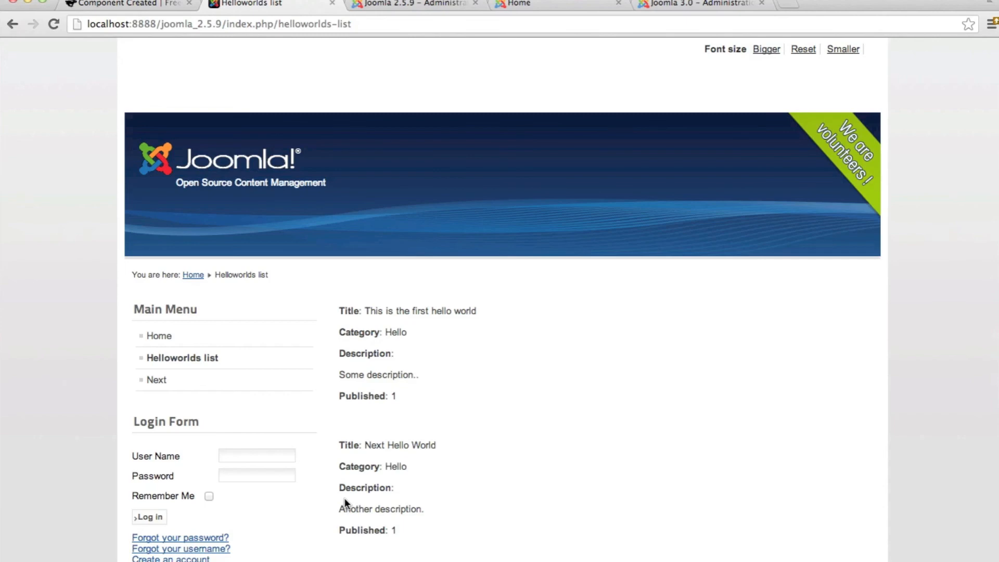
{"action": "mouse_move", "coordinate": [339, 312]}
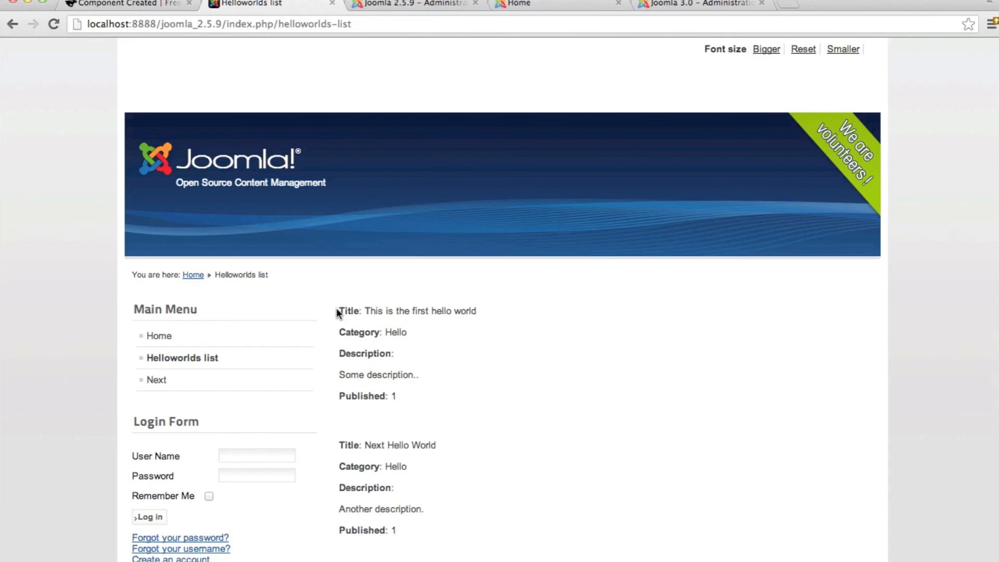
{"action": "mouse_move", "coordinate": [355, 455]}
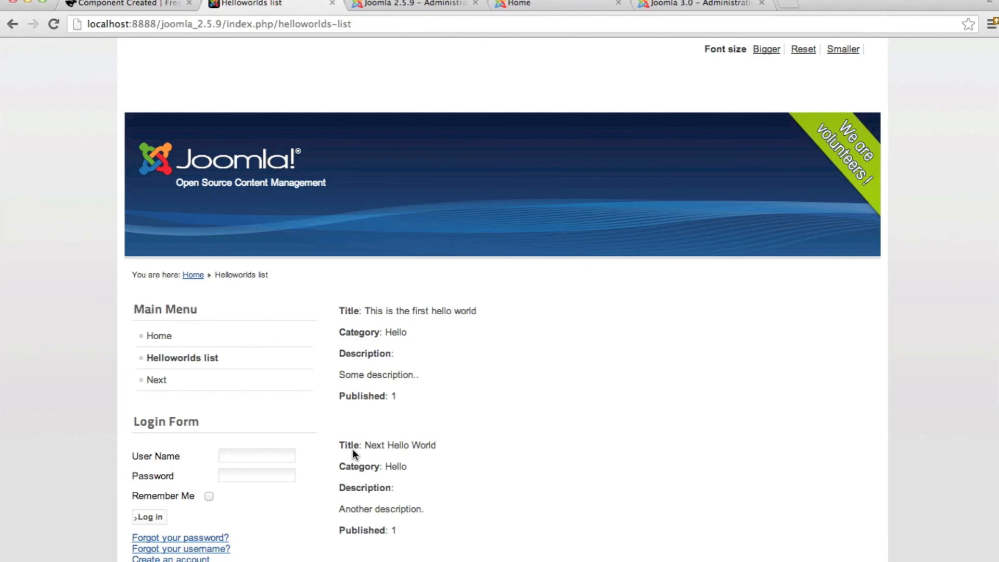
{"action": "mouse_move", "coordinate": [358, 375]}
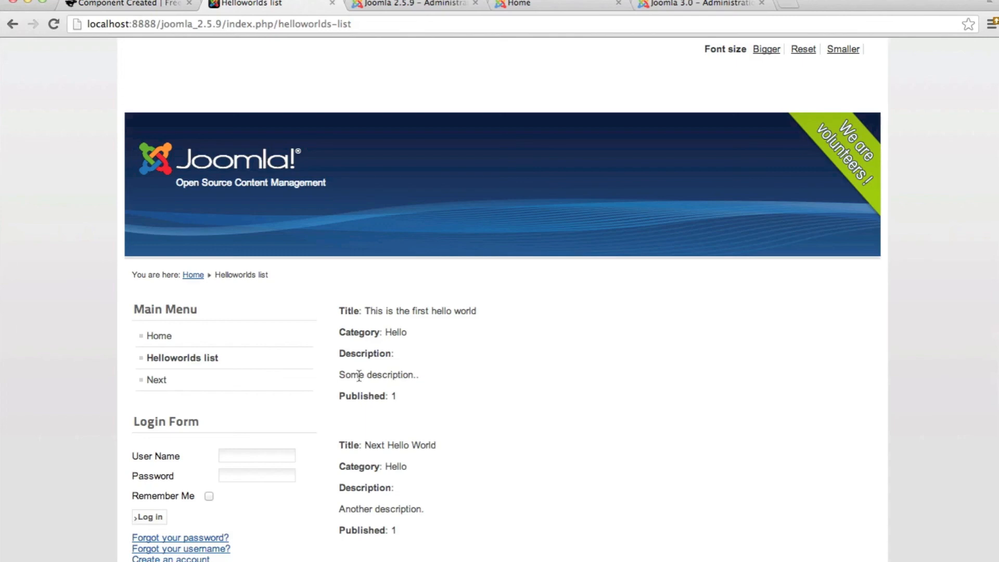
{"action": "mouse_move", "coordinate": [260, 379]}
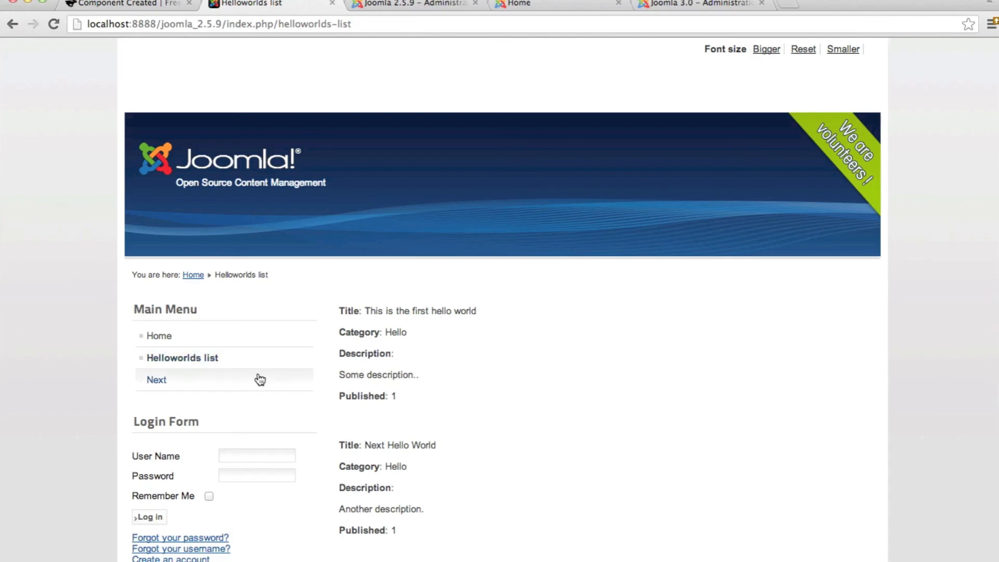
{"action": "mouse_move", "coordinate": [357, 374]}
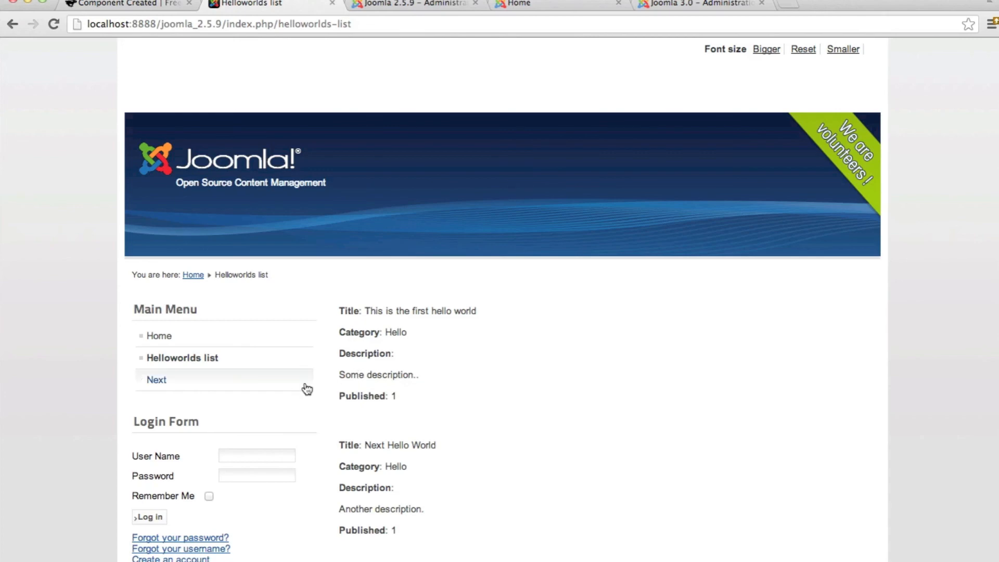
{"action": "mouse_move", "coordinate": [242, 385]}
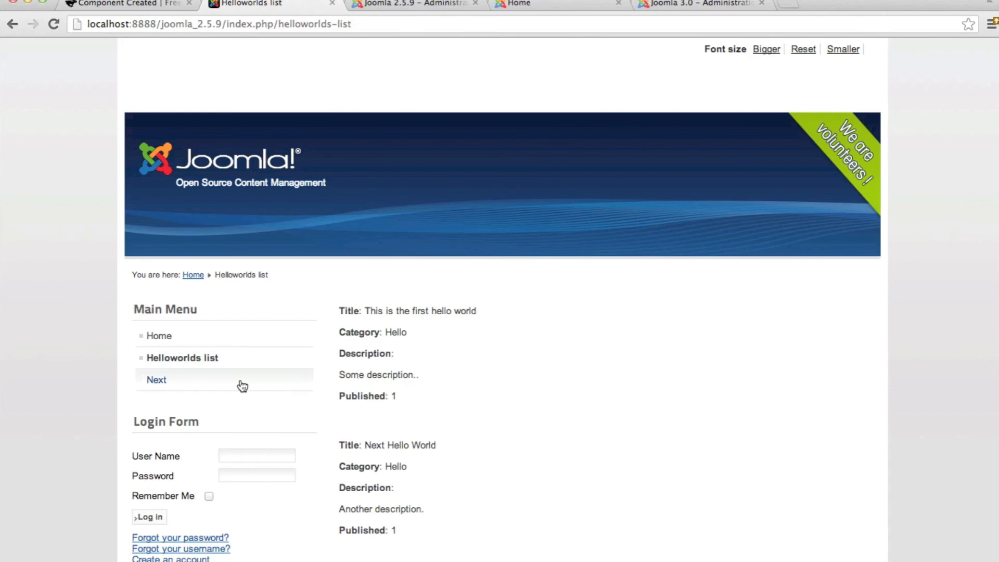
{"action": "mouse_move", "coordinate": [165, 394]}
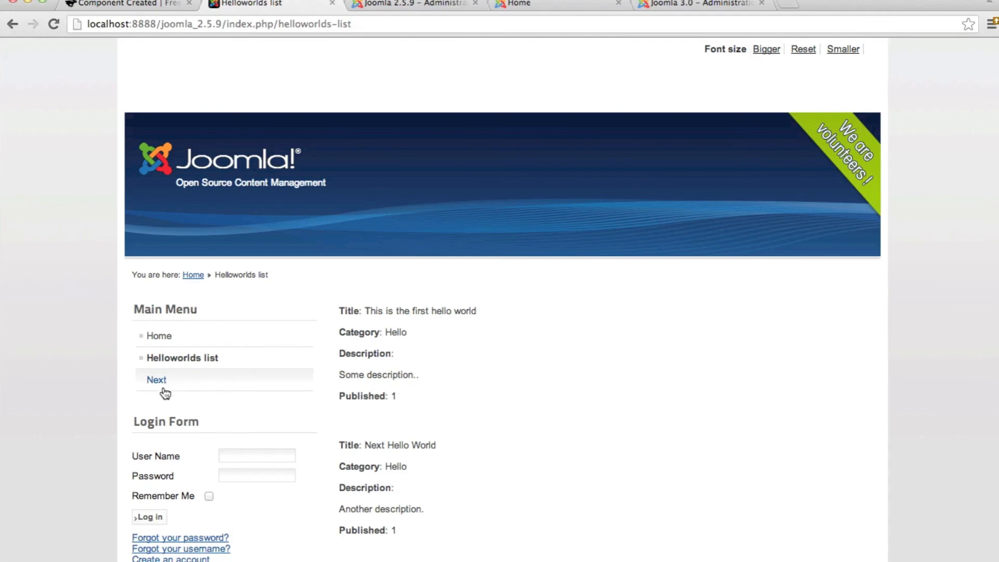
{"action": "left_click", "coordinate": [156, 380]}
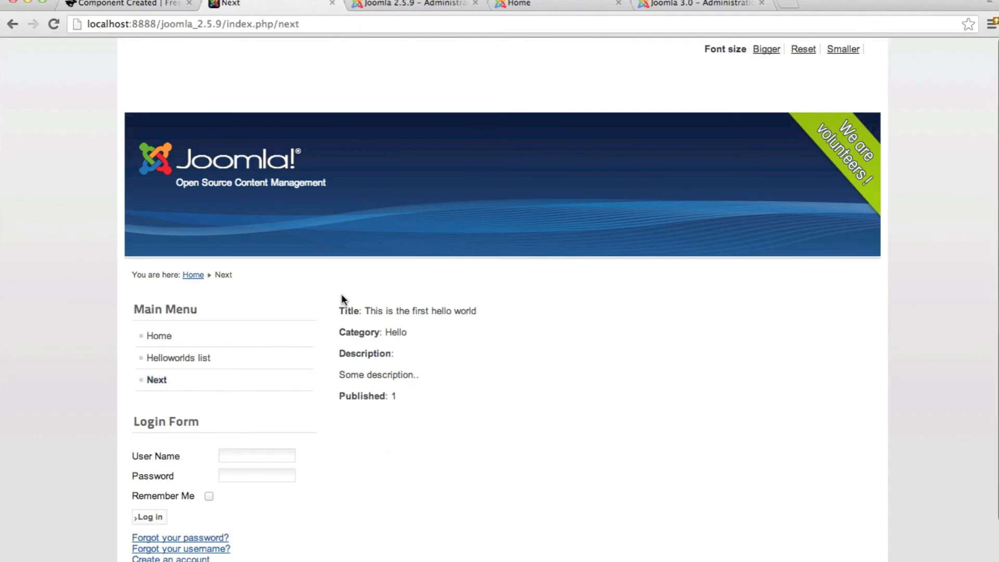
{"action": "mouse_move", "coordinate": [379, 326]}
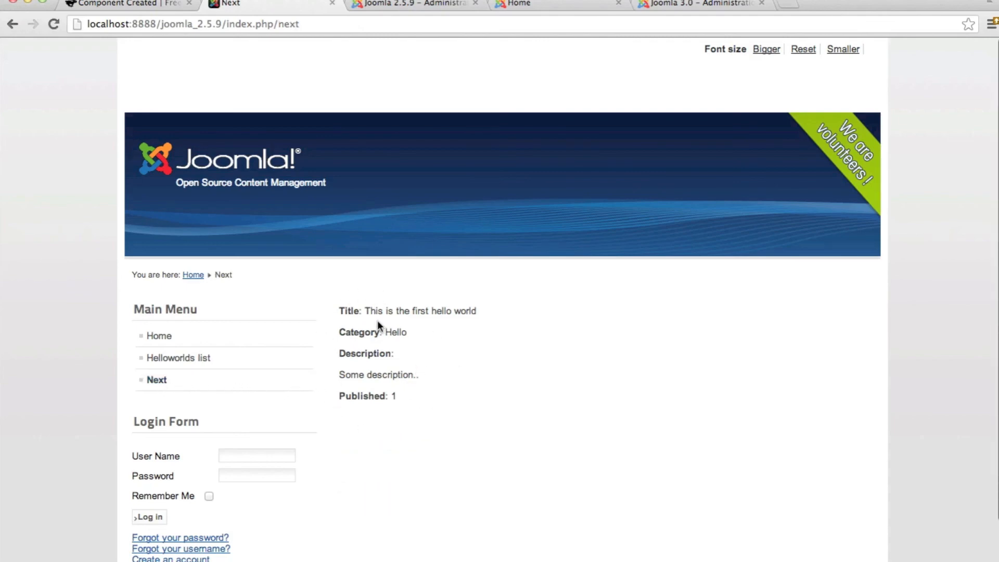
{"action": "mouse_move", "coordinate": [344, 375]}
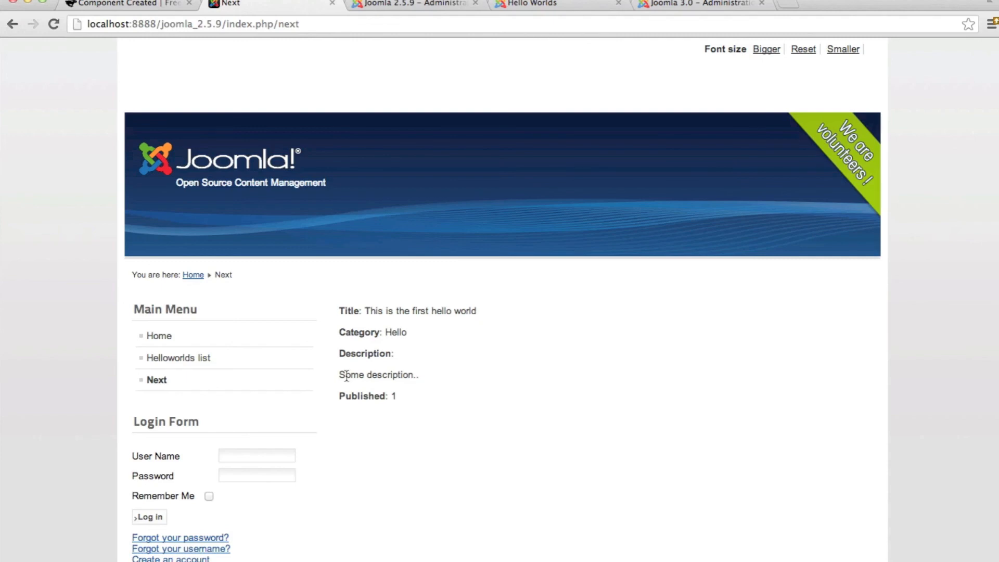
- Return to the Component Created browser tab
{"action": "left_click", "coordinate": [127, 5]}
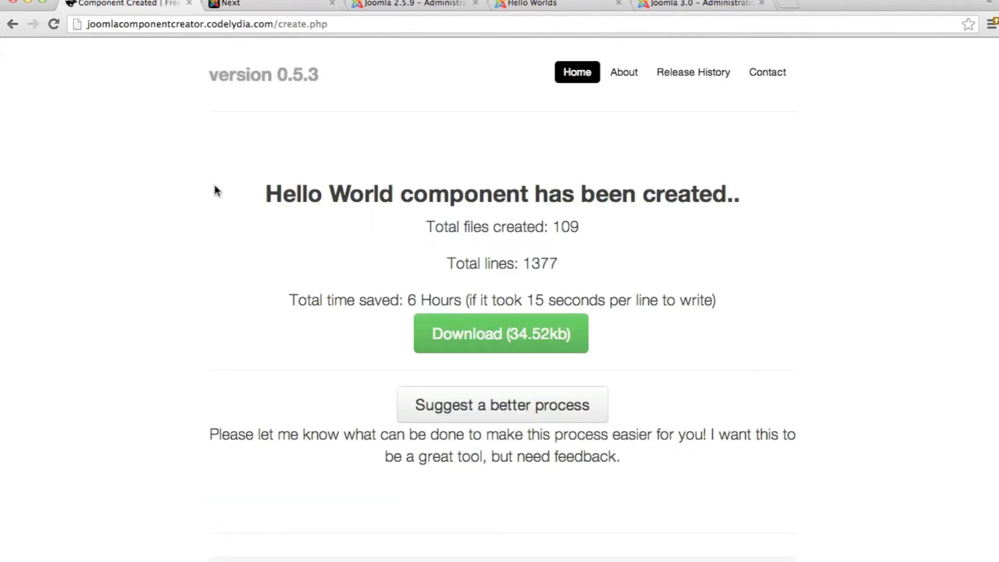
{"action": "mouse_move", "coordinate": [284, 398]}
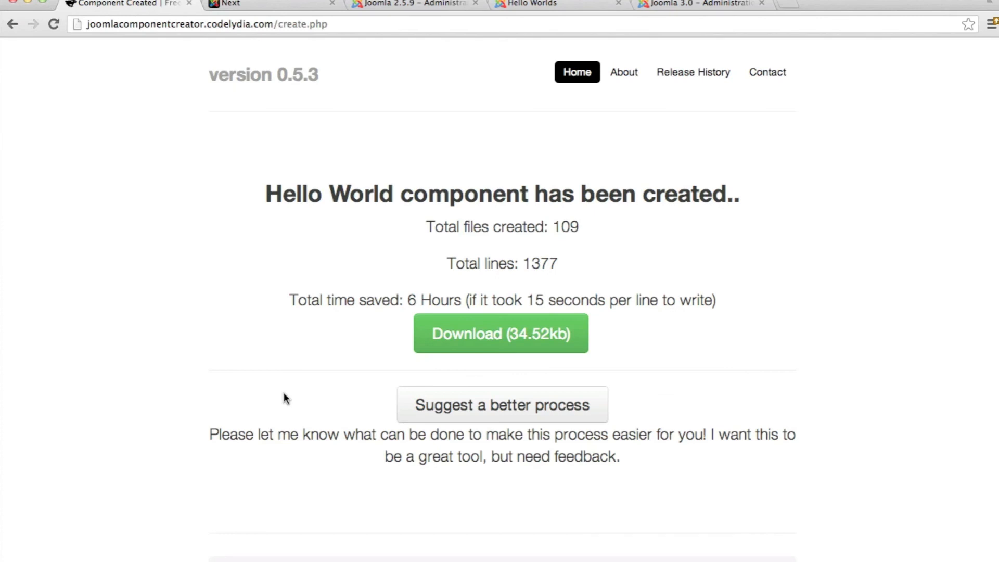
{"action": "mouse_move", "coordinate": [266, 298]}
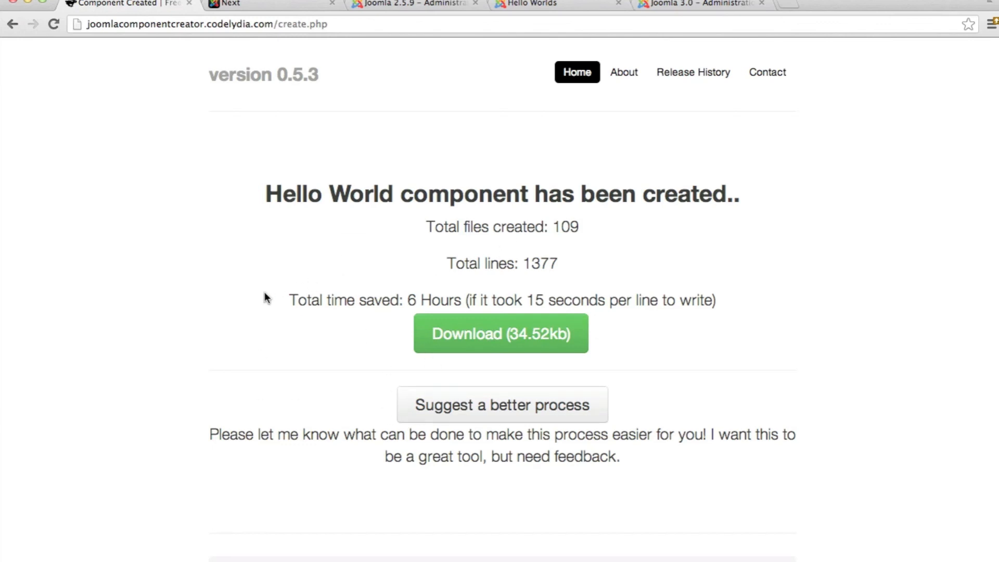
{"action": "mouse_move", "coordinate": [229, 302]}
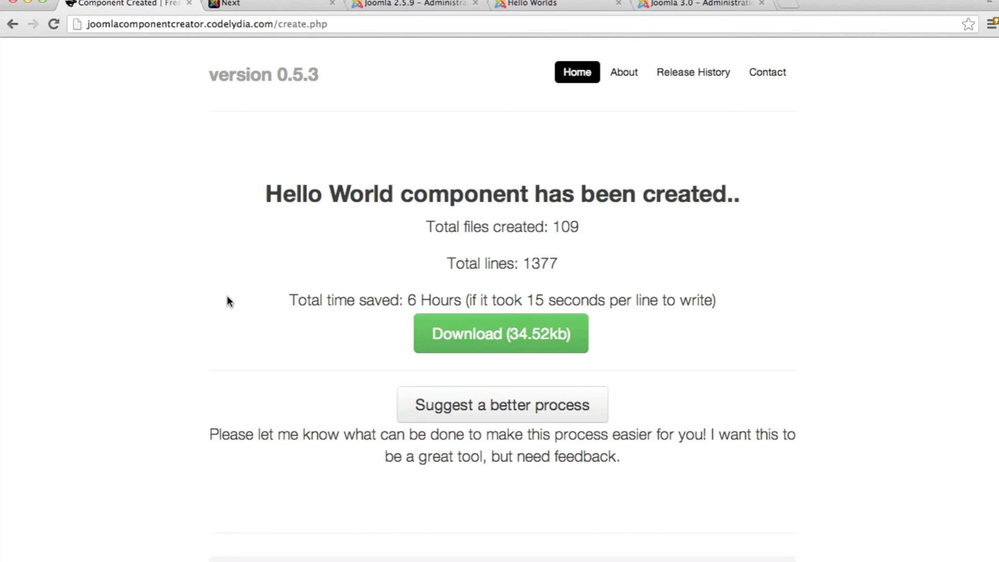